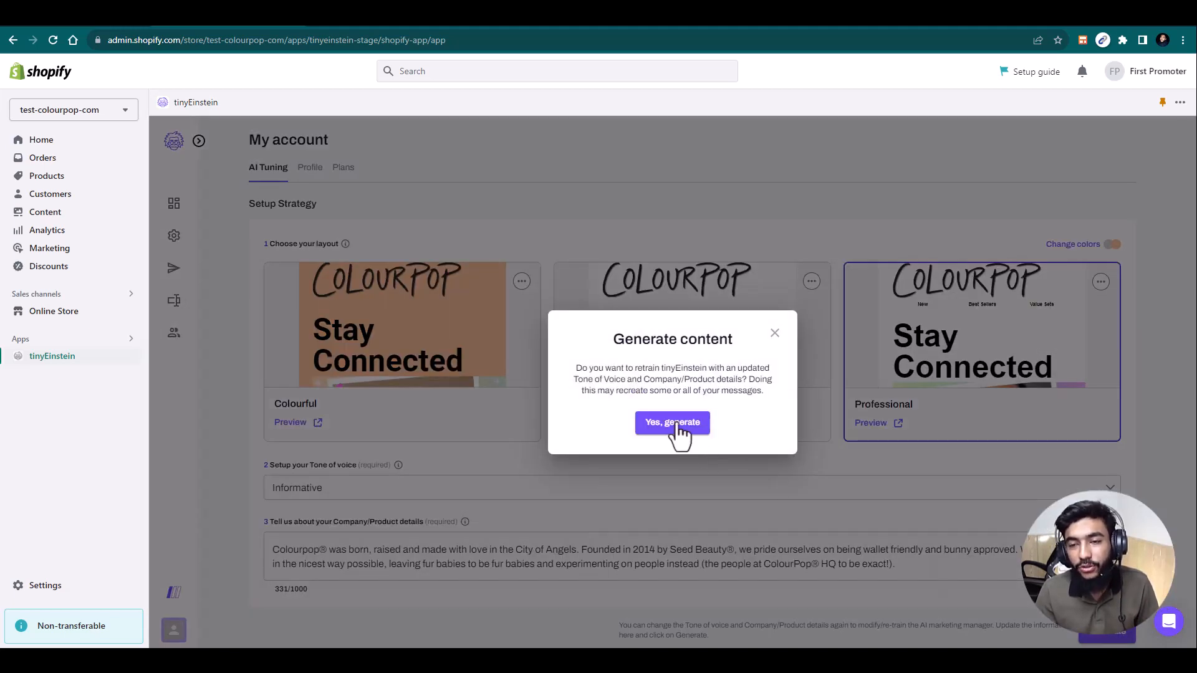
- Confirm regenerating the store content, then view and close a layout preview
left_click(672, 422)
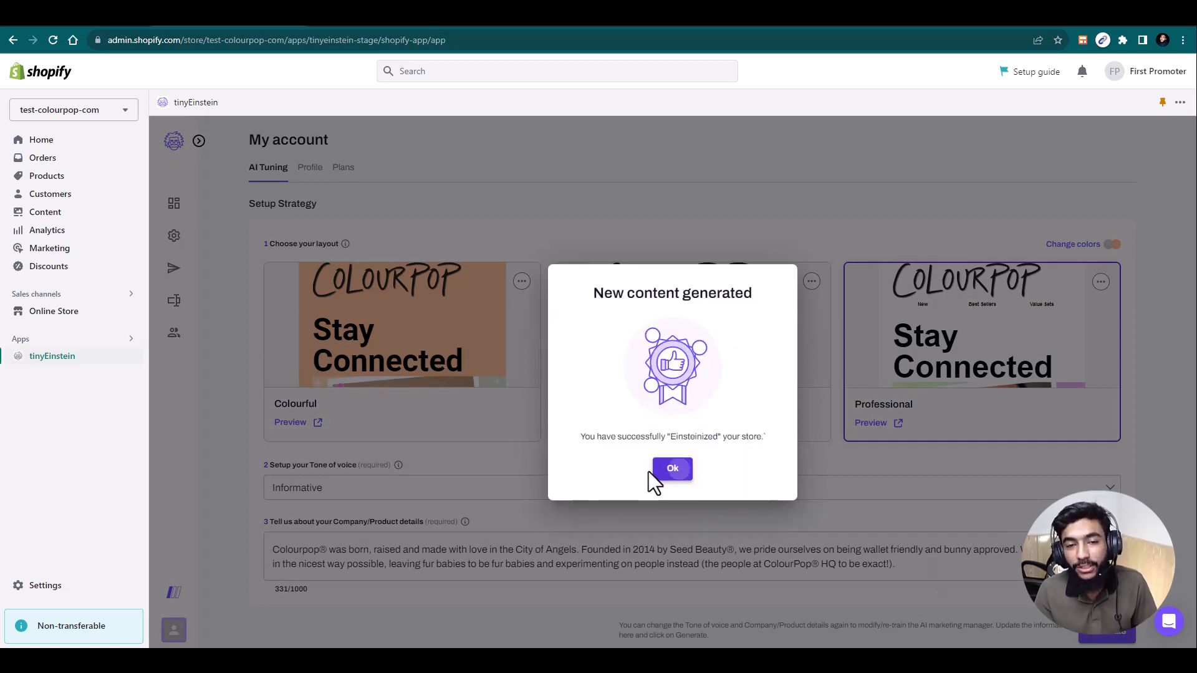
left_click(671, 468)
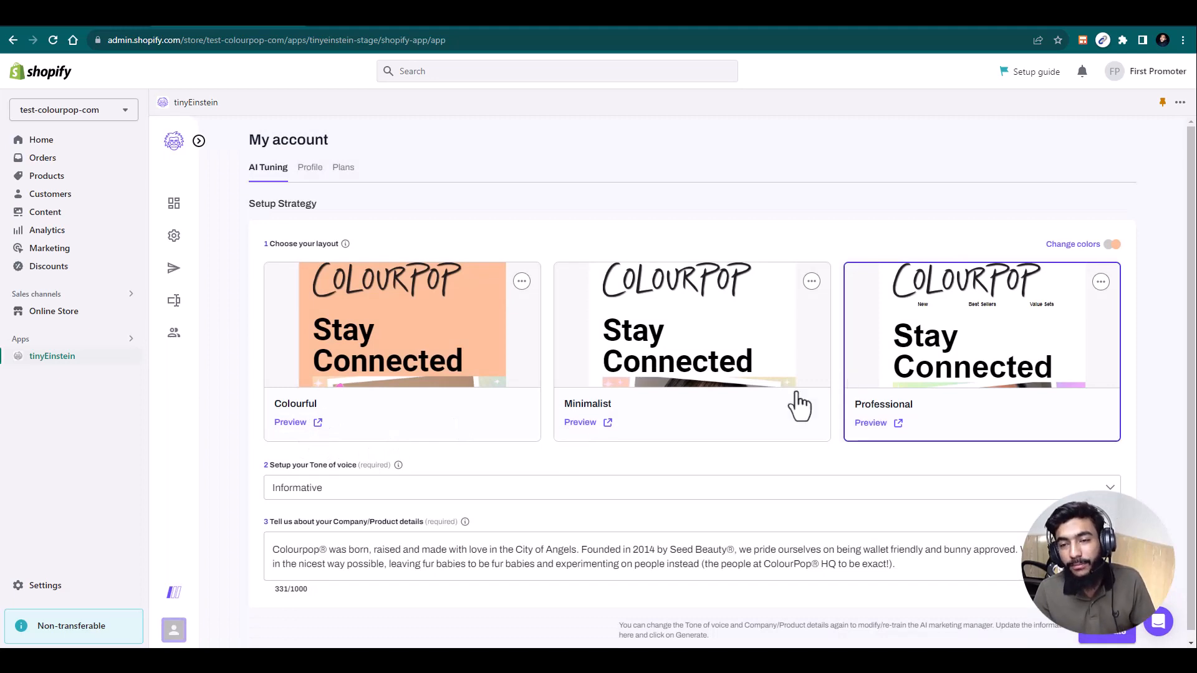
left_click(580, 423)
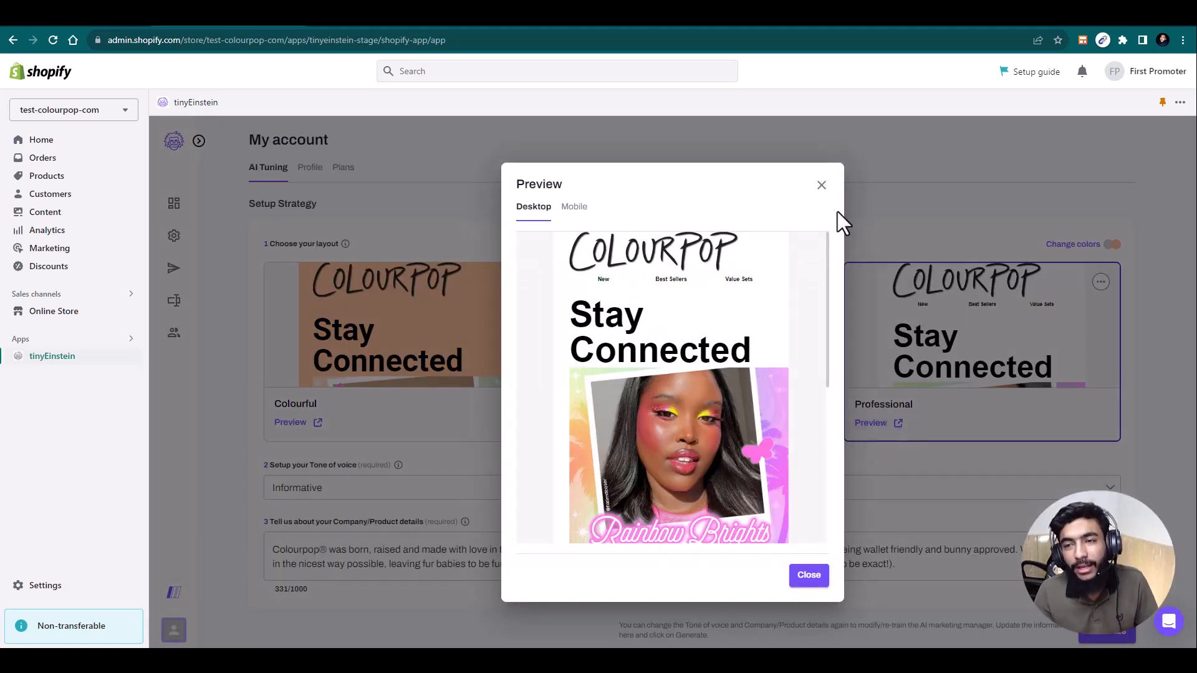
left_click(808, 575)
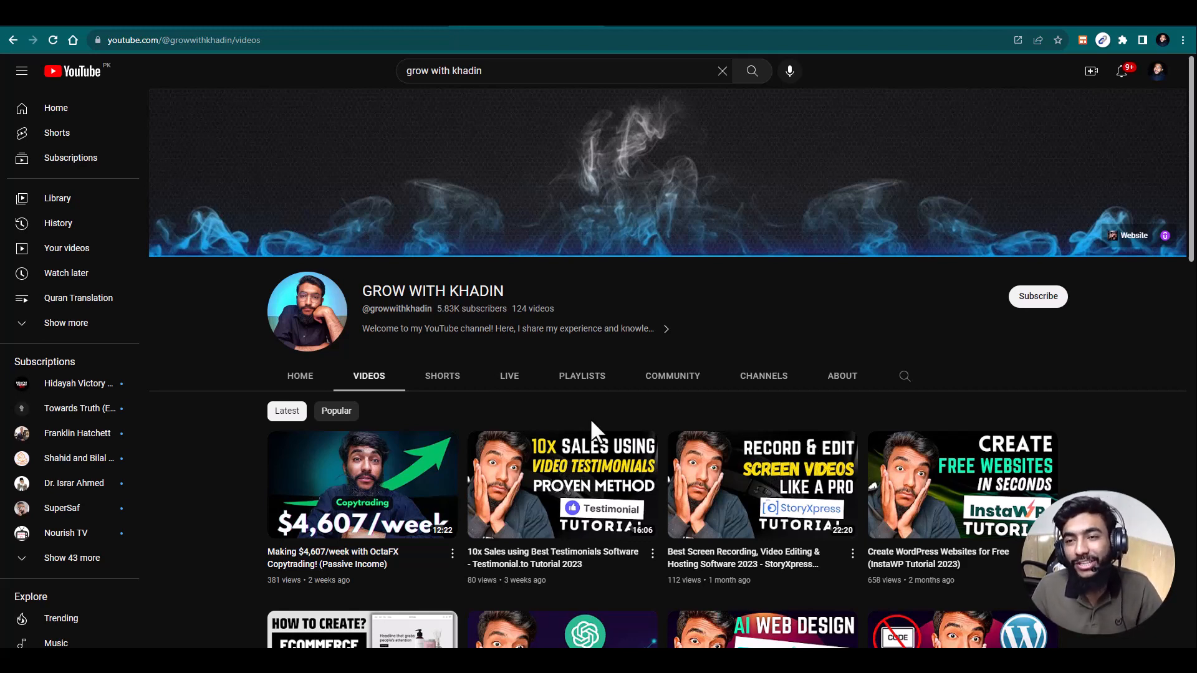
mouse_move(723, 419)
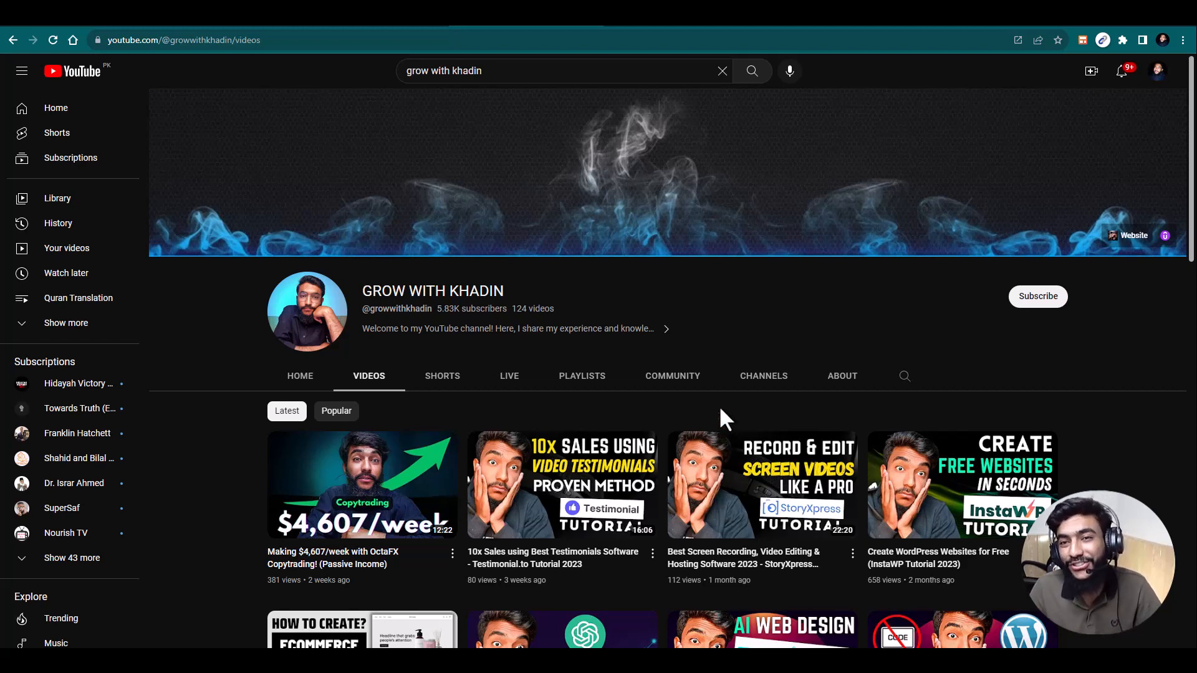
mouse_move(1038, 307)
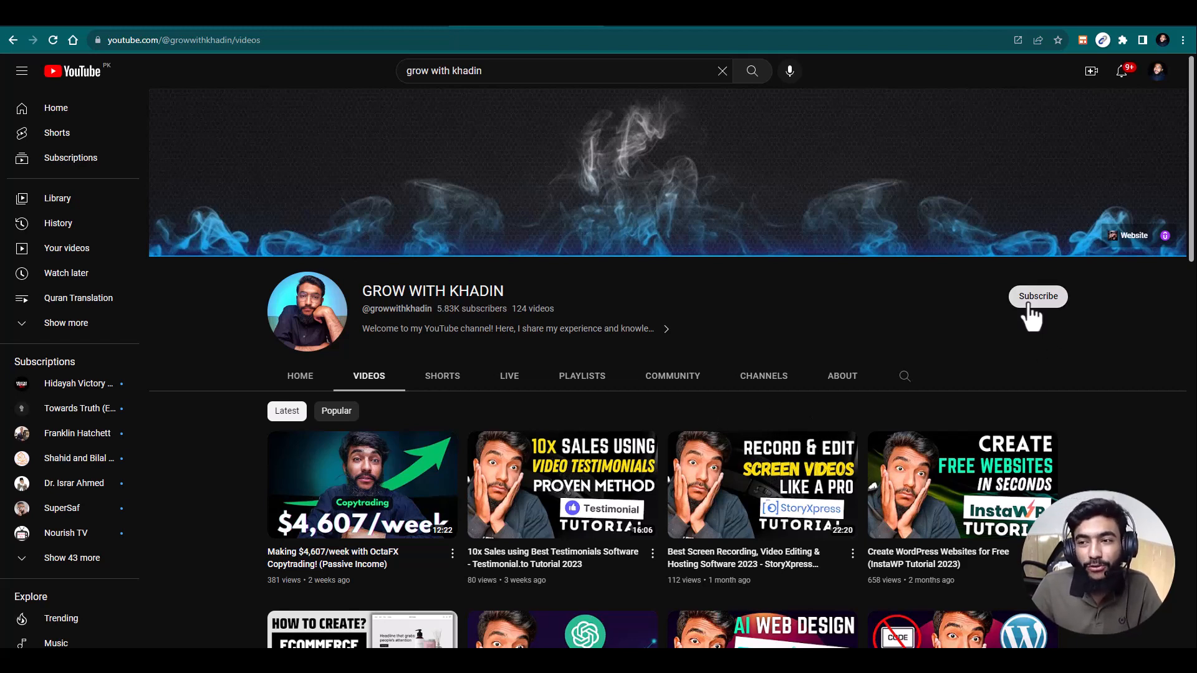
- Subscribe to the GROW WITH KHADIN YouTube channel
left_click(1038, 297)
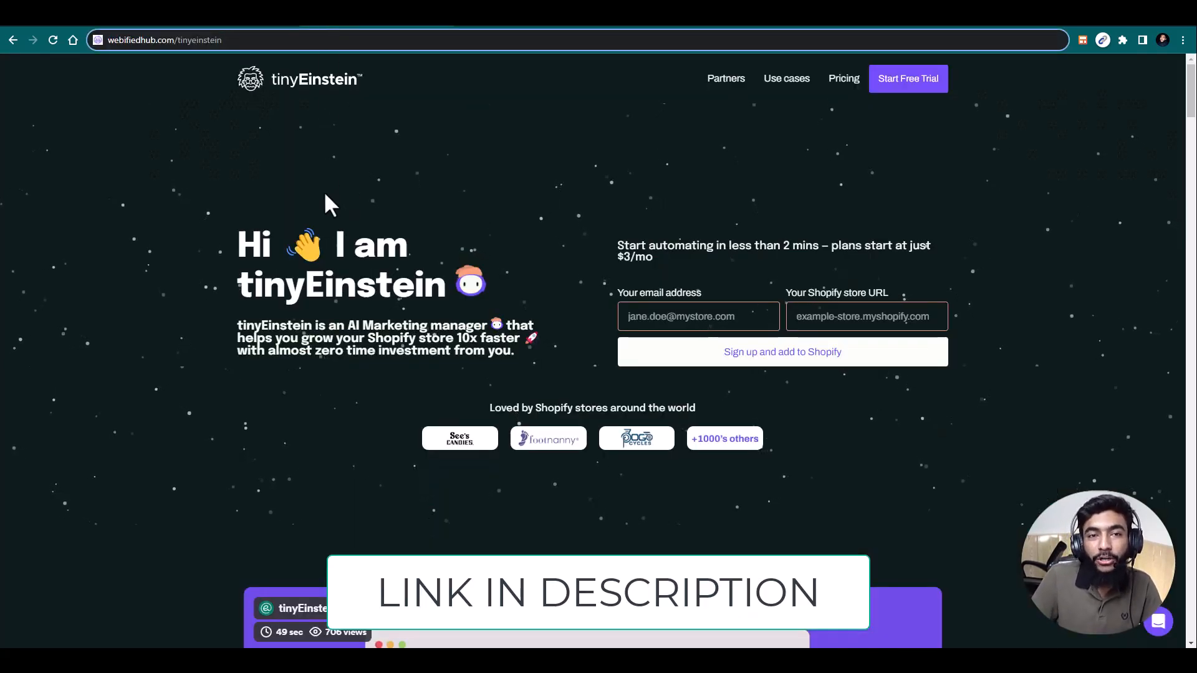
- Enter the email demo@gmail in the tinyEinstein sign-up form, accepting the suggestion
left_click(180, 40)
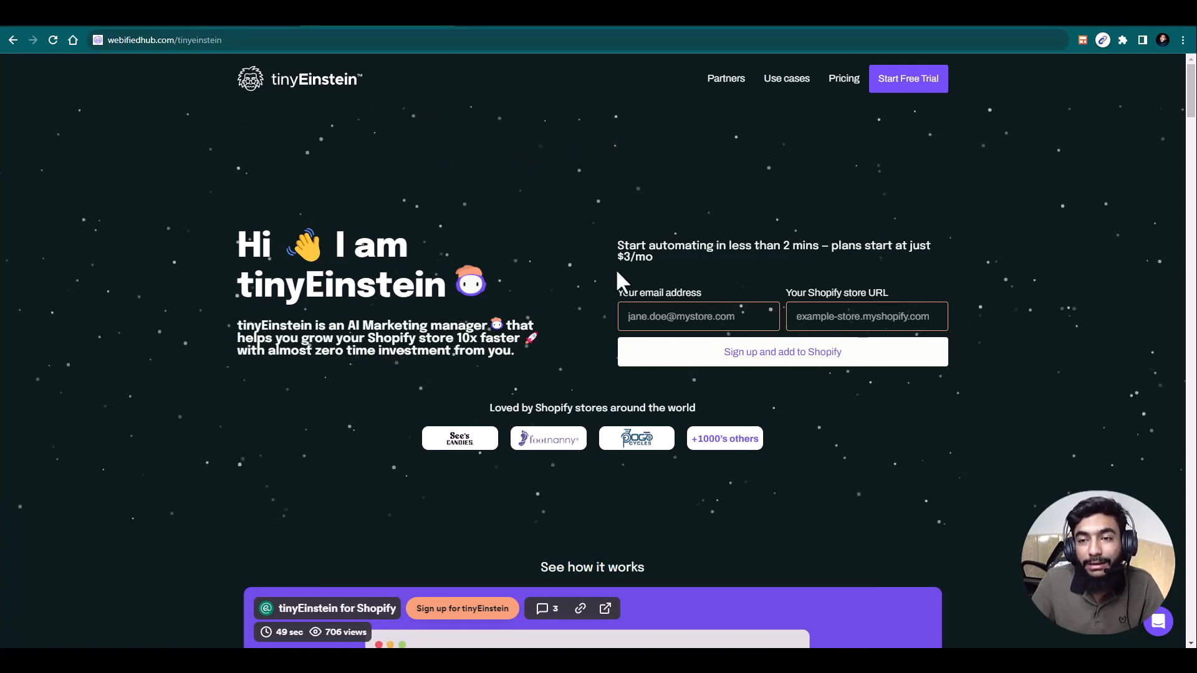
left_click(782, 352)
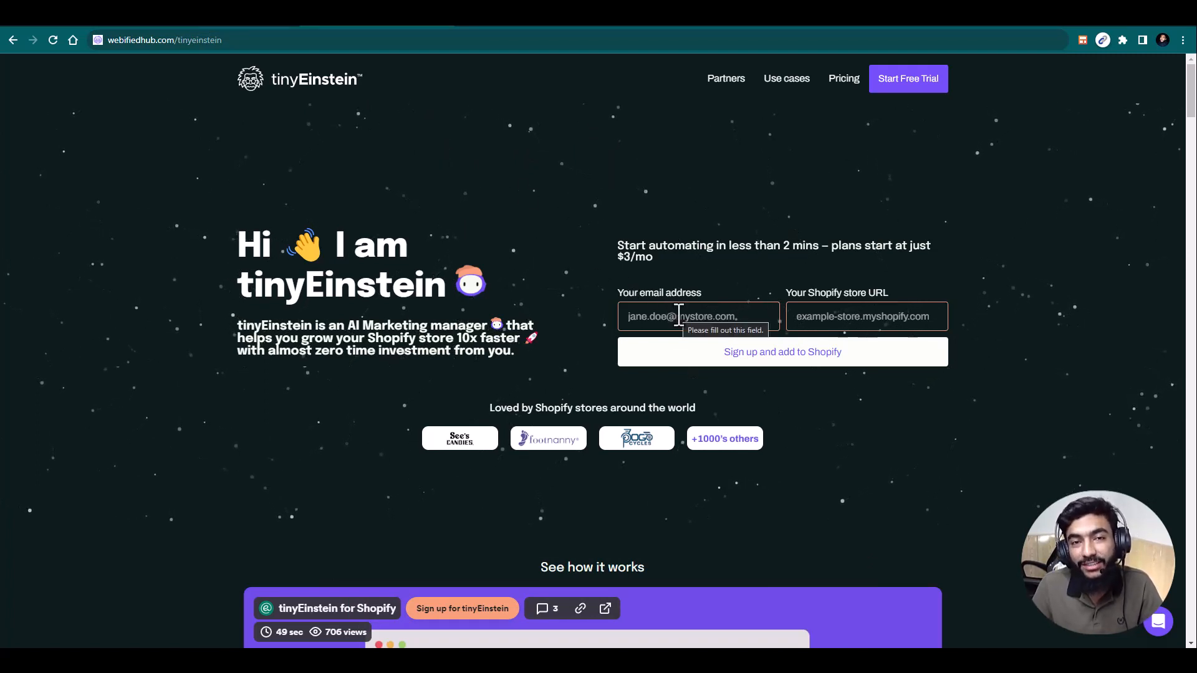
left_click(698, 315)
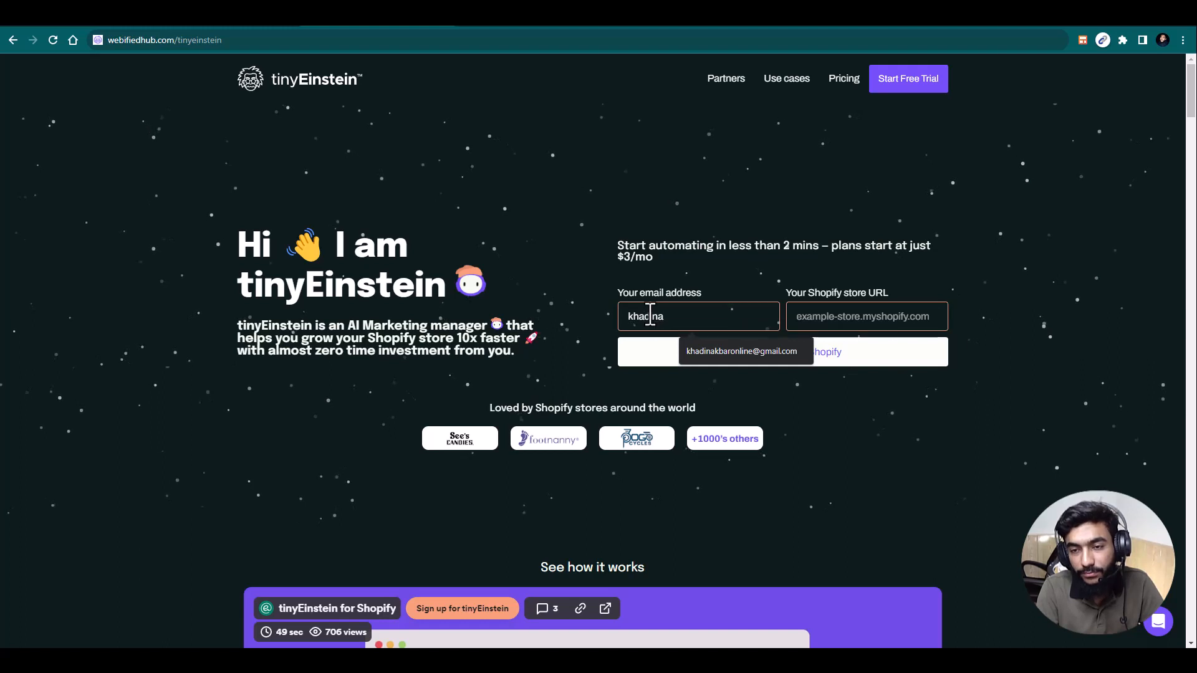
type("demo@gmail")
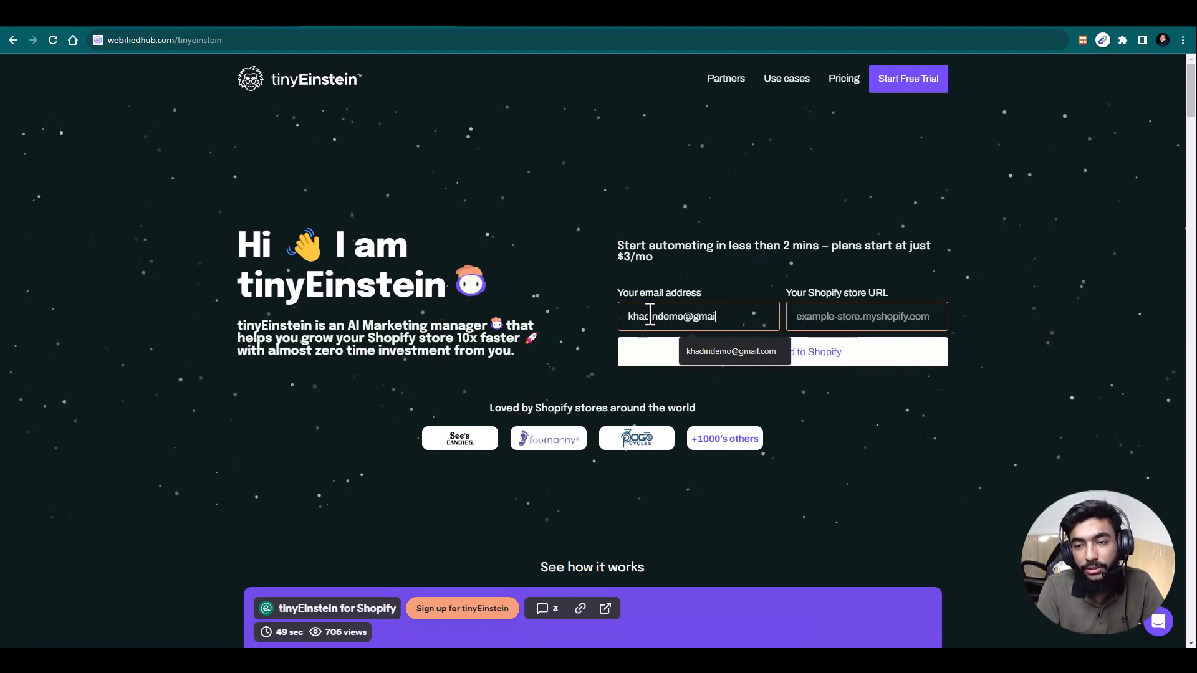
left_click(730, 351)
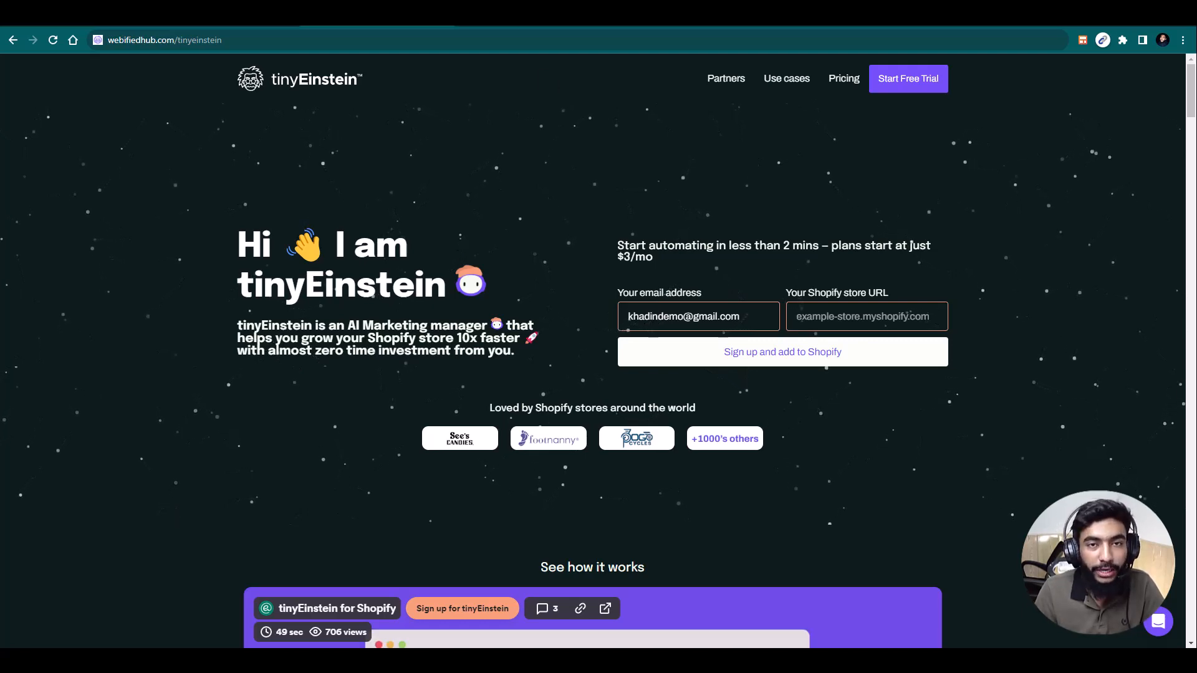
- Fill the Shopify store URL with the admin address einstein-stage/shopify-app/app and submit sign-up
left_click(782, 352)
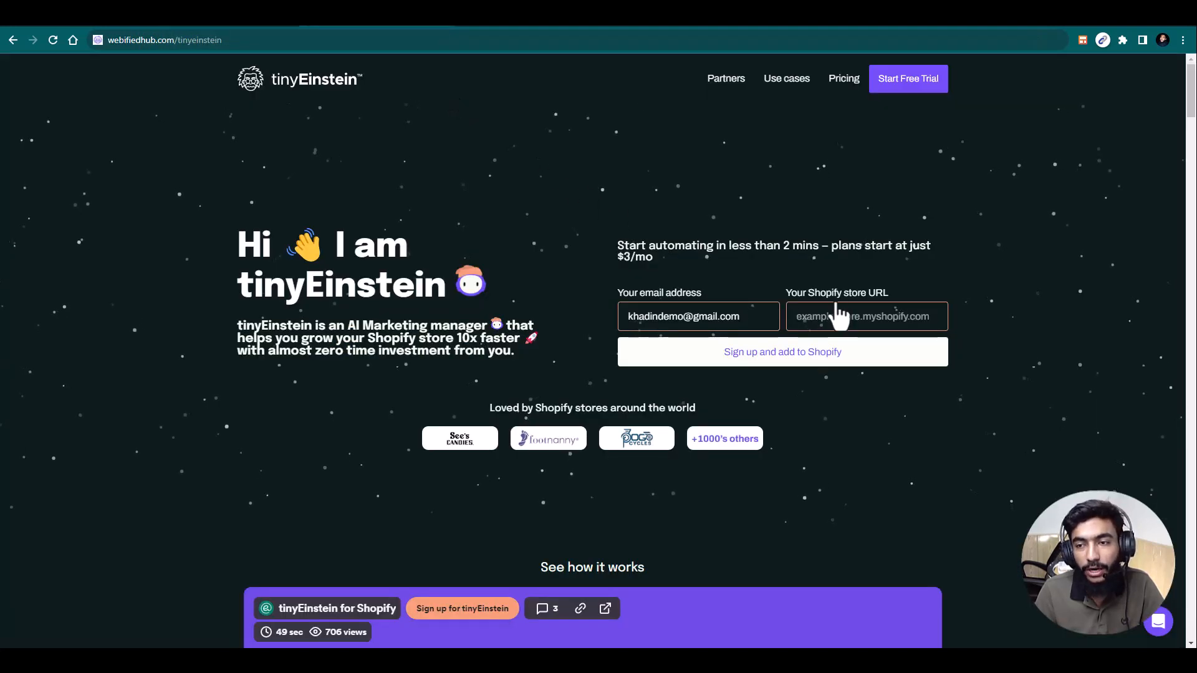
type("test")
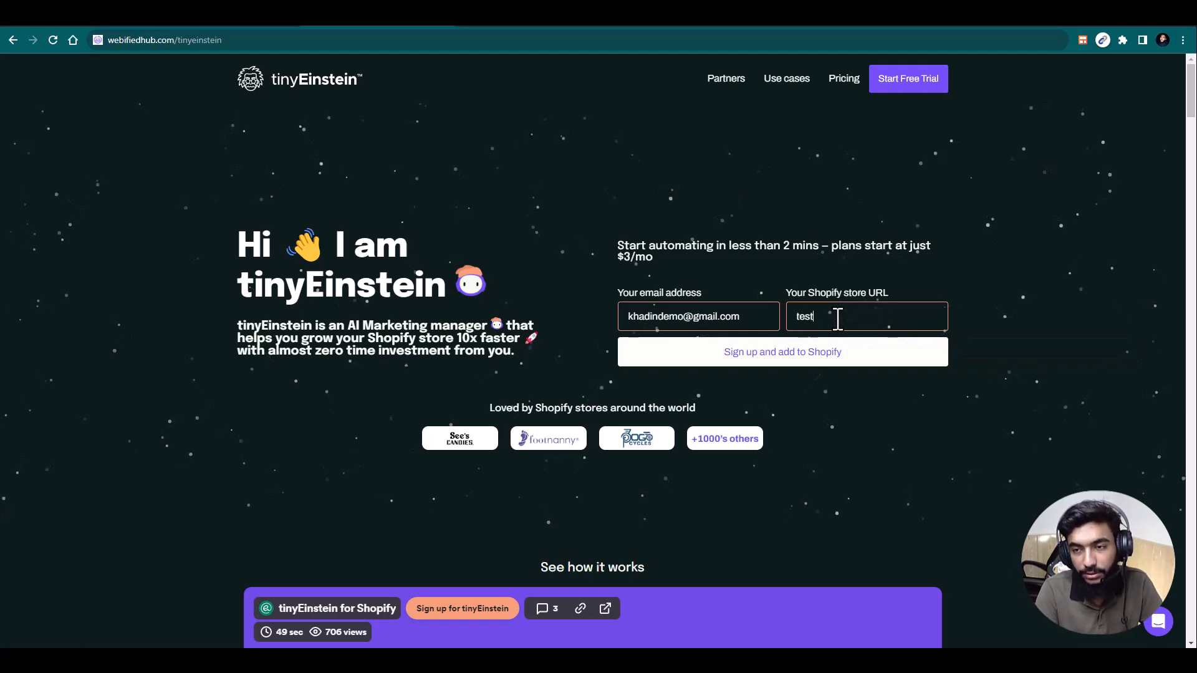
type(".")
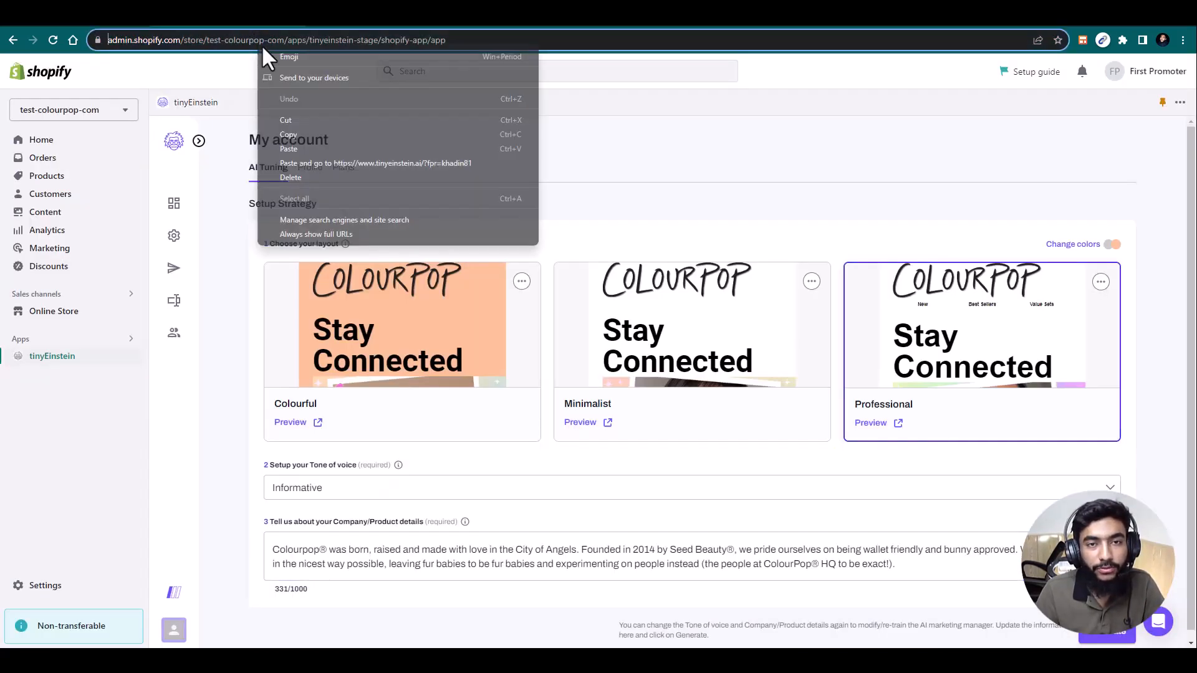
left_click(375, 164)
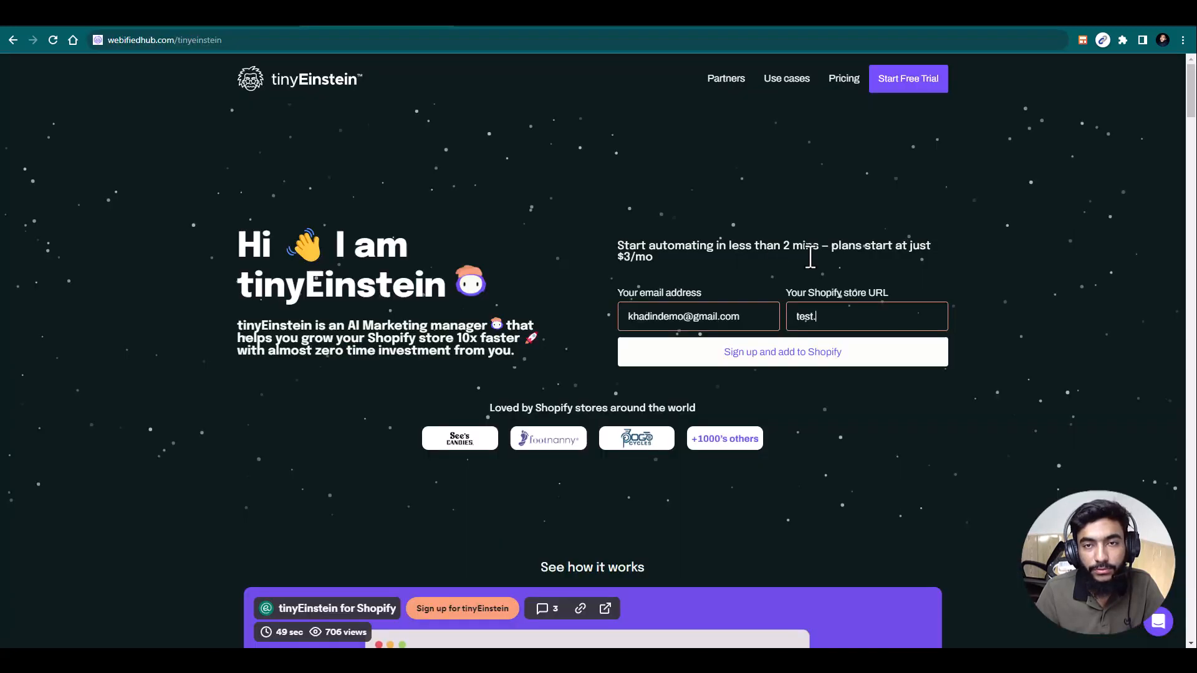
double_click(804, 316)
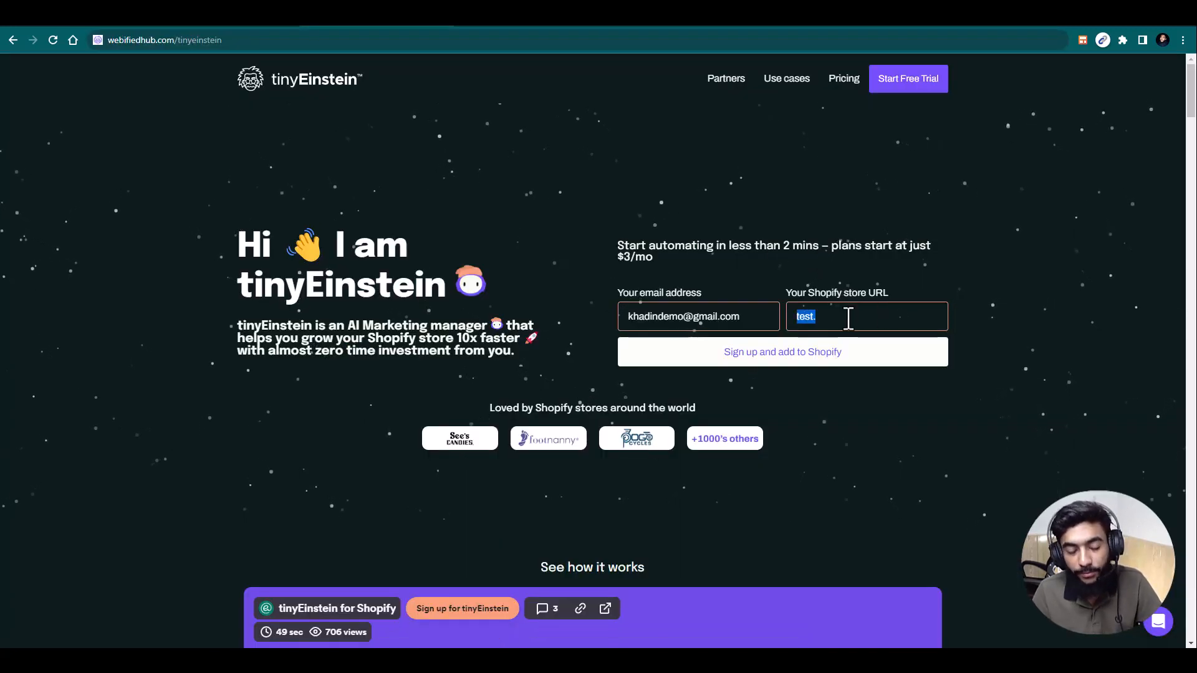
type("einstein-stage/shopify-app/app")
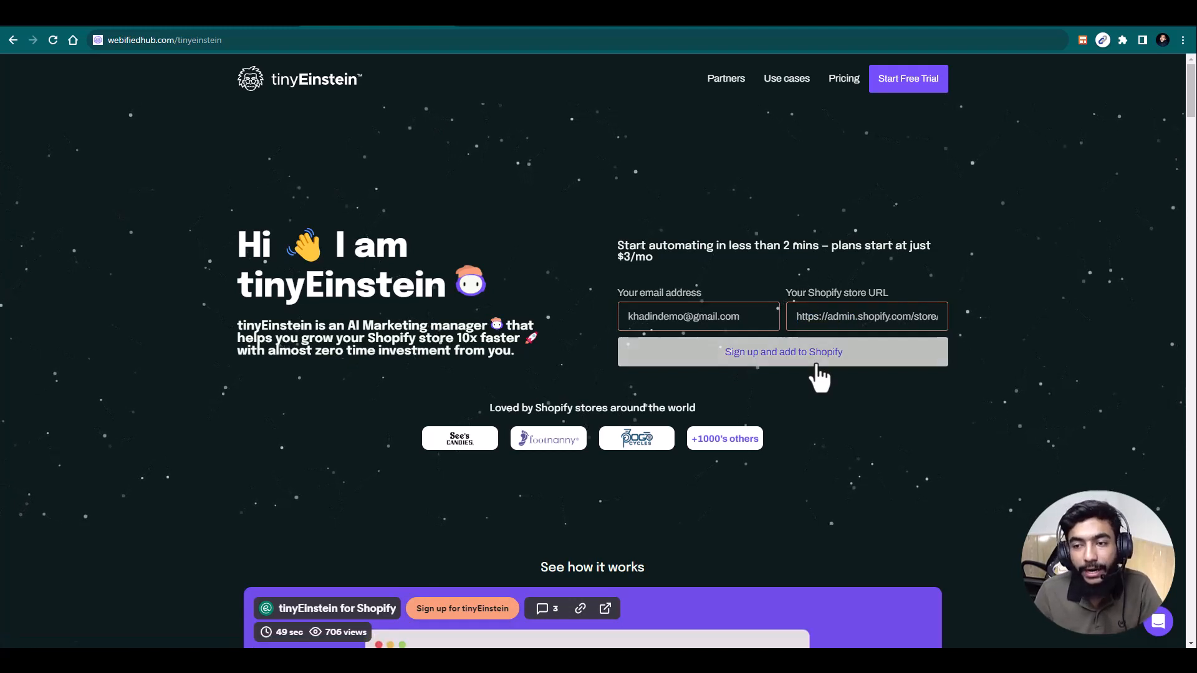
left_click(783, 351)
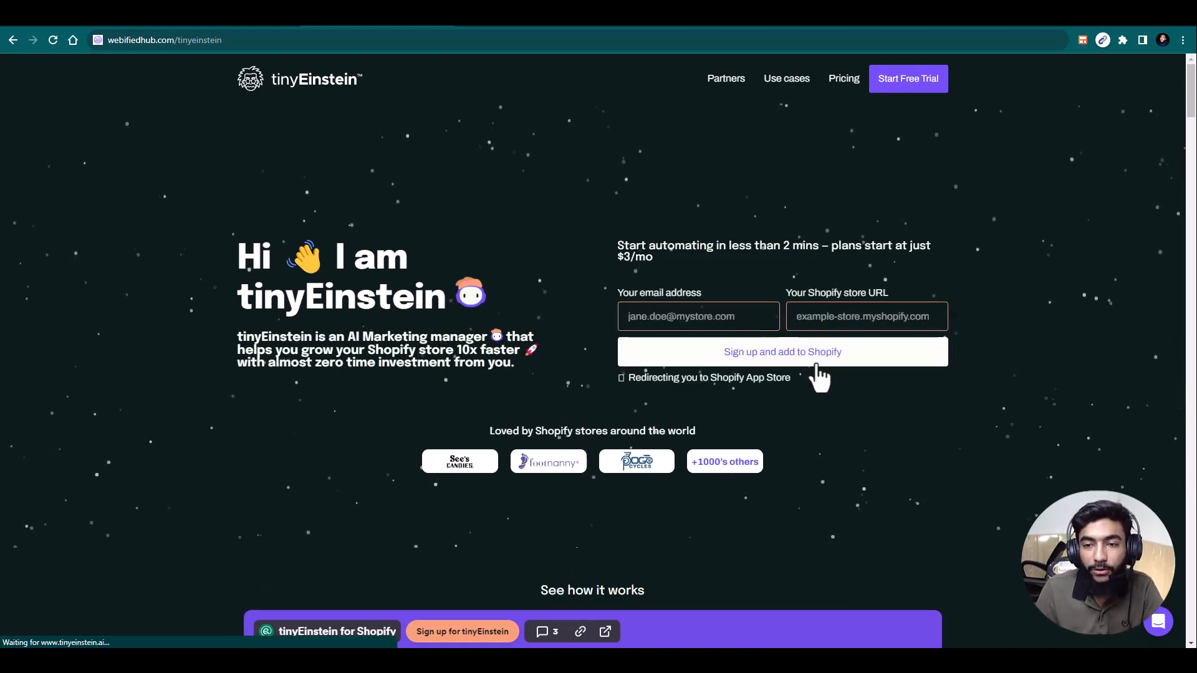
- Connect with Shopify and add the tinyEinstein: GPT Marketing app from its listing
left_click(782, 352)
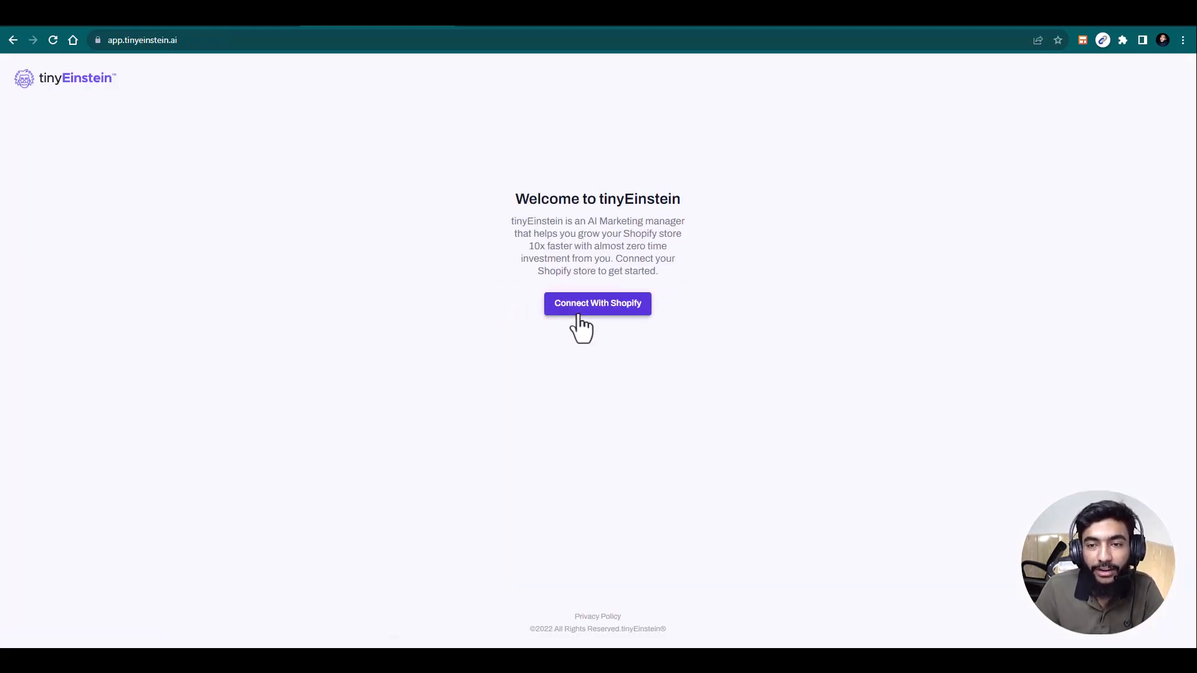
left_click(598, 303)
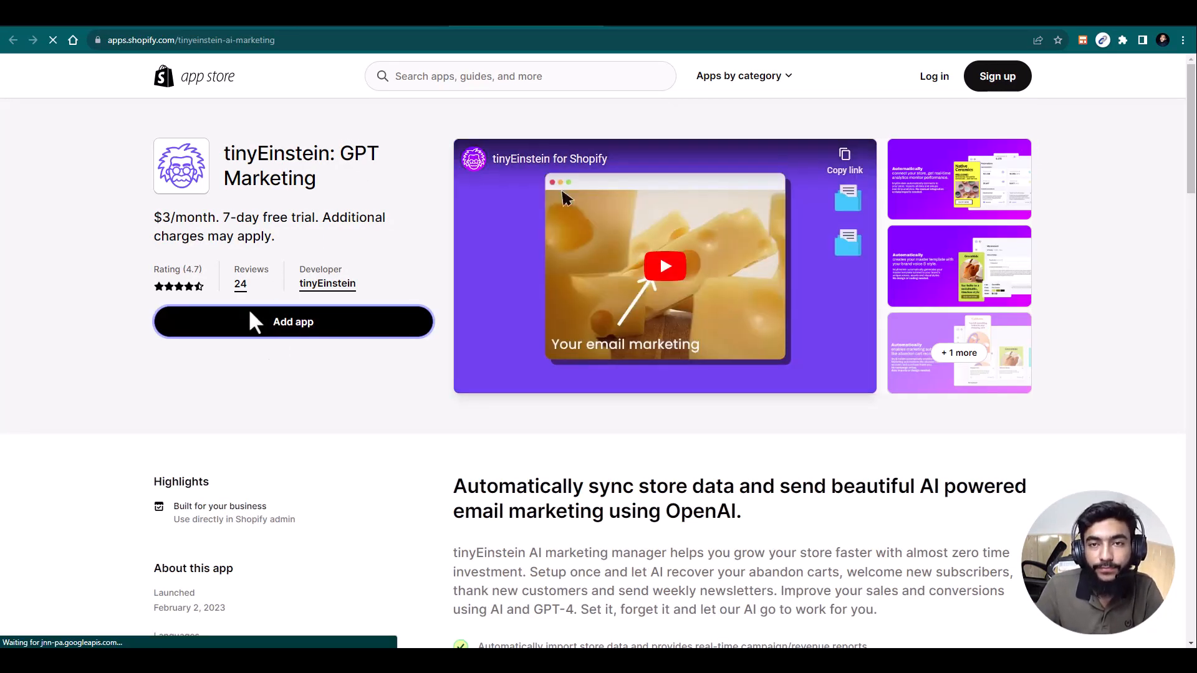
left_click(292, 322)
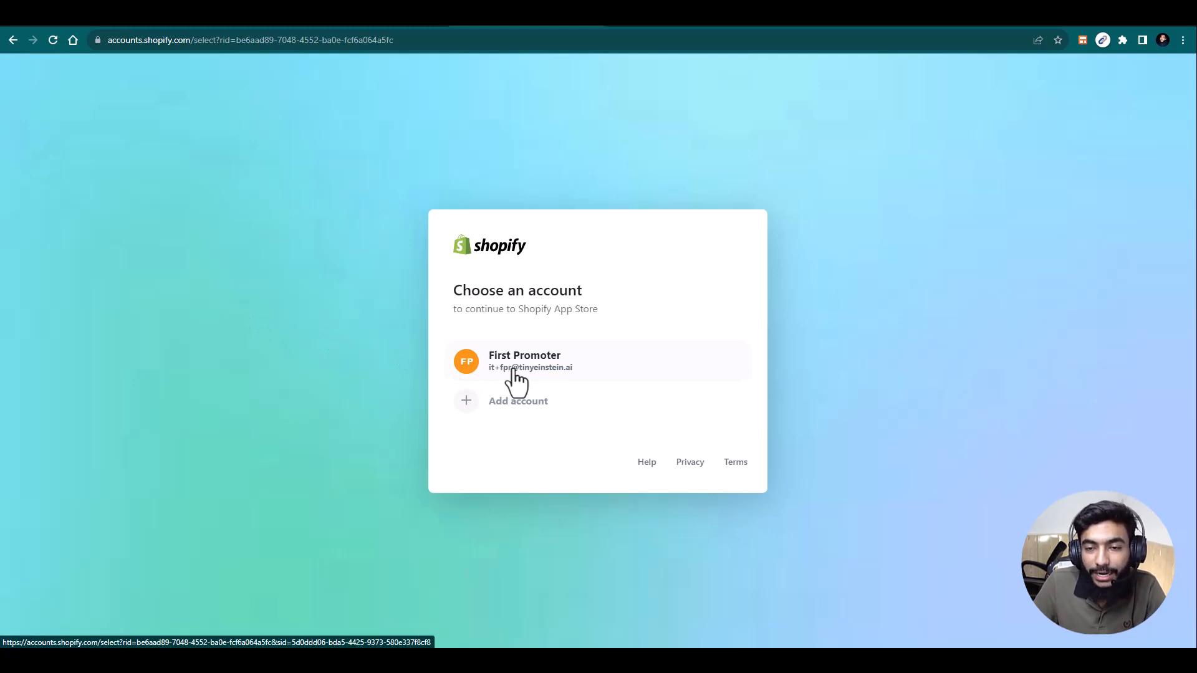
- Continue with the existing Shopify account until the store picker appears
left_click(597, 362)
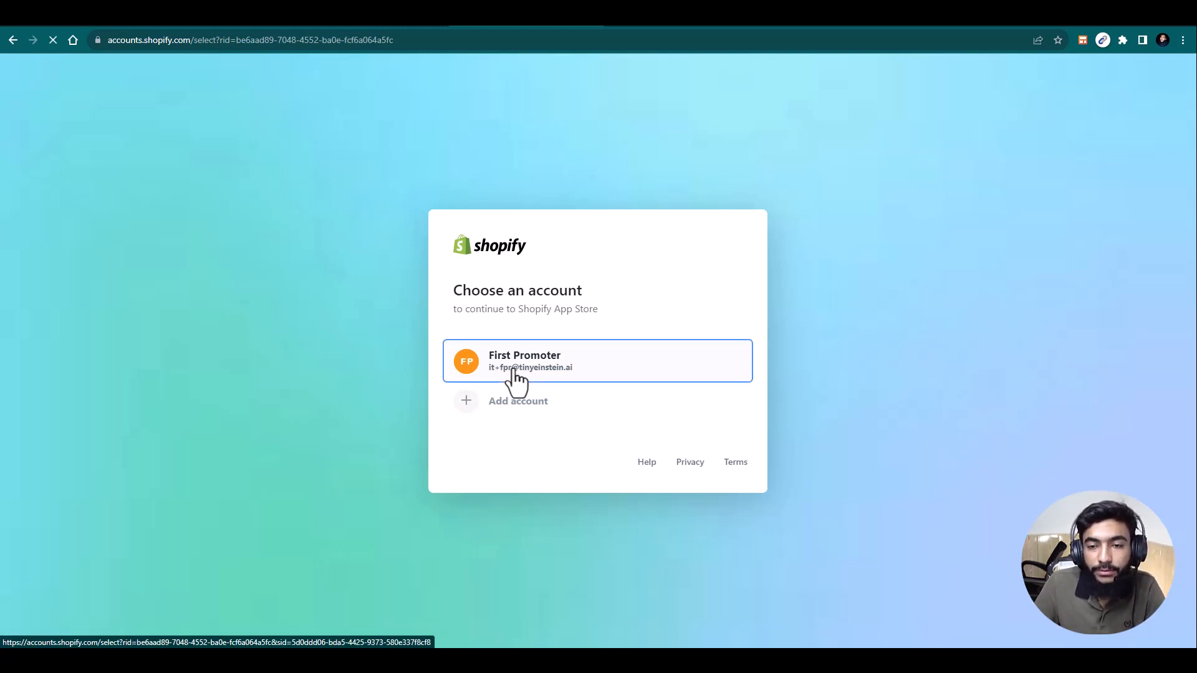
left_click(597, 360)
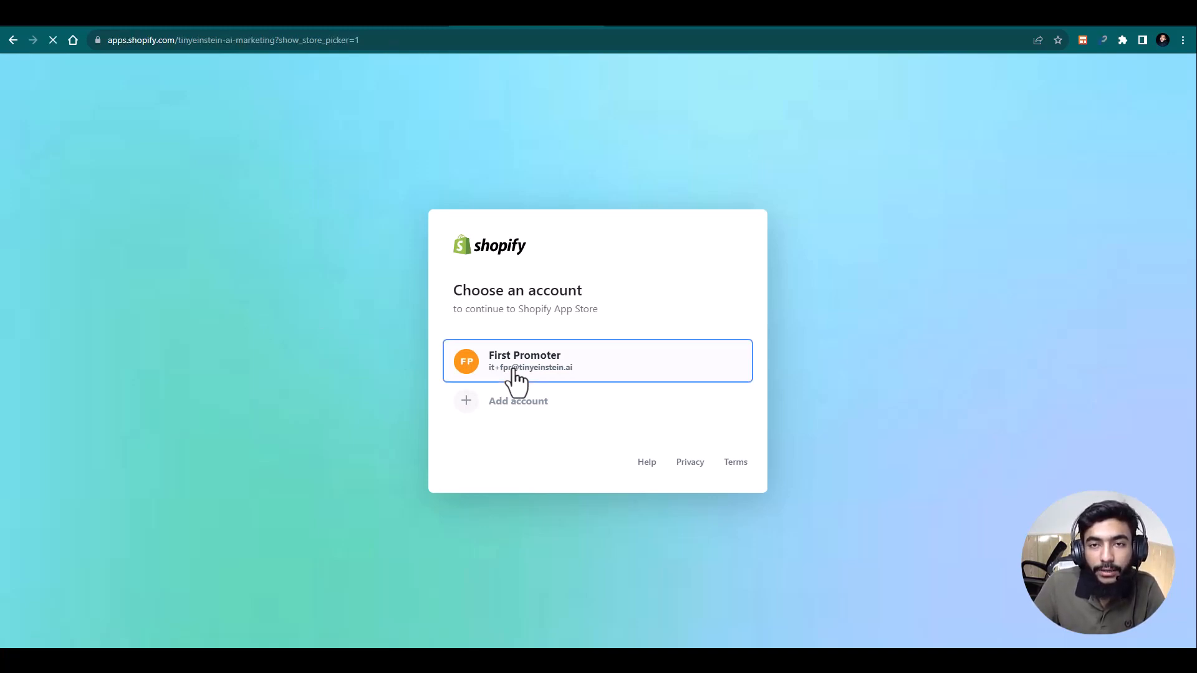
left_click(597, 360)
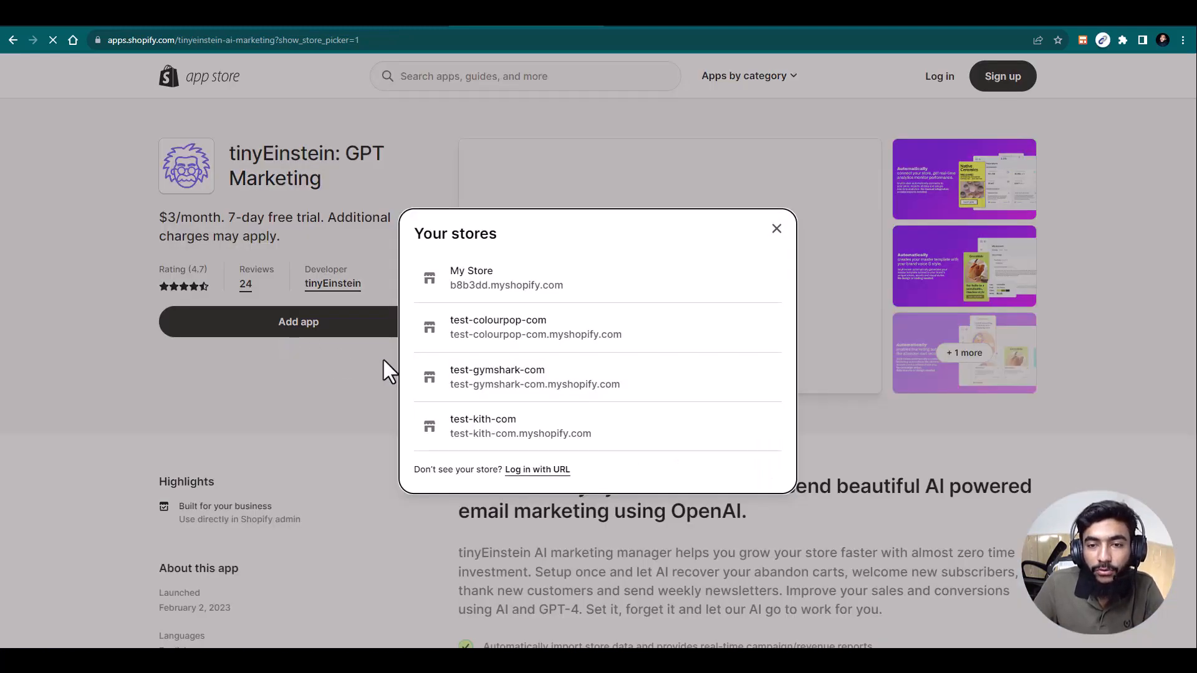
mouse_move(538, 267)
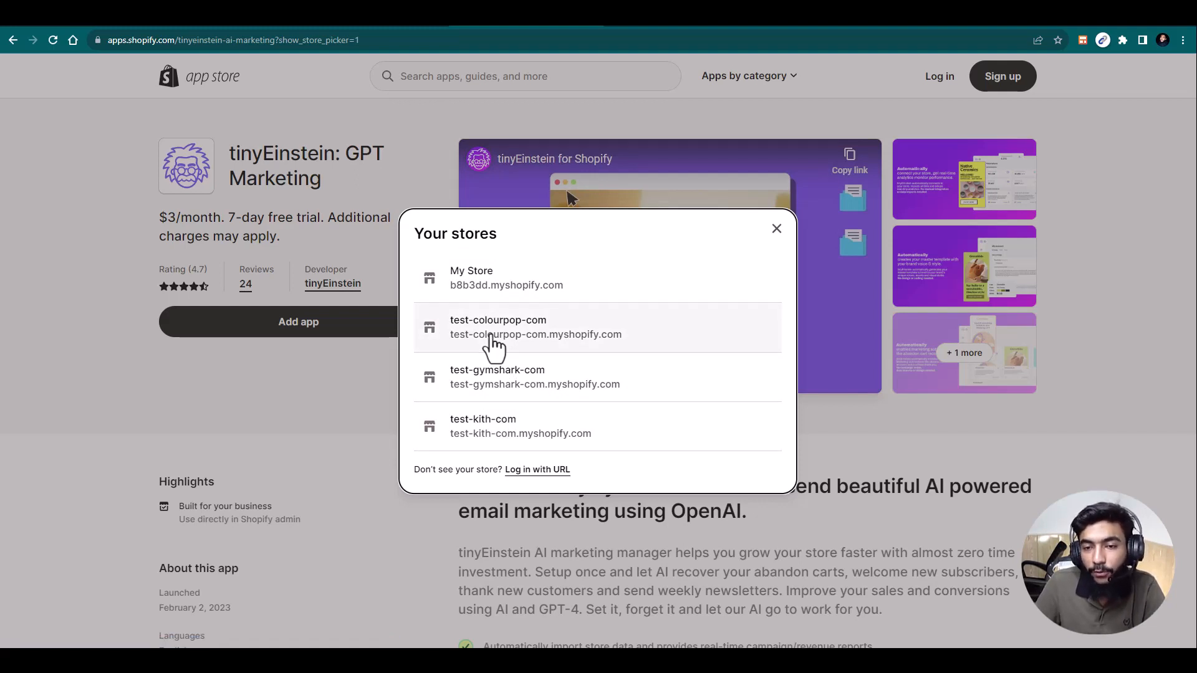
- Choose the test-colourpop-com store and continue with the existing account
left_click(496, 327)
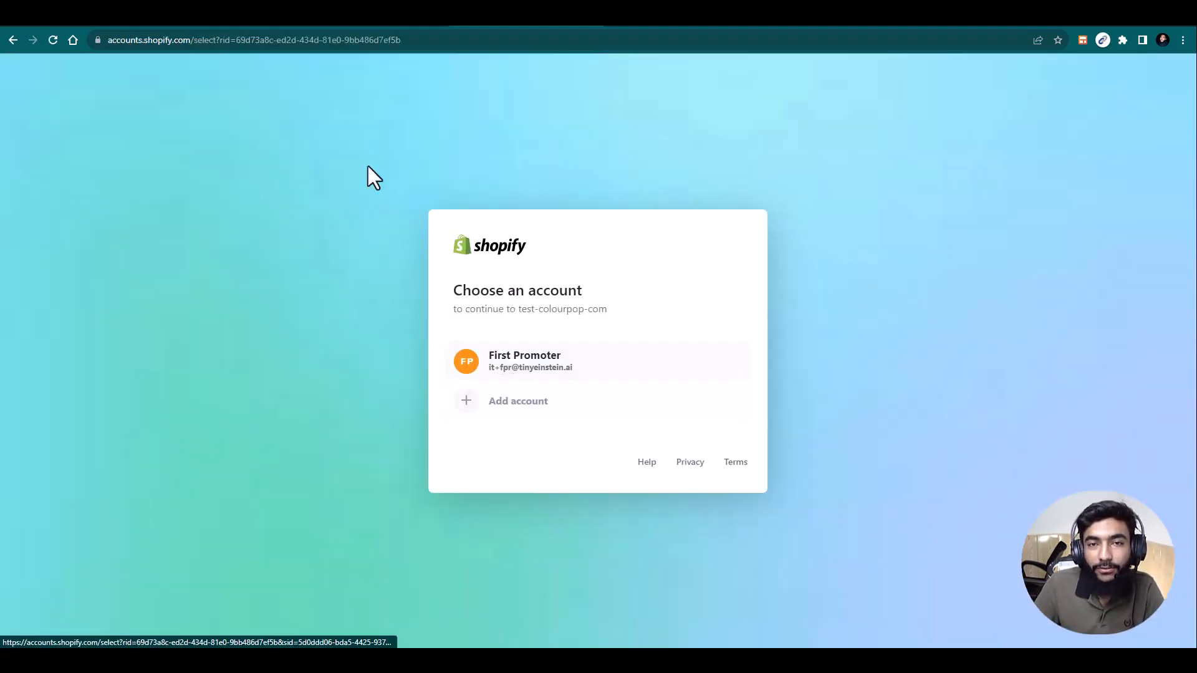
mouse_move(535, 298)
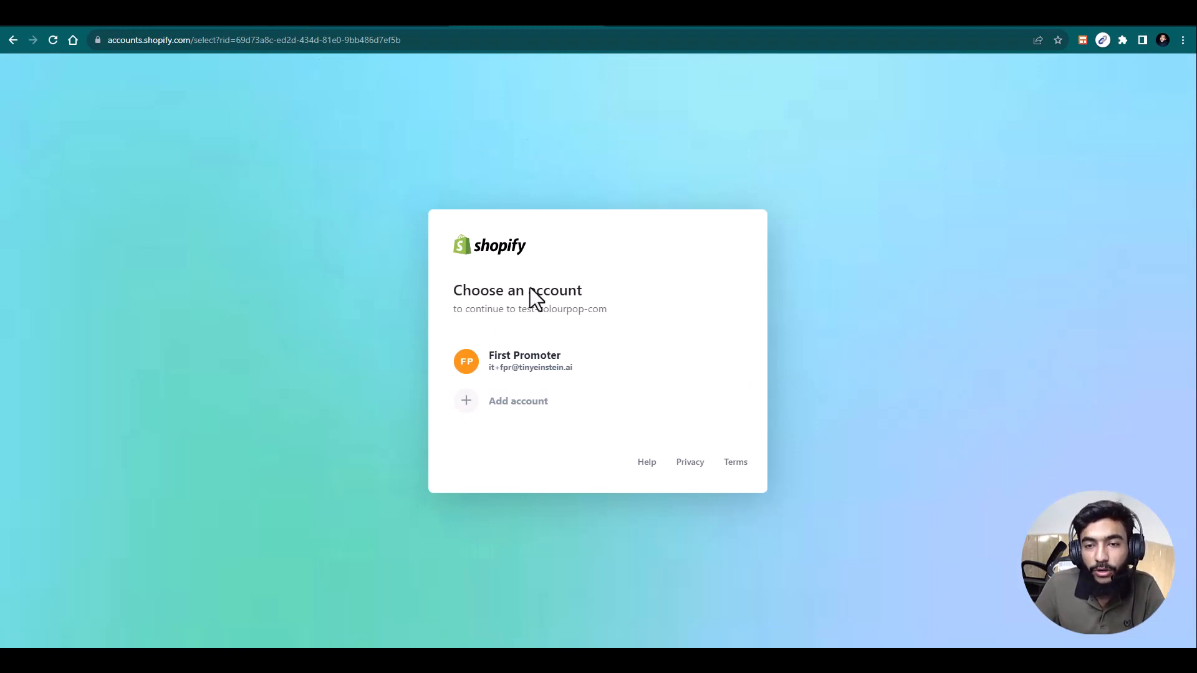
left_click(597, 362)
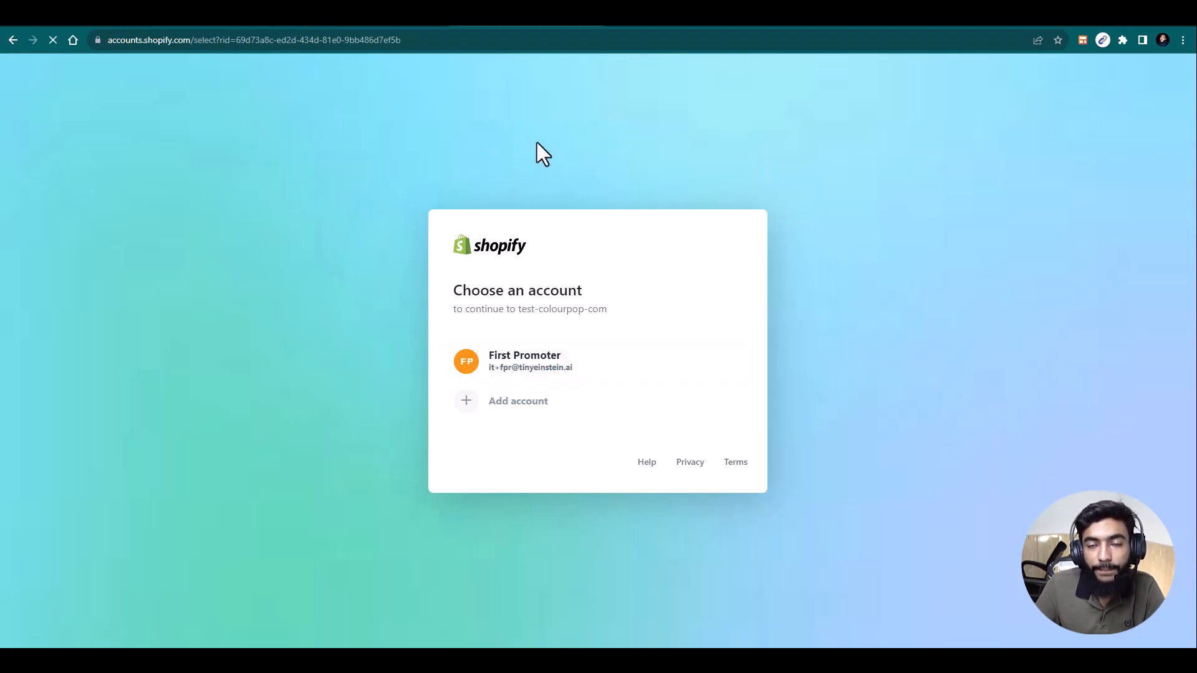
mouse_move(569, 170)
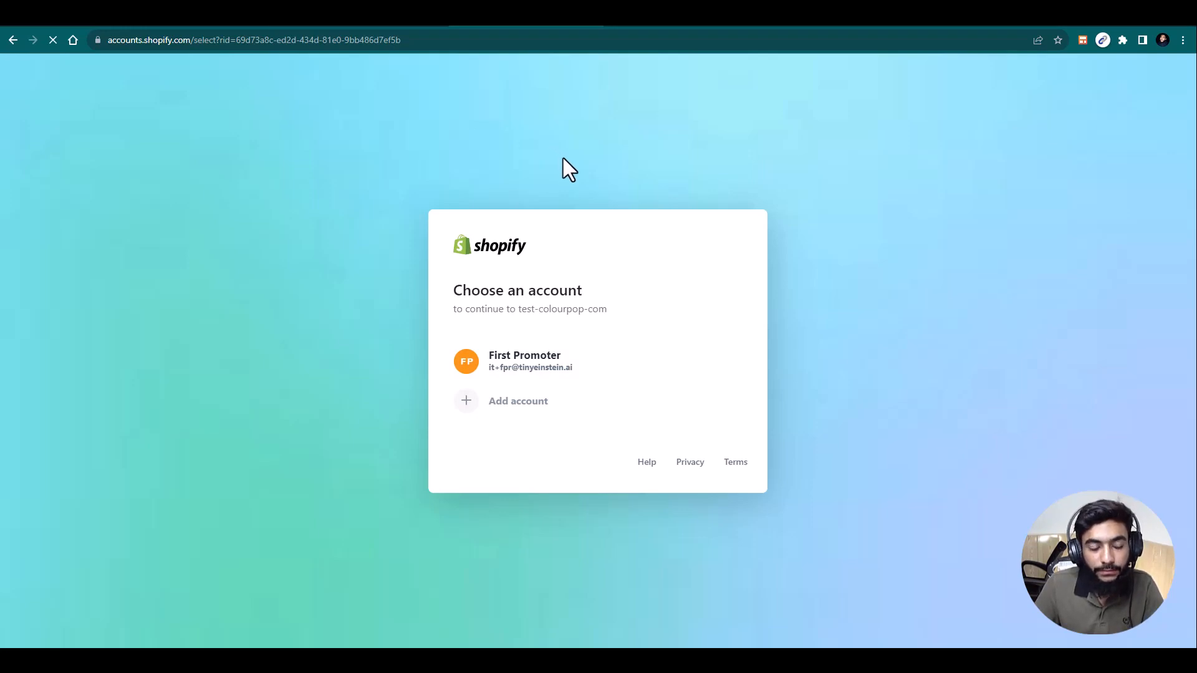
left_click(530, 362)
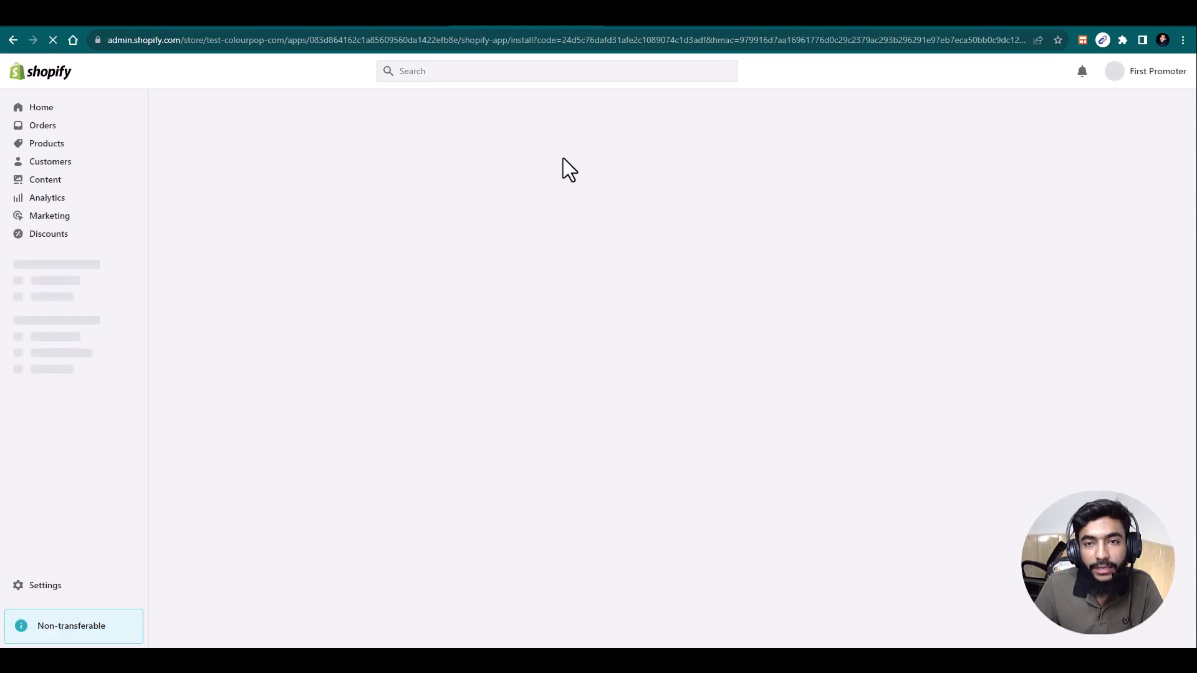
mouse_move(427, 300)
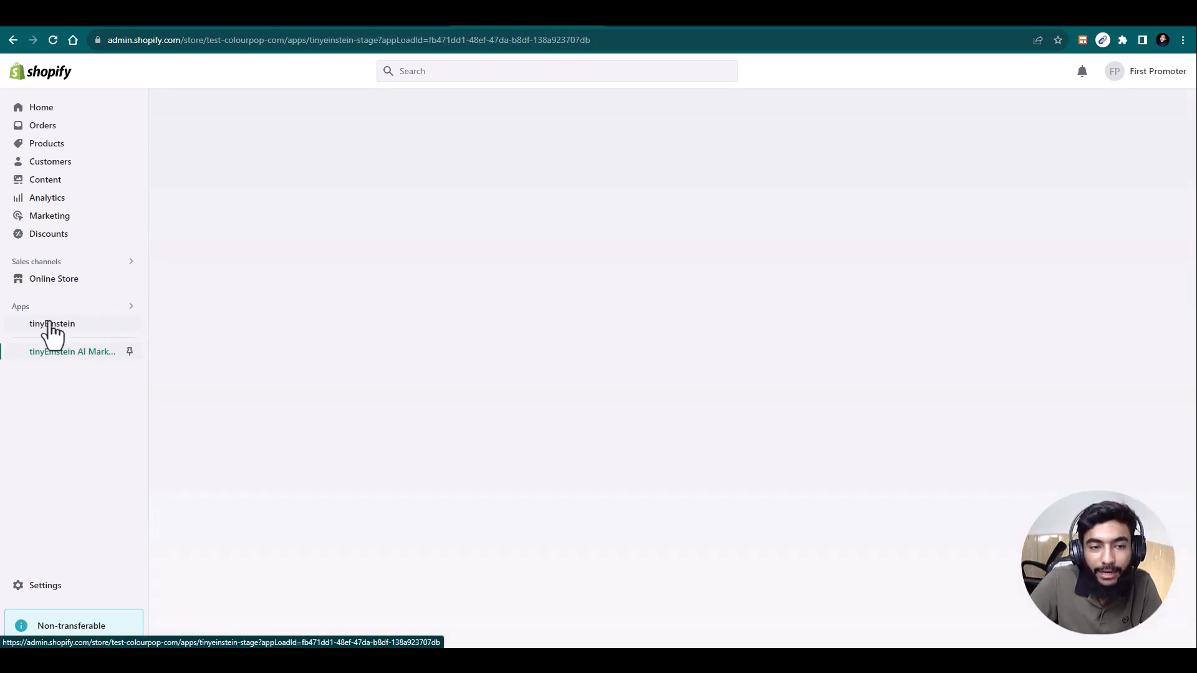
- Load the tinyEinstein app from the Apps sidebar until its Dashboard appears
left_click(52, 323)
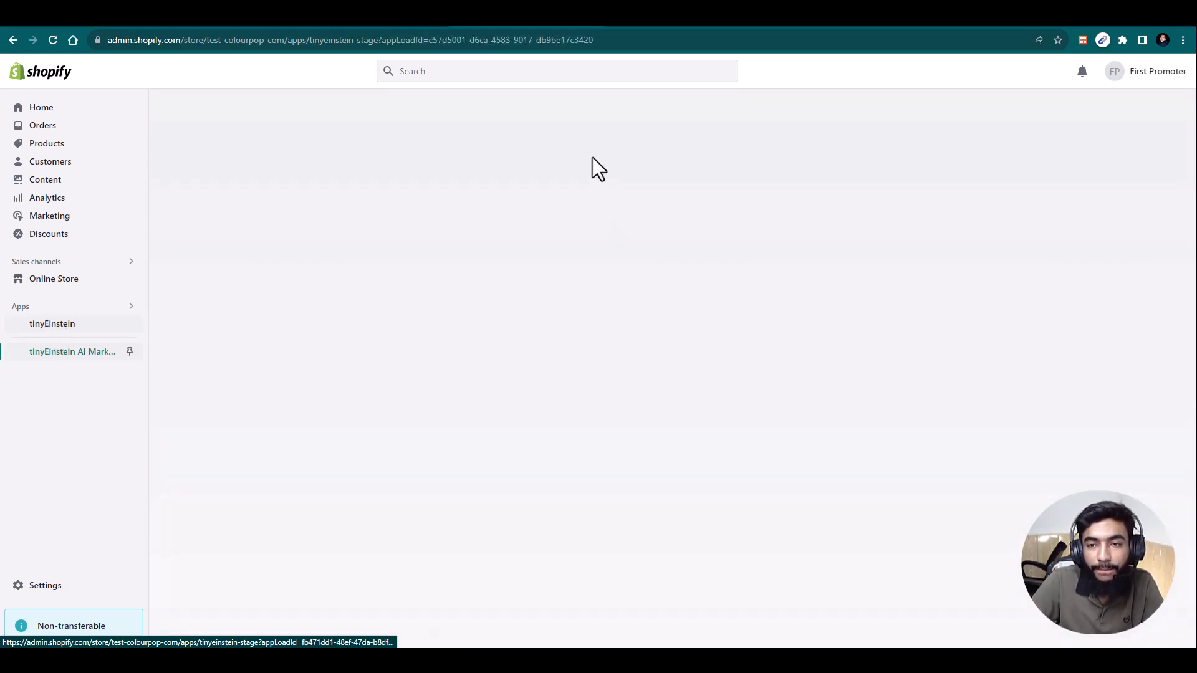
left_click(53, 323)
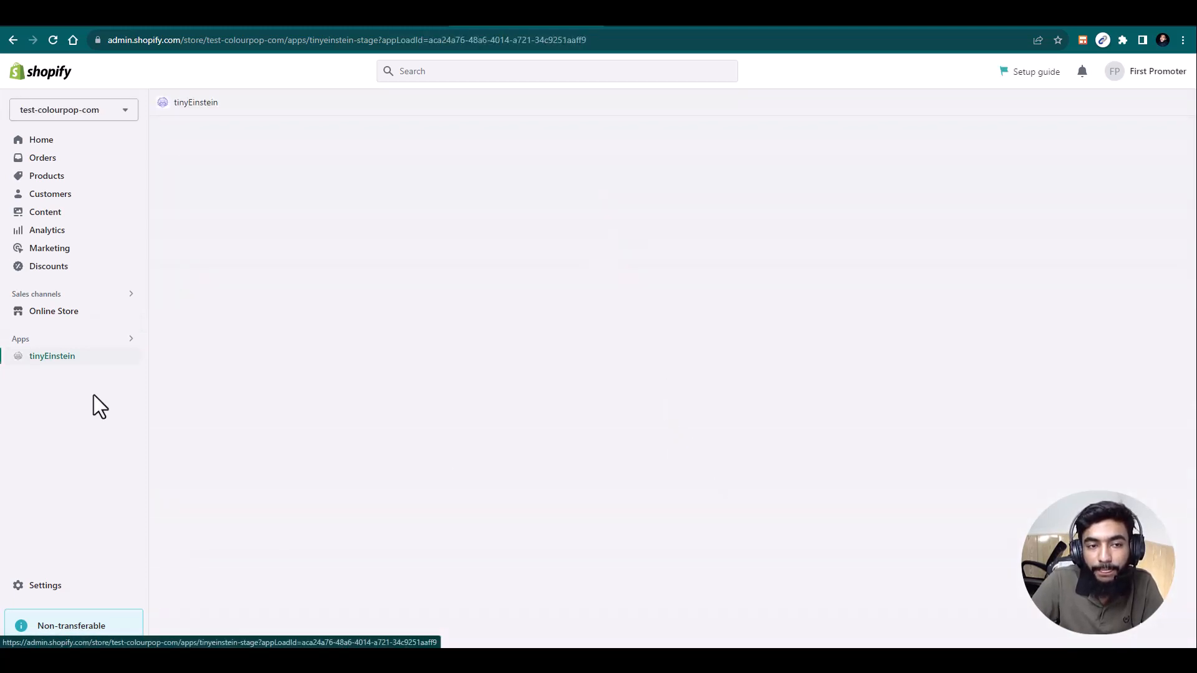
left_click(53, 355)
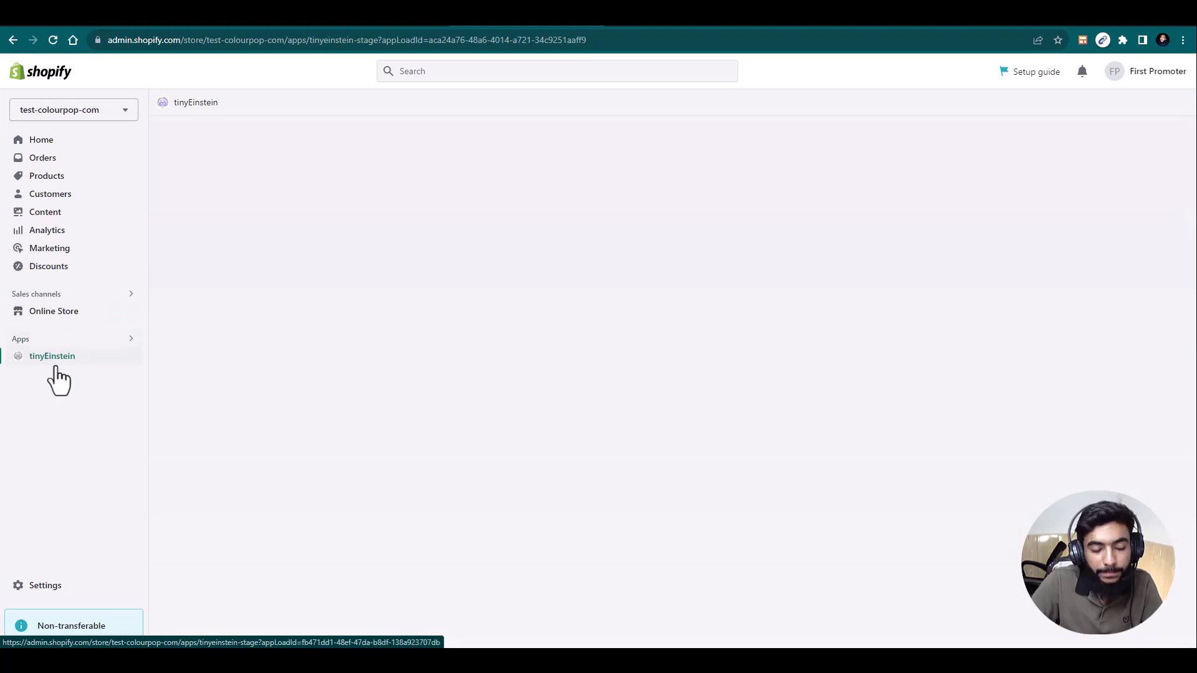
left_click(53, 356)
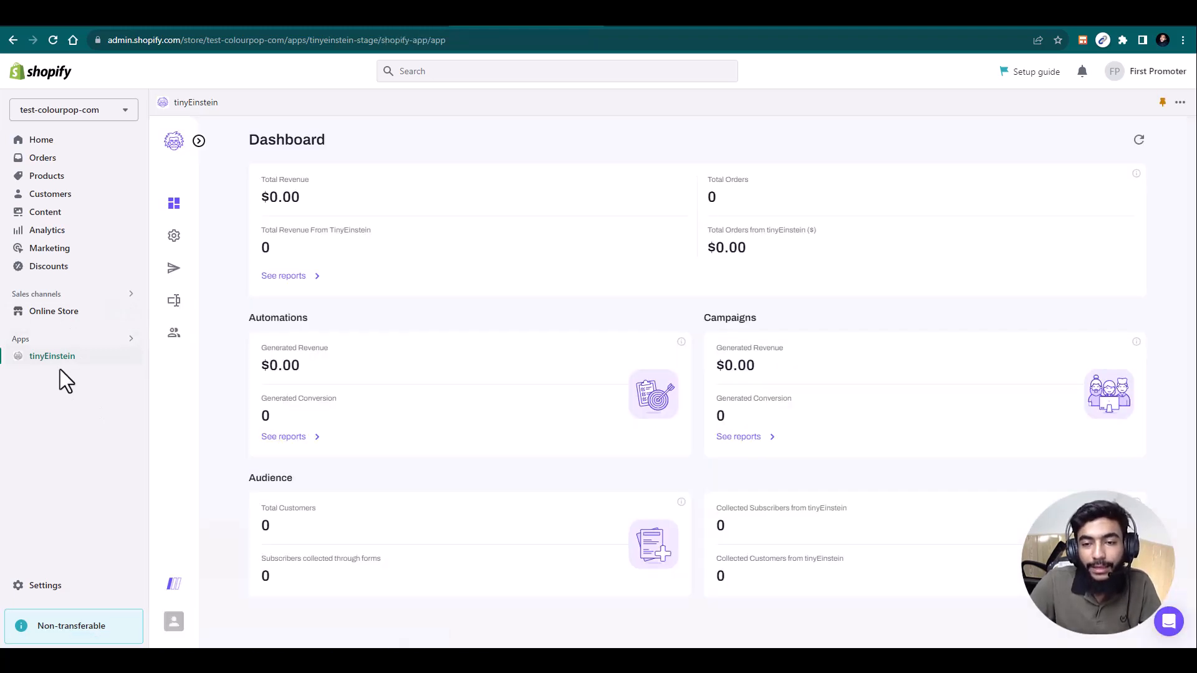
mouse_move(52, 356)
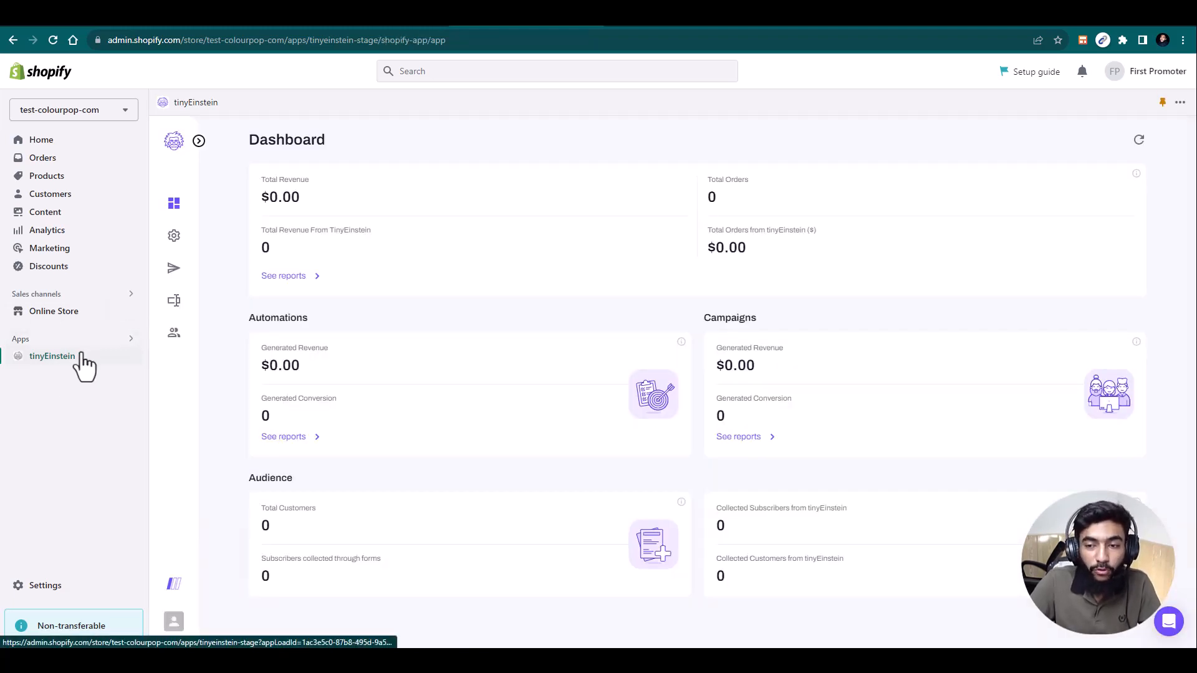
mouse_move(174, 621)
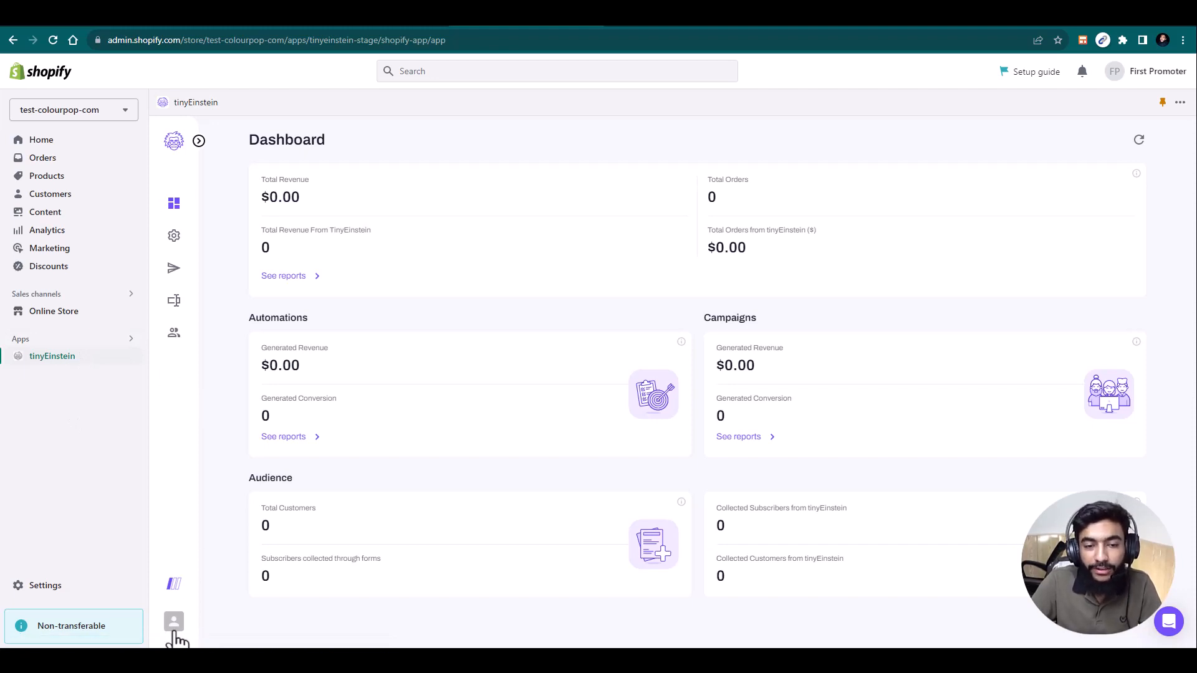
mouse_move(173, 621)
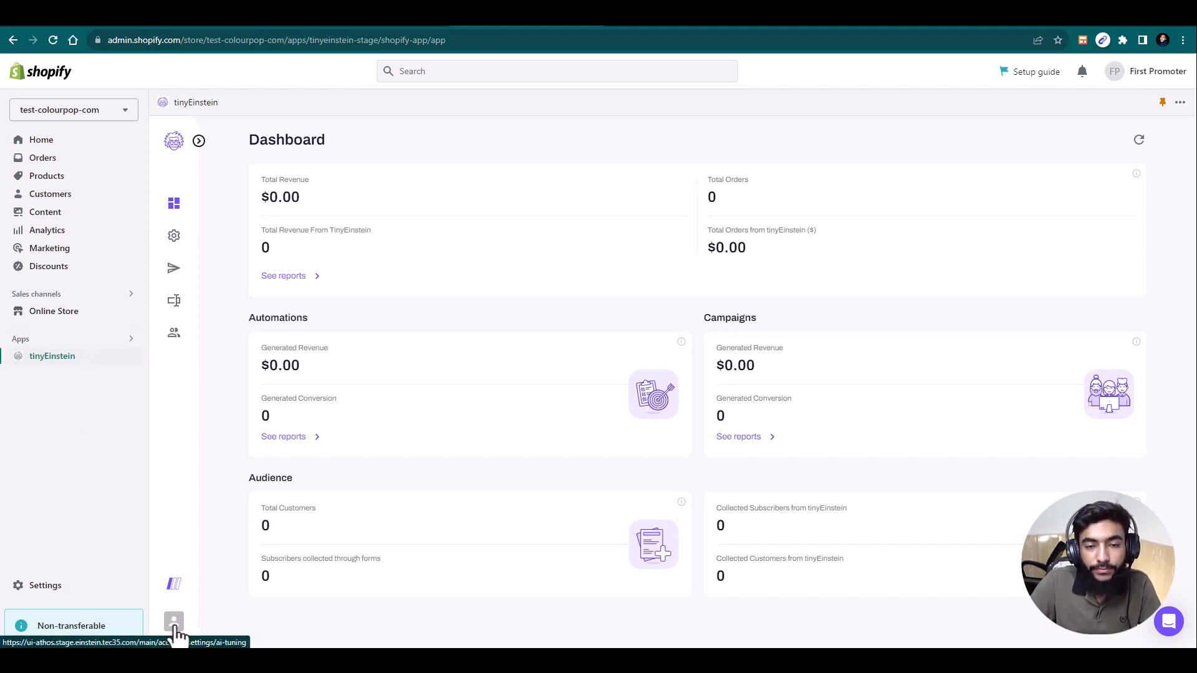
- Set AI Tuning tone of voice to Entertaining and generate new store content
left_click(174, 623)
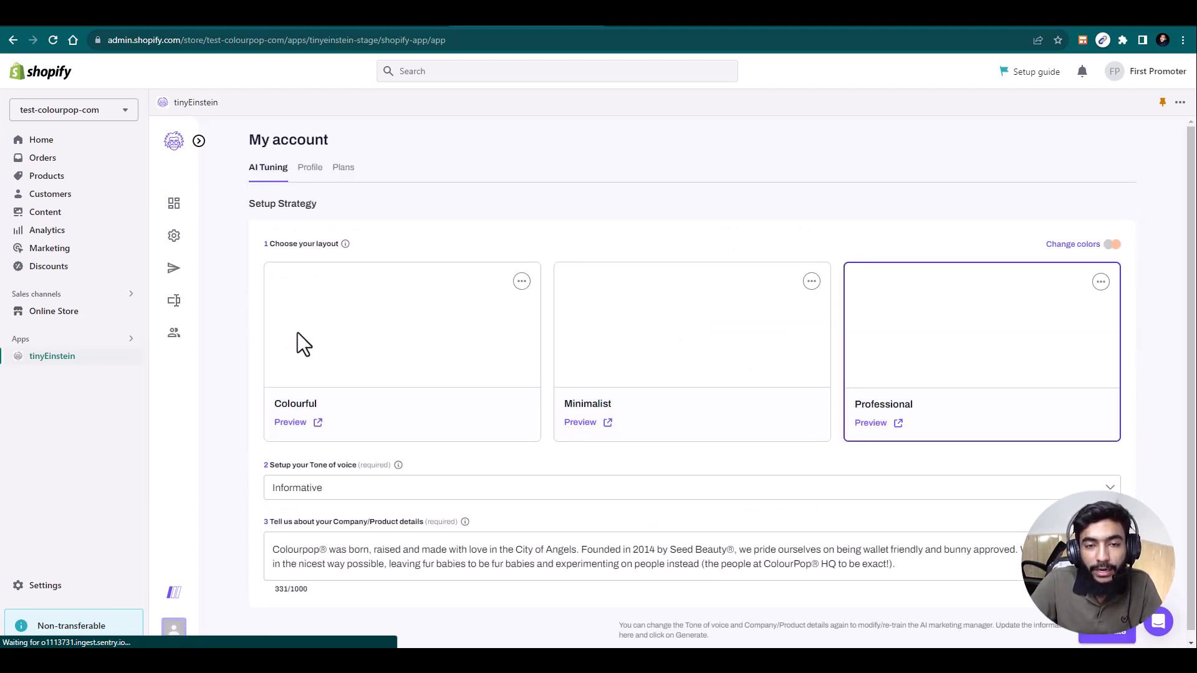
mouse_move(468, 511)
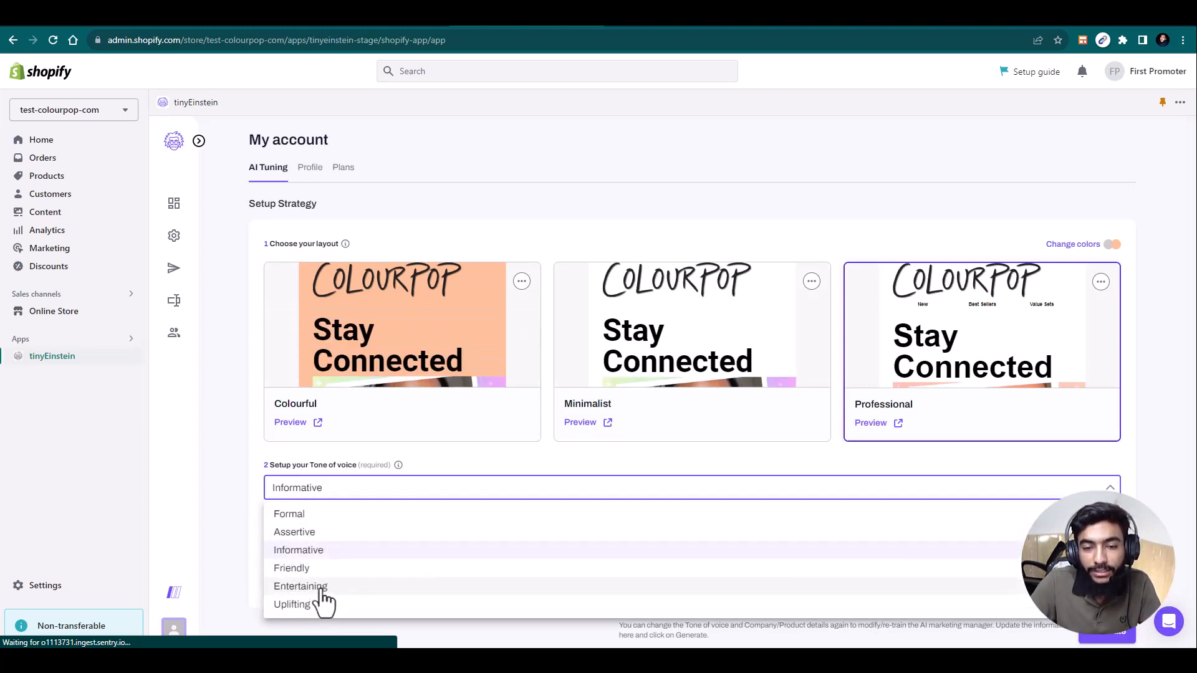
left_click(299, 586)
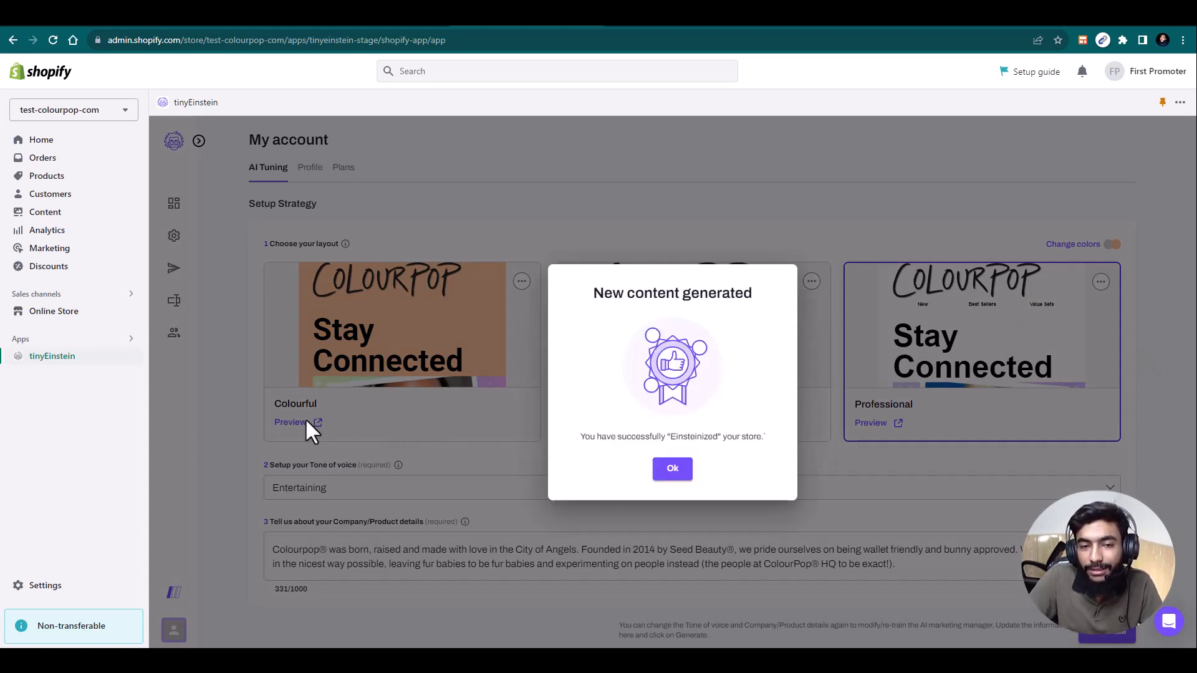
left_click(672, 468)
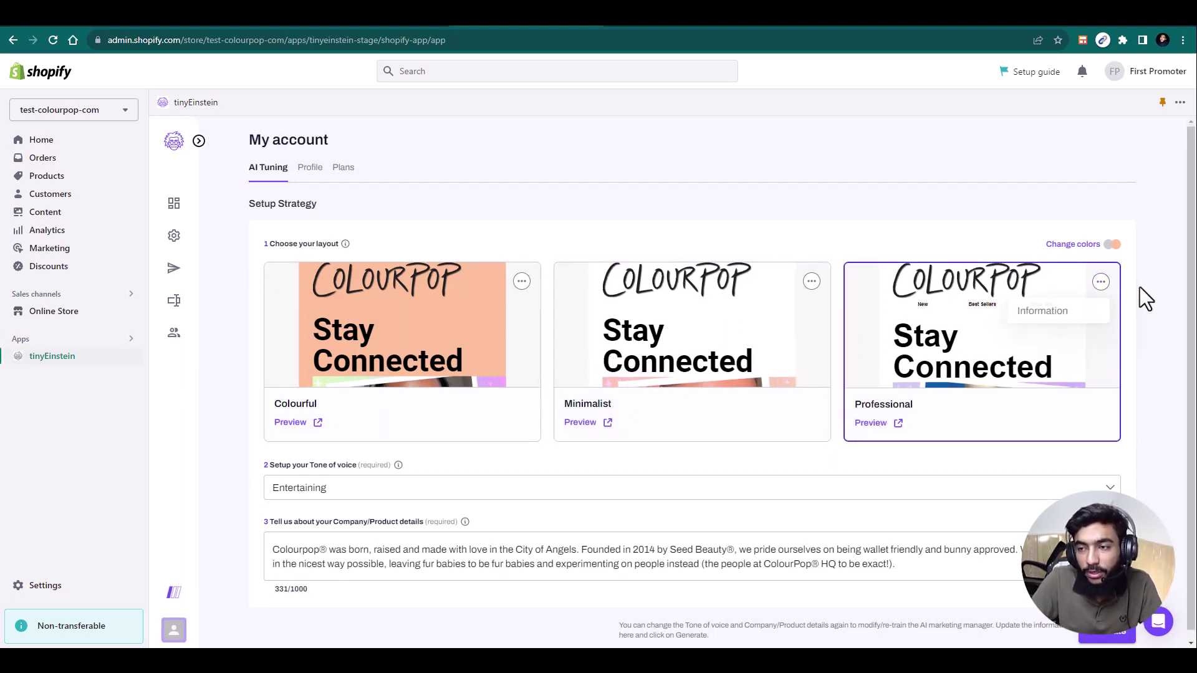
mouse_move(309, 167)
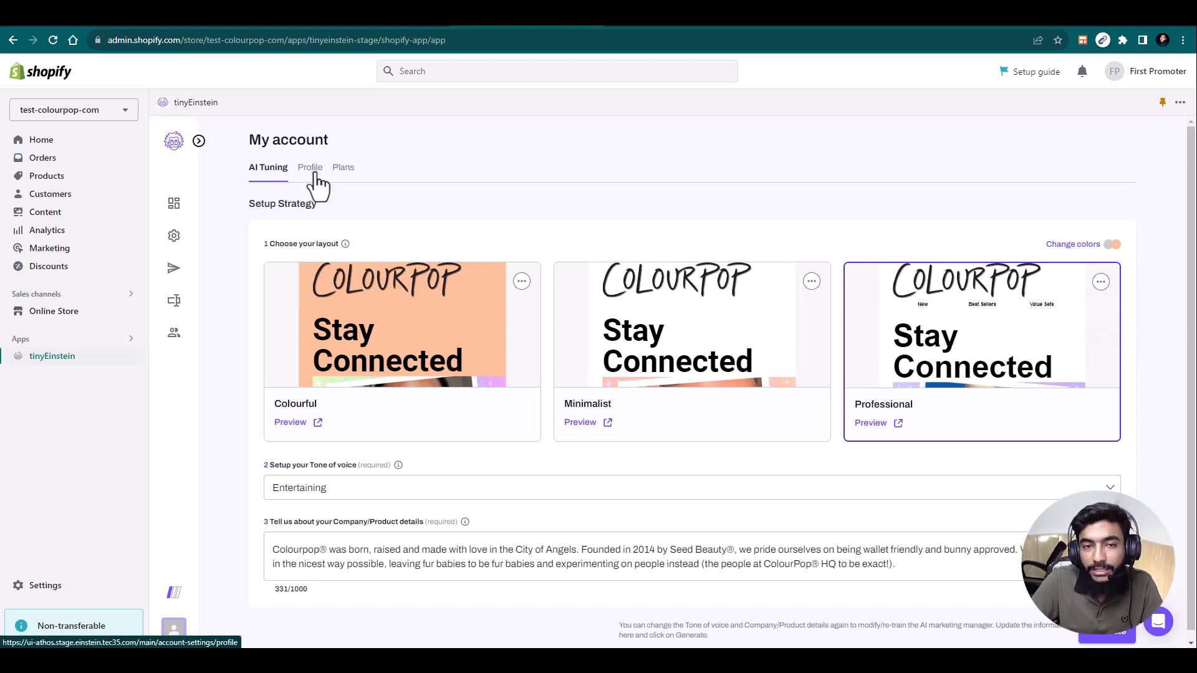
- Review the account Profile and Plans, highlighting the $3.00 monthly AI Marketing Assistant price
left_click(309, 167)
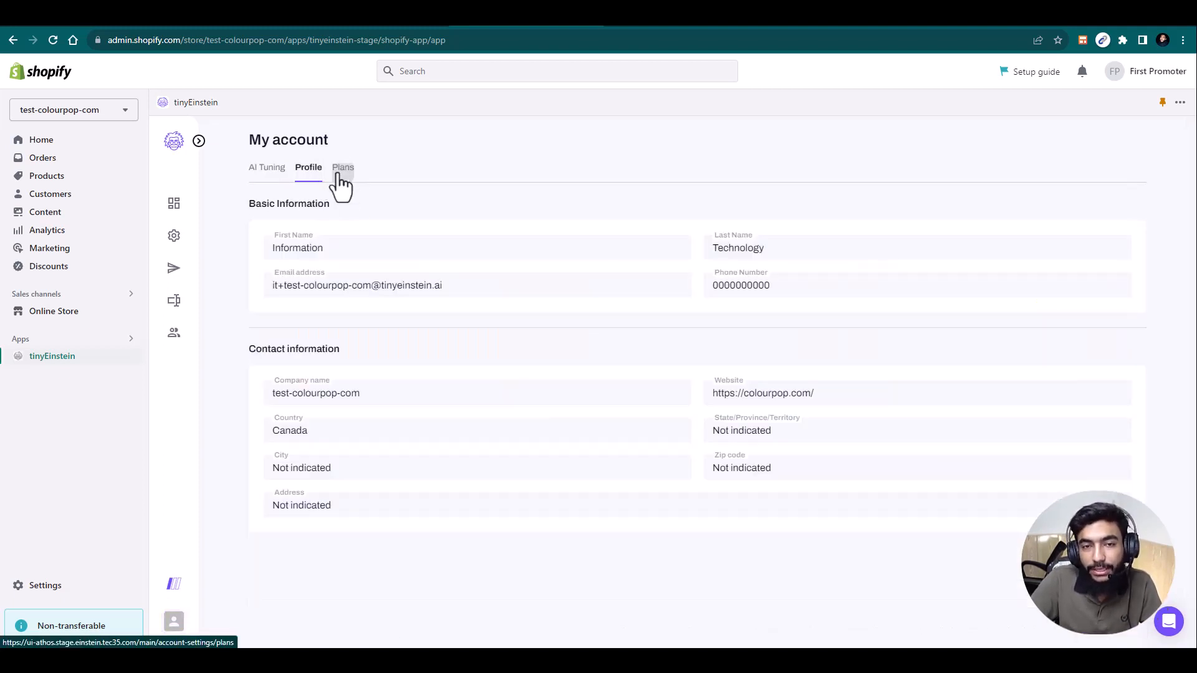
left_click(342, 167)
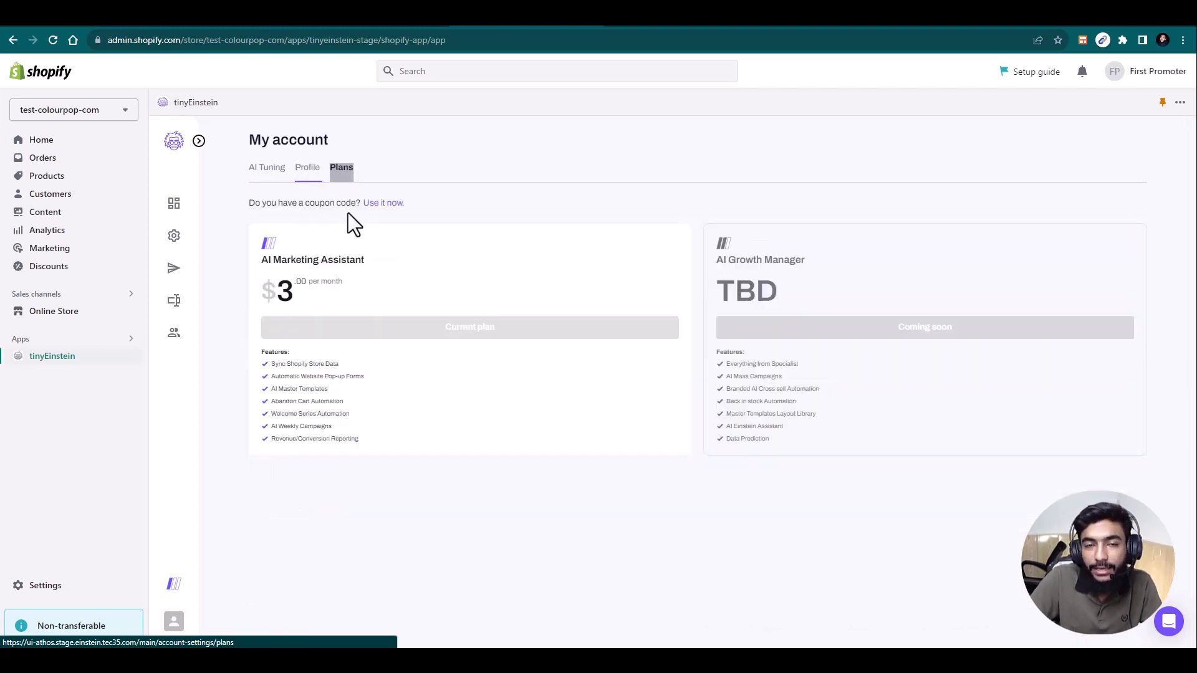
double_click(348, 260)
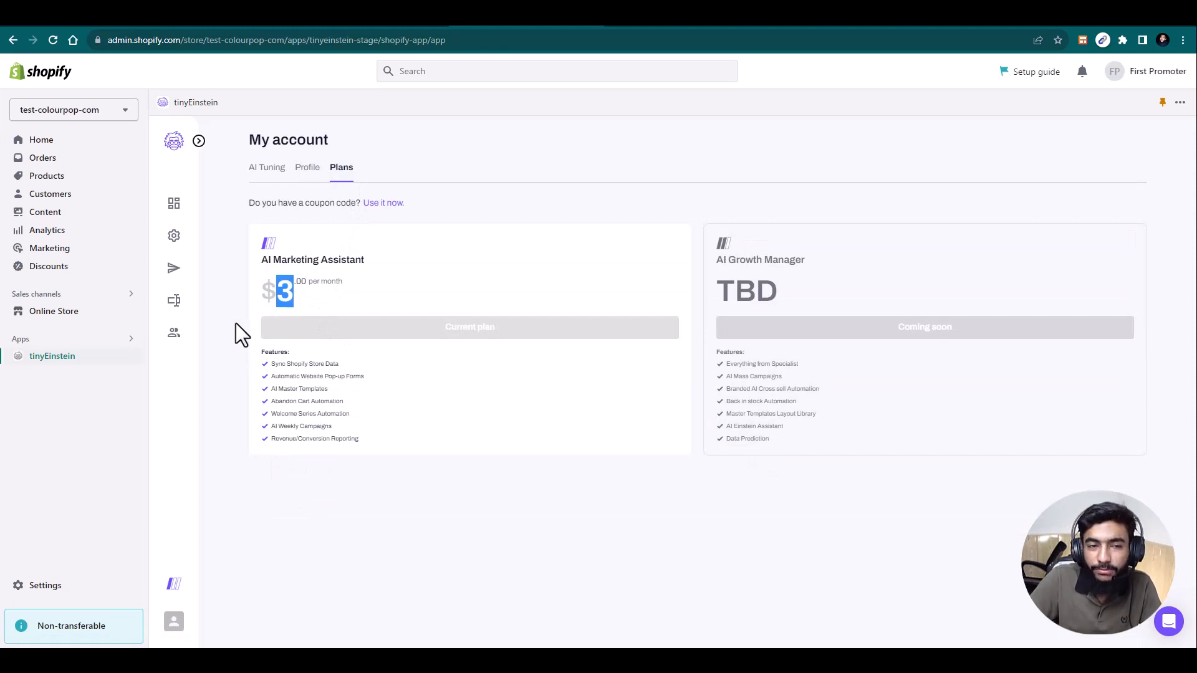
mouse_move(114, 385)
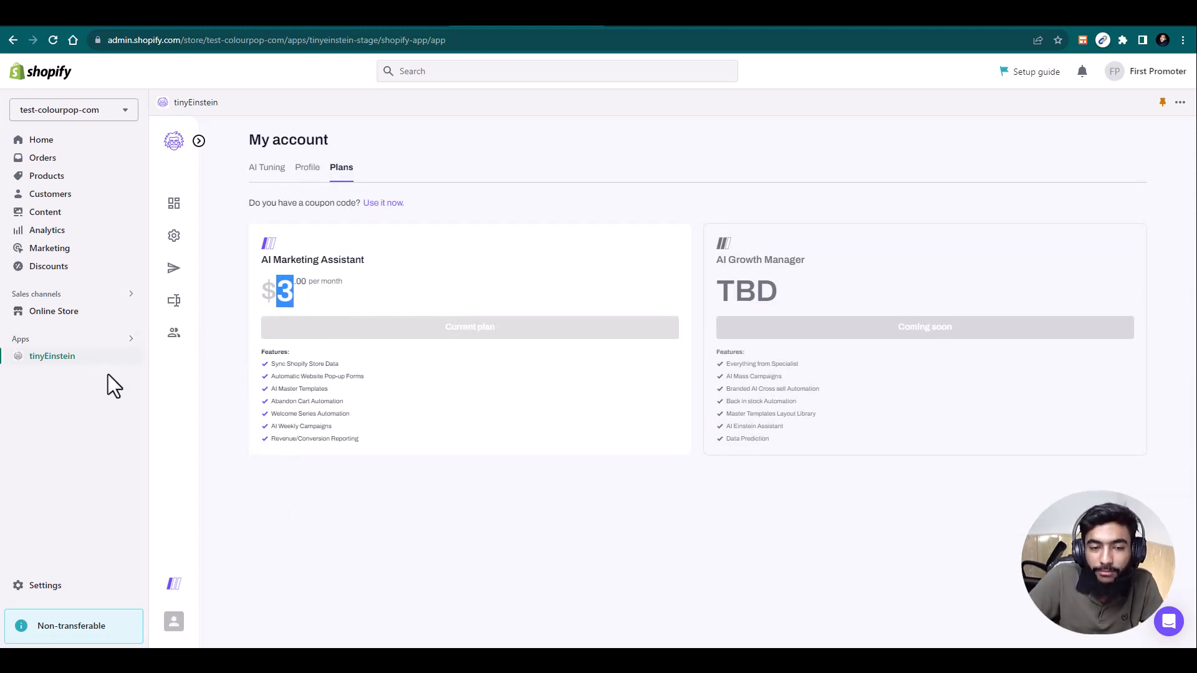
mouse_move(183, 236)
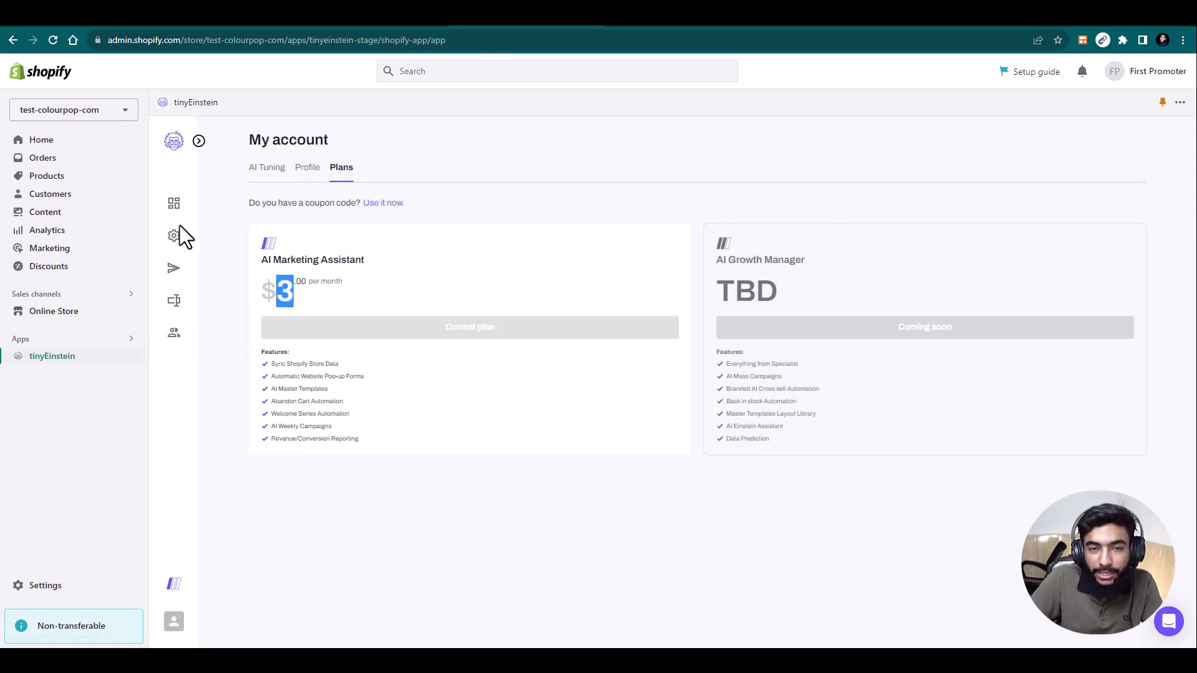
mouse_move(173, 203)
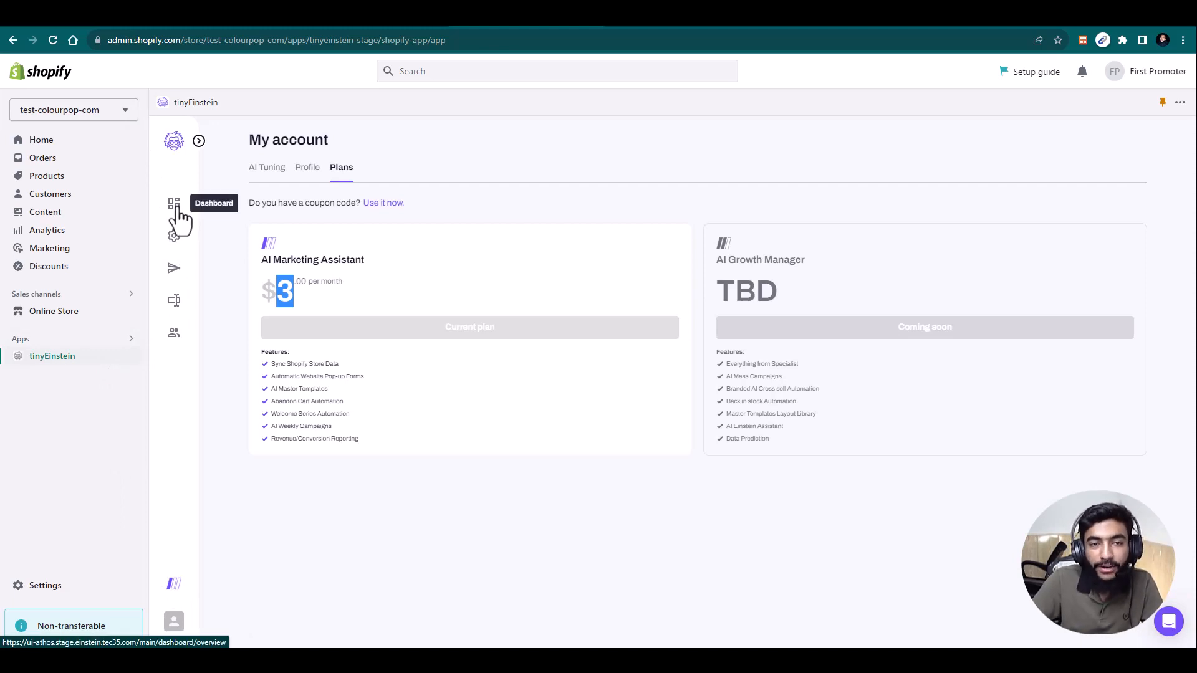
- Return to the tinyEinstein Dashboard with all figures at zero
left_click(173, 203)
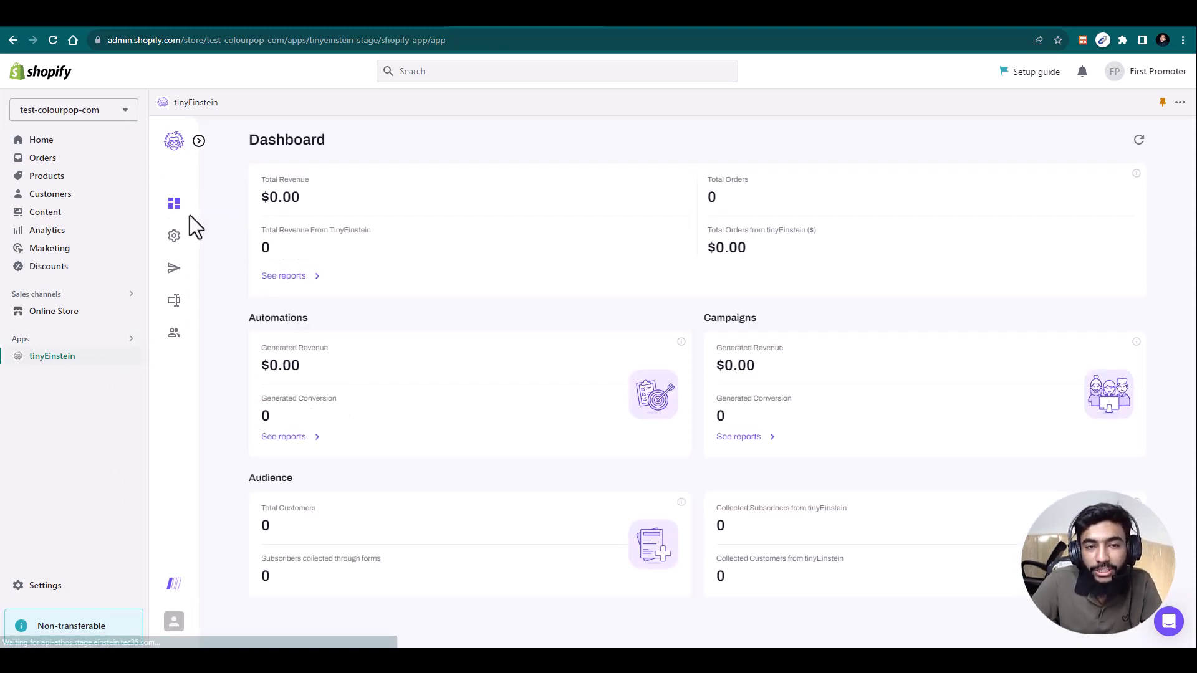
mouse_move(229, 301)
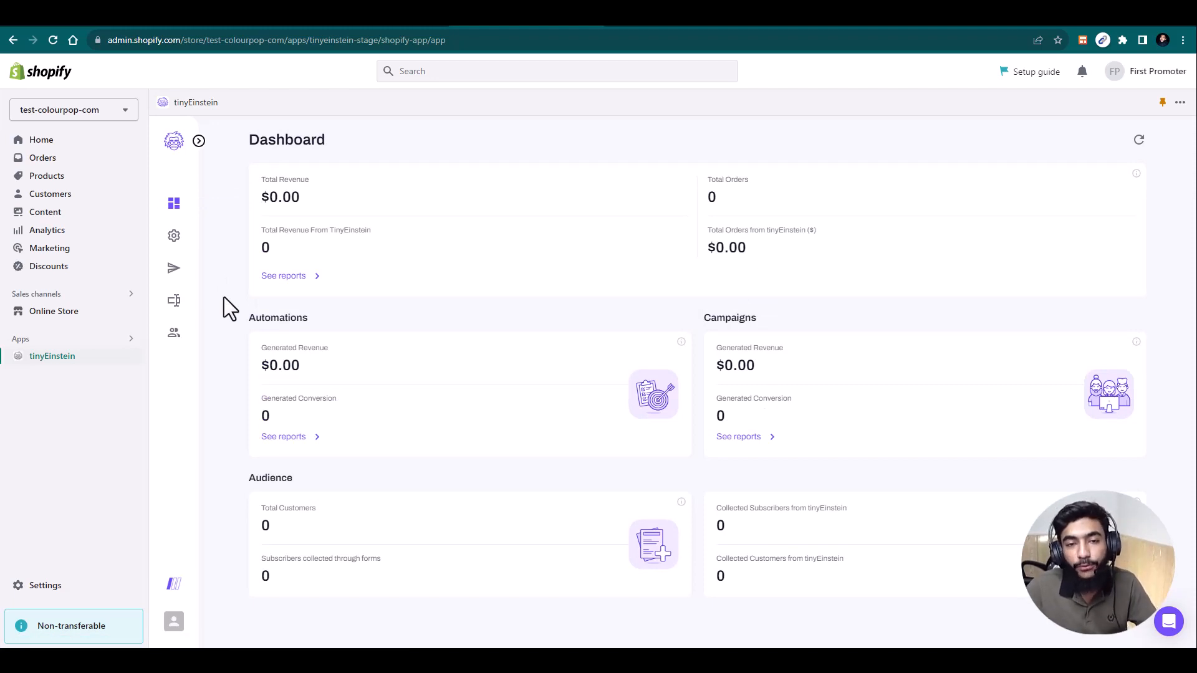
mouse_move(360, 222)
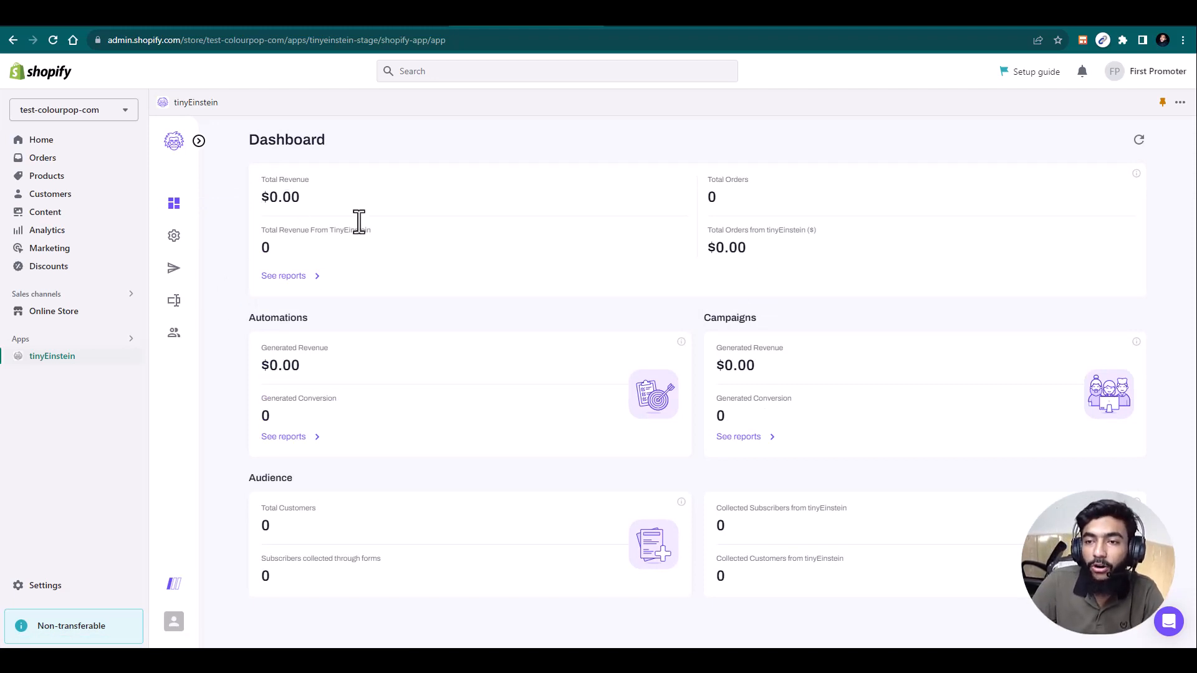
mouse_move(294, 335)
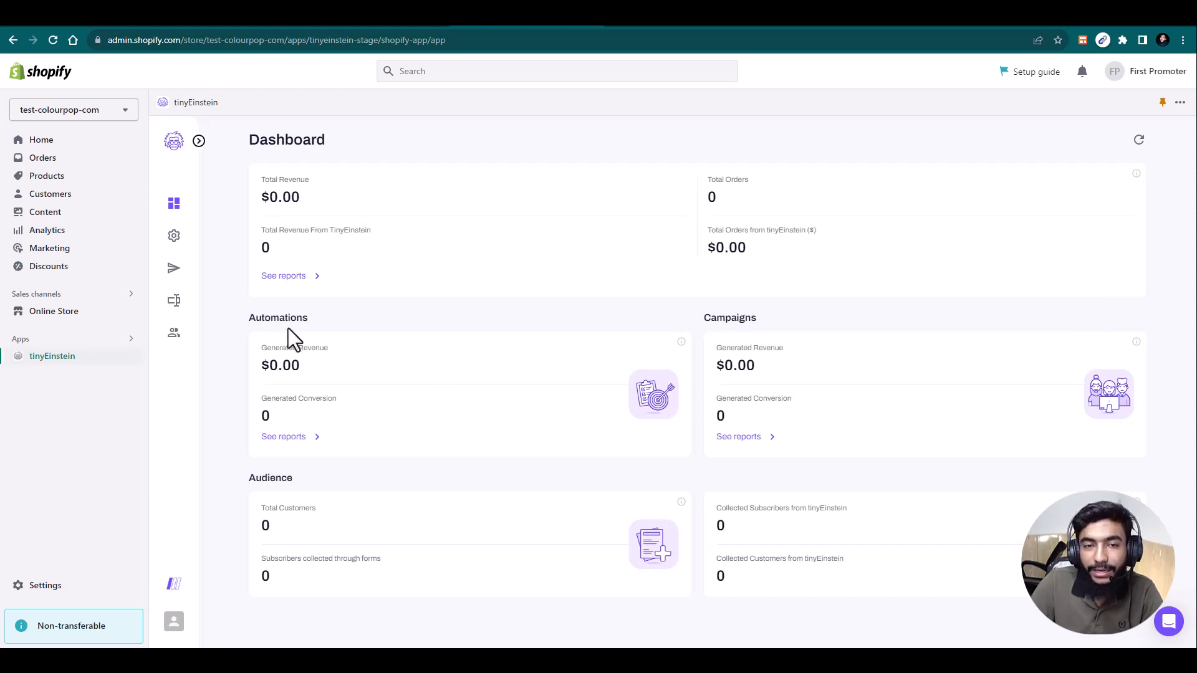
mouse_move(295, 288)
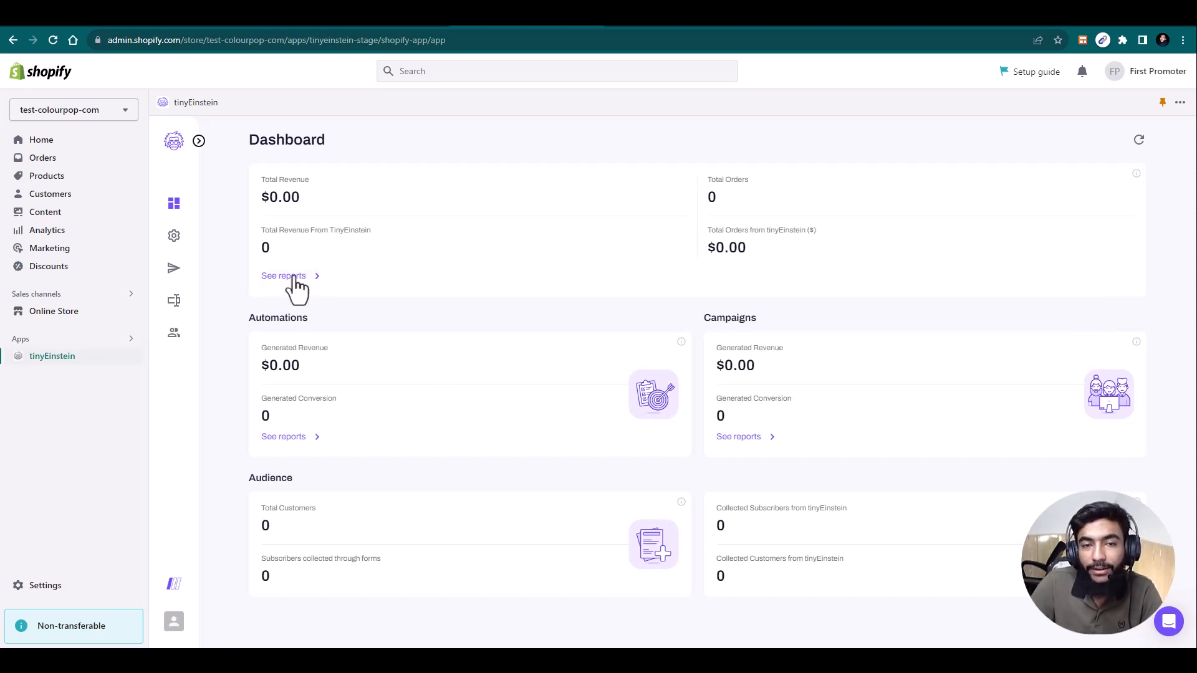
mouse_move(316, 363)
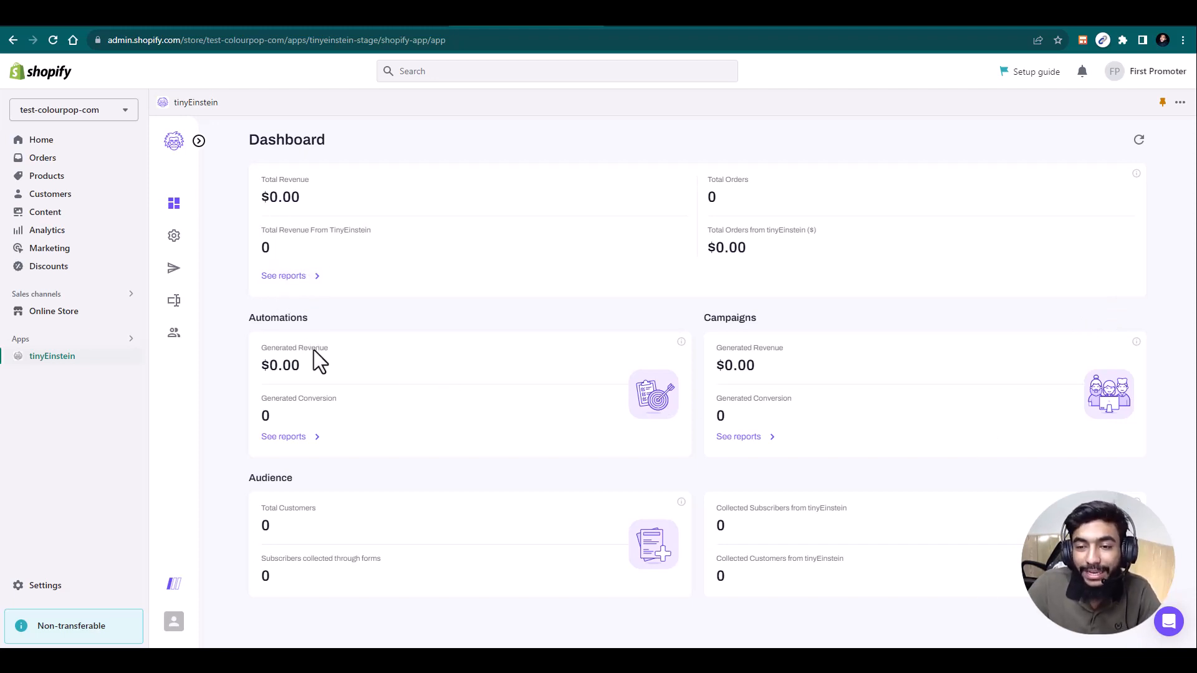
mouse_move(744, 460)
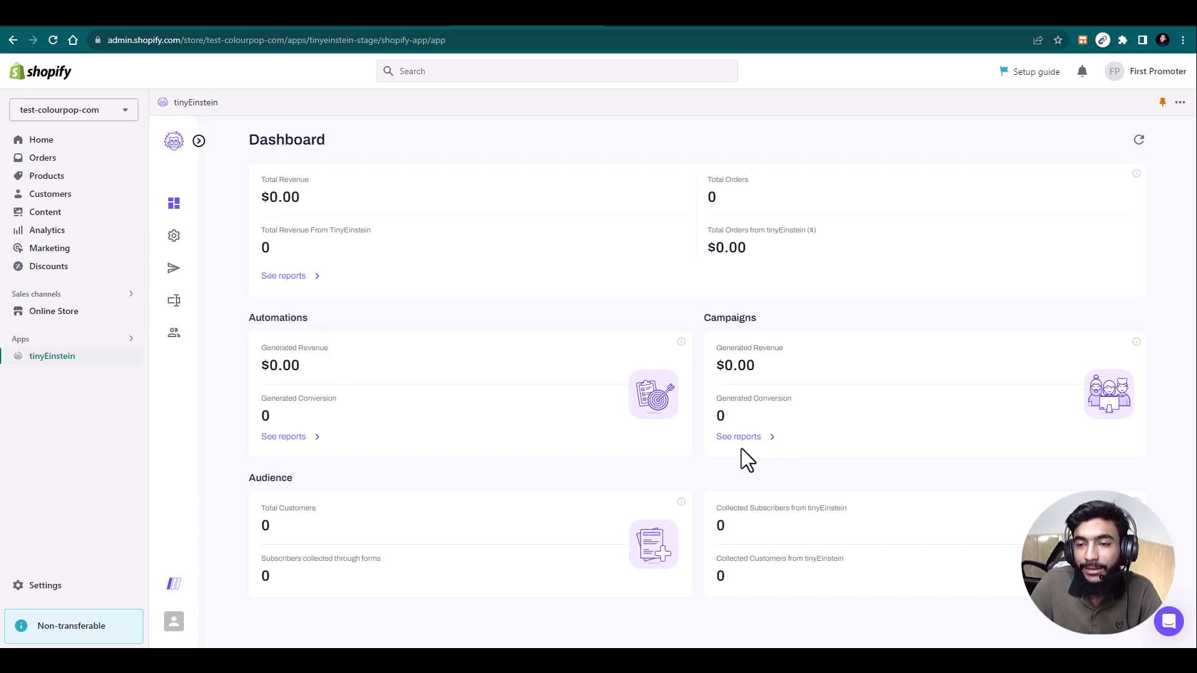
mouse_move(264, 319)
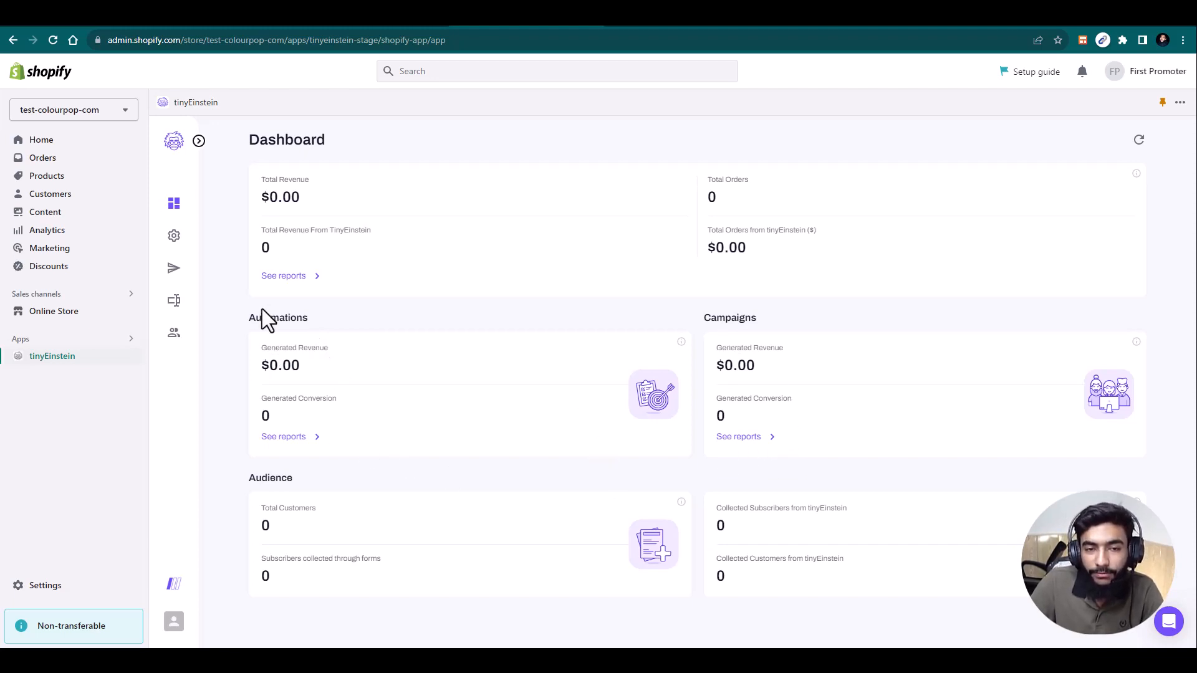
mouse_move(715, 490)
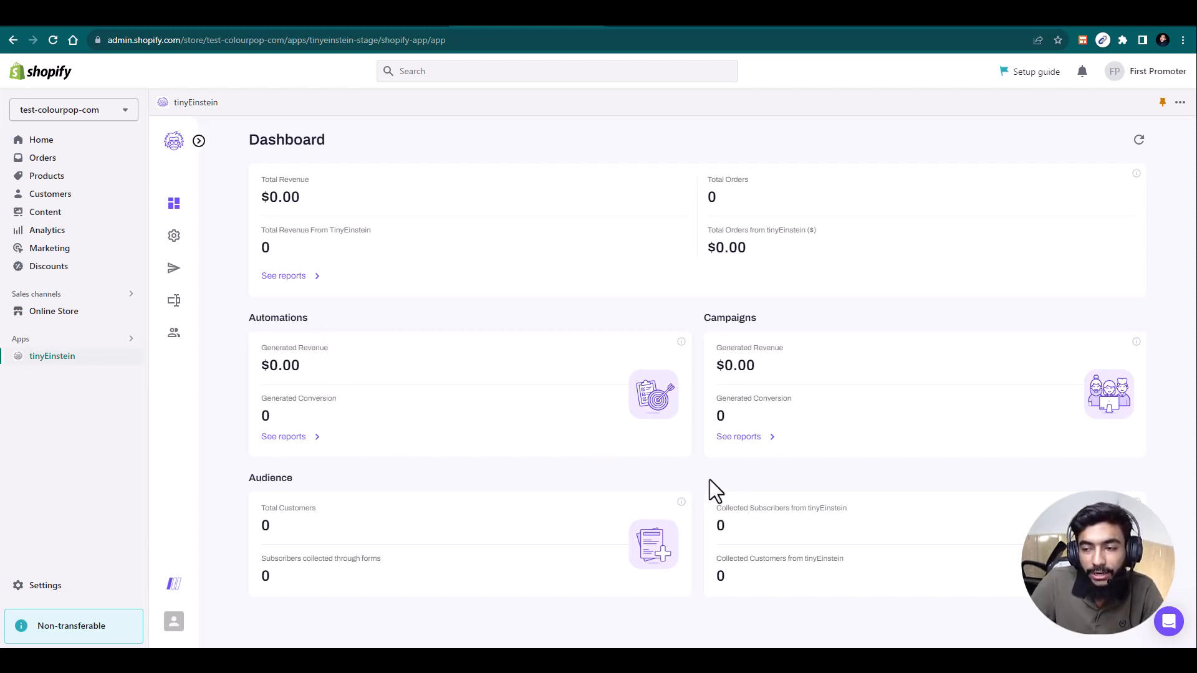
mouse_move(176, 233)
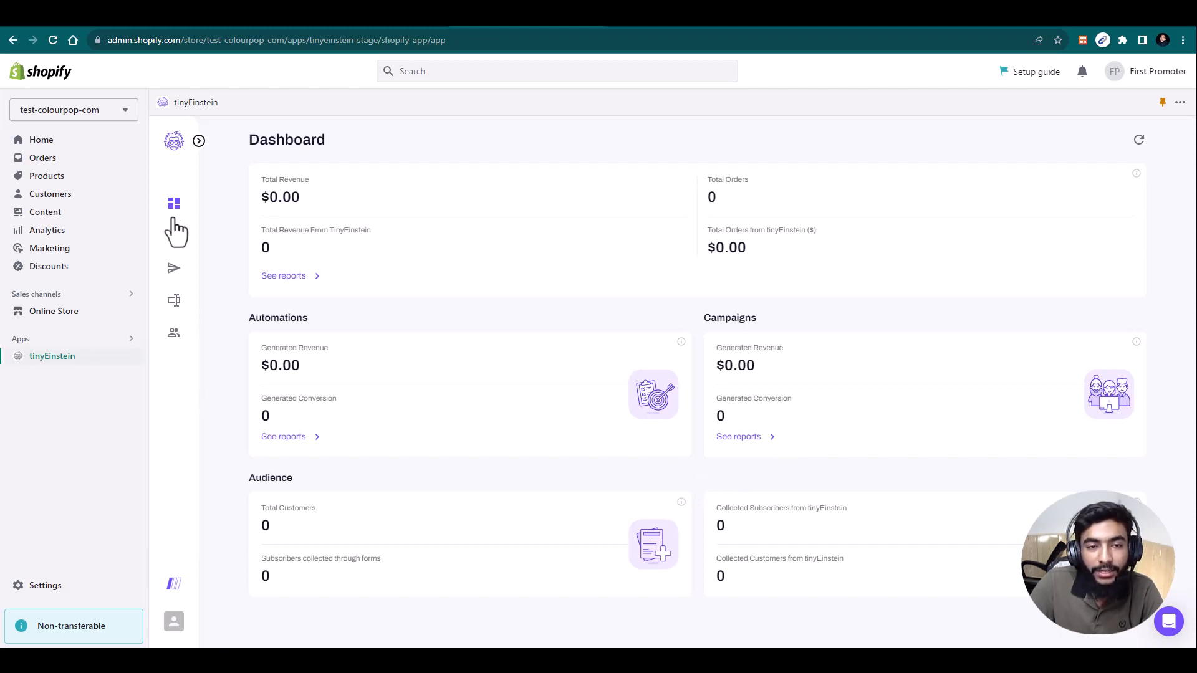
mouse_move(173, 236)
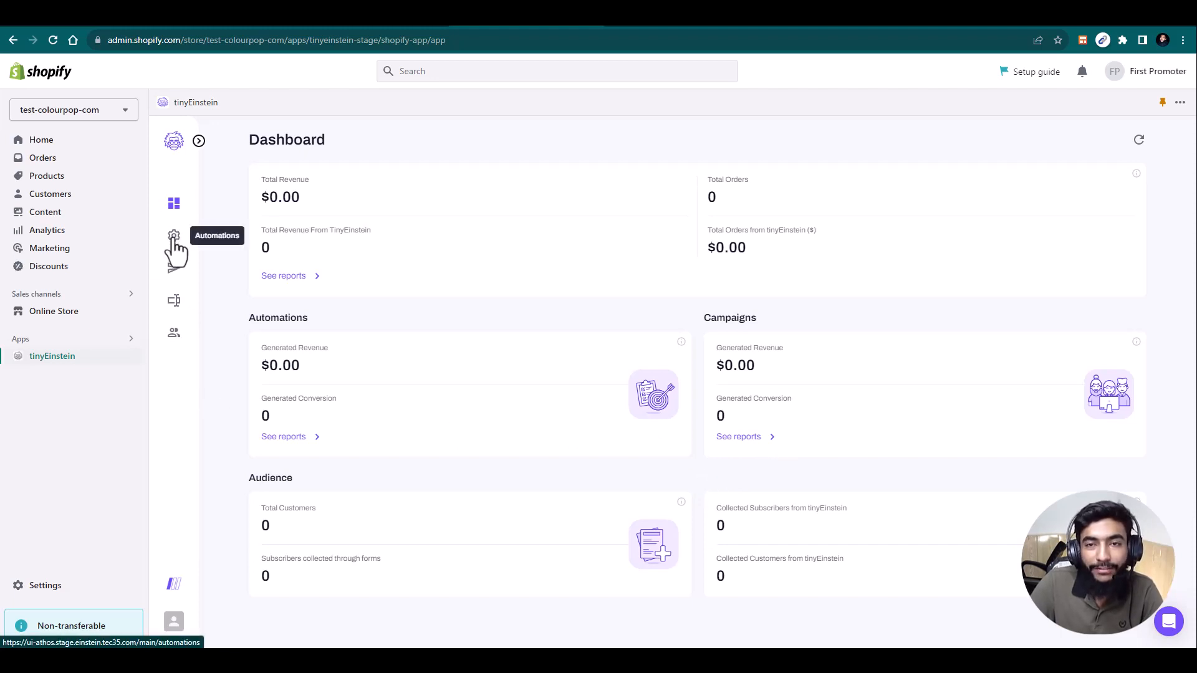
- Activate the Welcome Series and Abandoned Cart automations on the Automations page
left_click(173, 236)
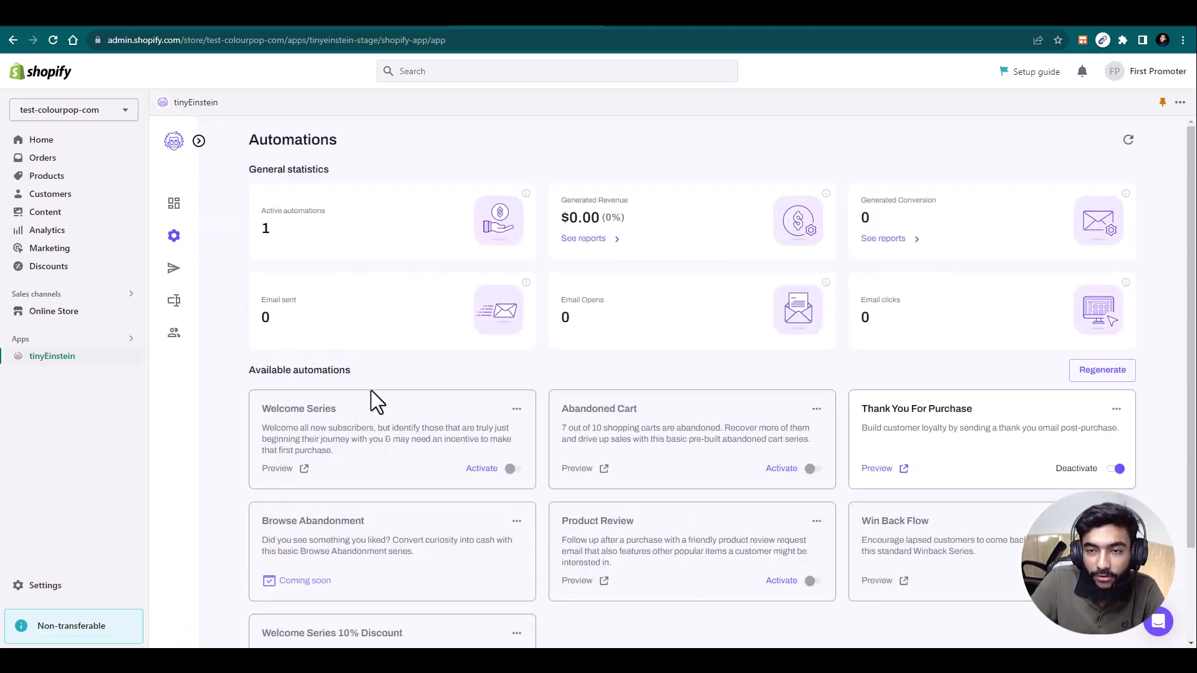
scroll("down", 3)
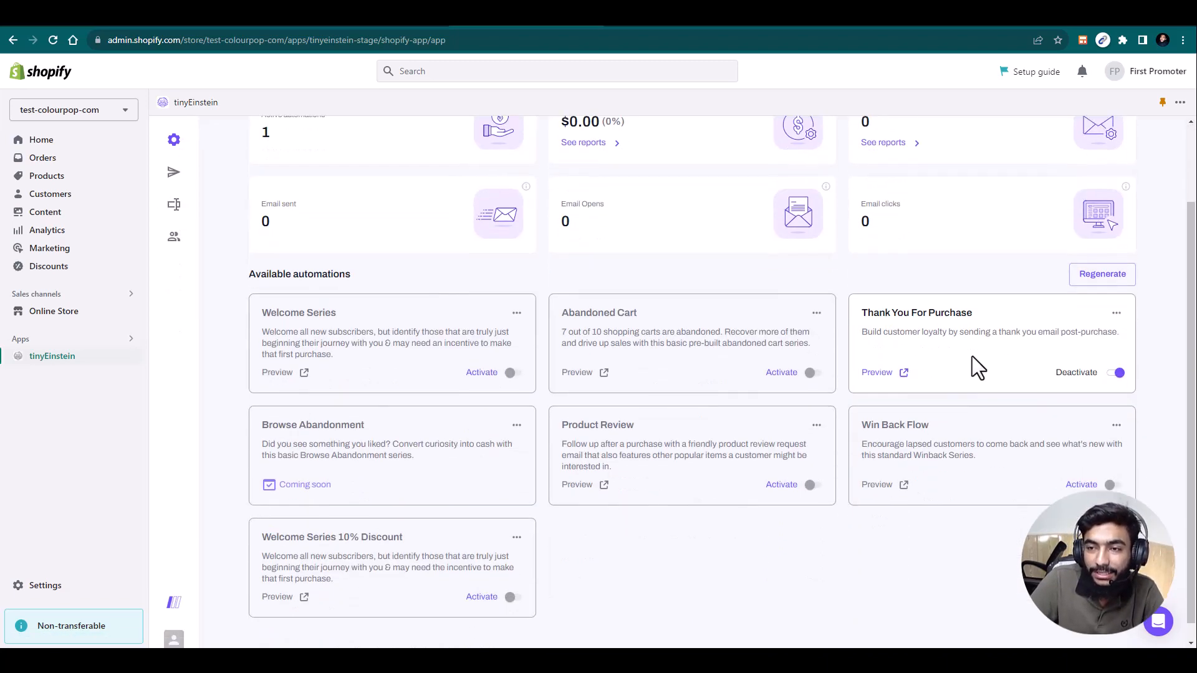
scroll("down", 3)
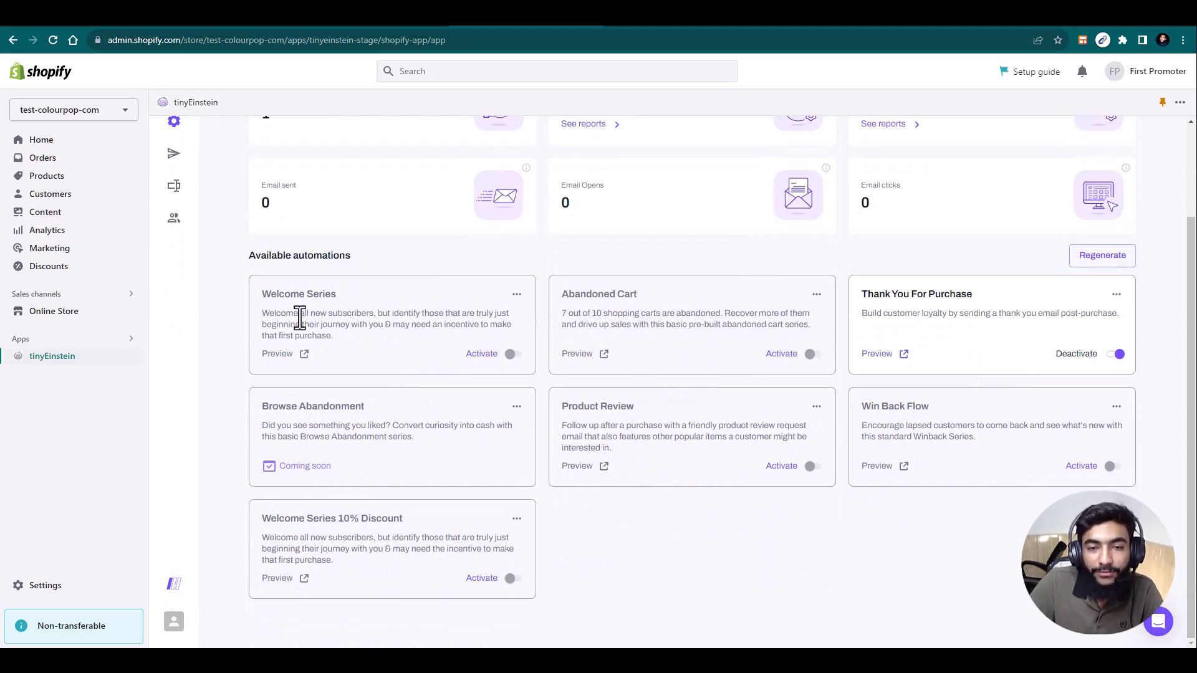
mouse_move(520, 372)
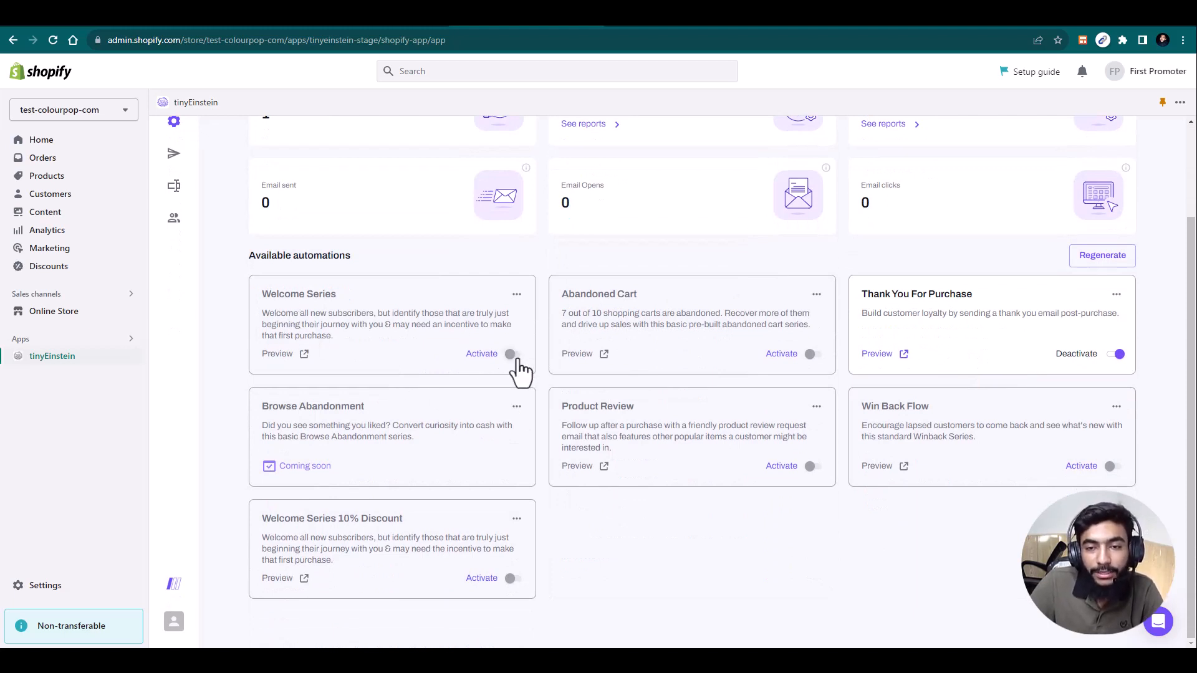
left_click(512, 352)
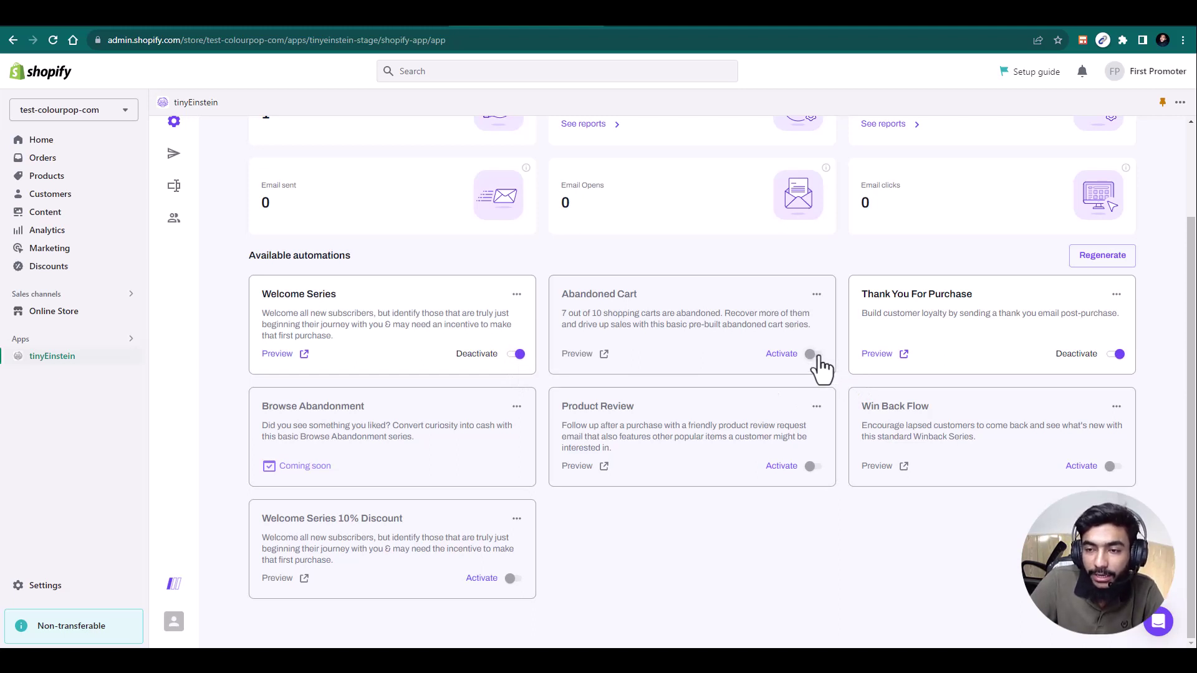
left_click(810, 353)
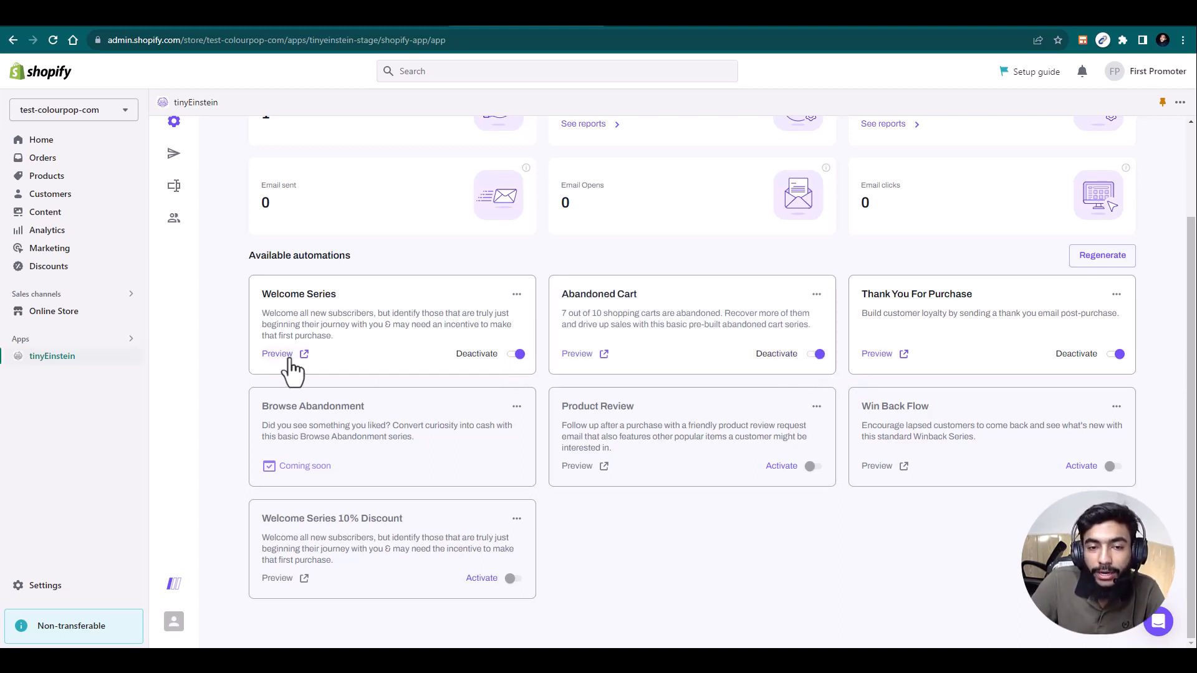
- Preview the Welcome Series email 'Thanks for signing up!' and scroll through its content
left_click(276, 353)
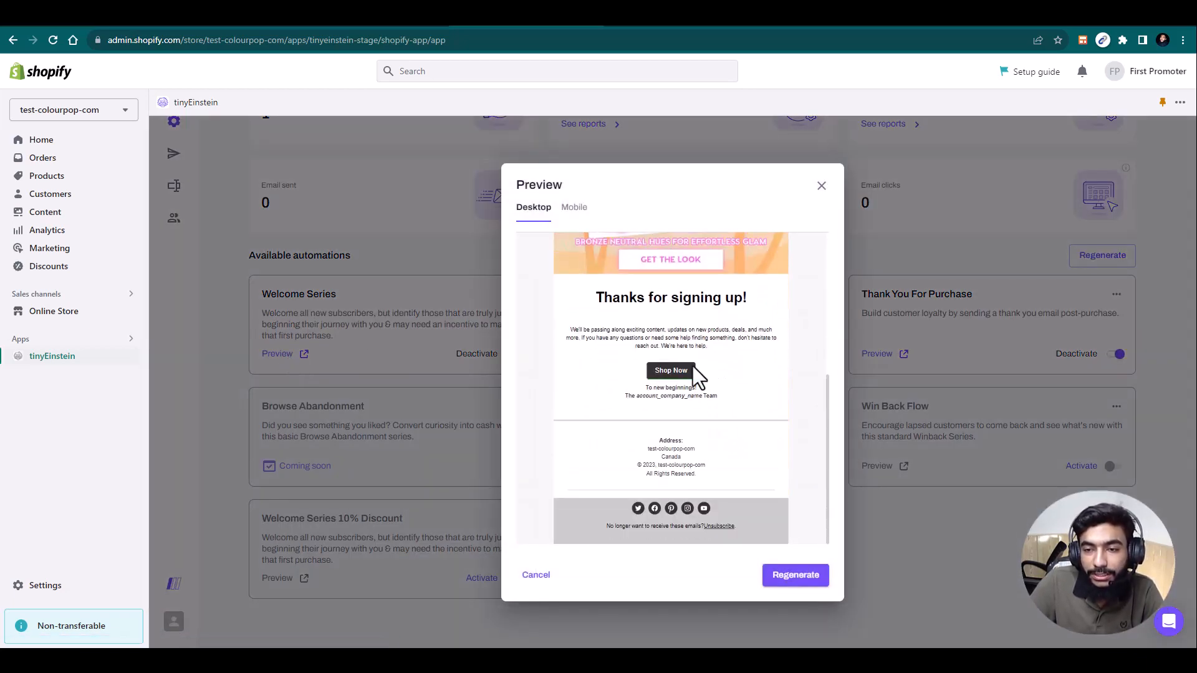
scroll("up", 3)
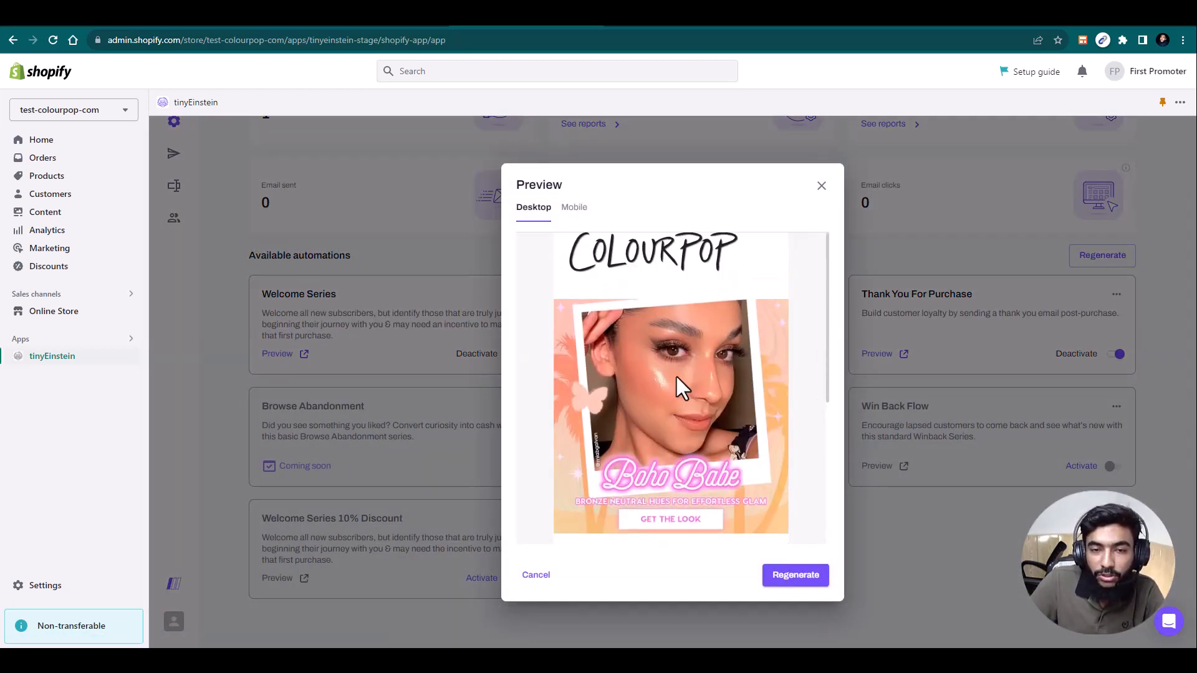
scroll("down", 3)
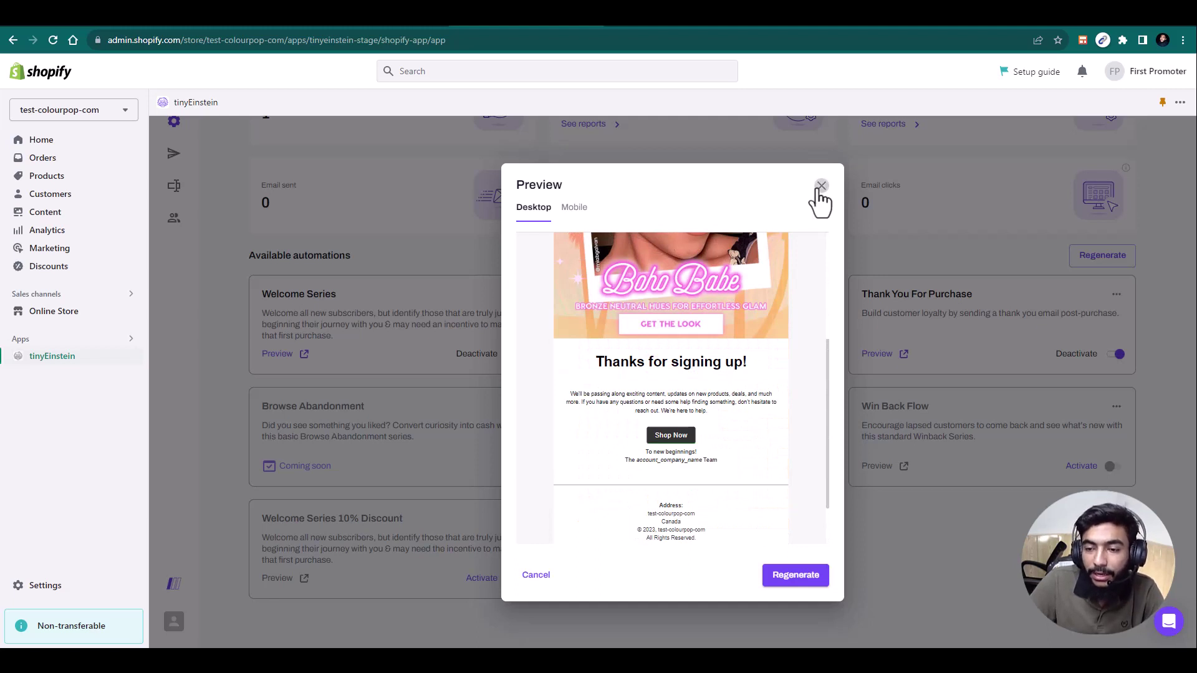
mouse_move(794, 575)
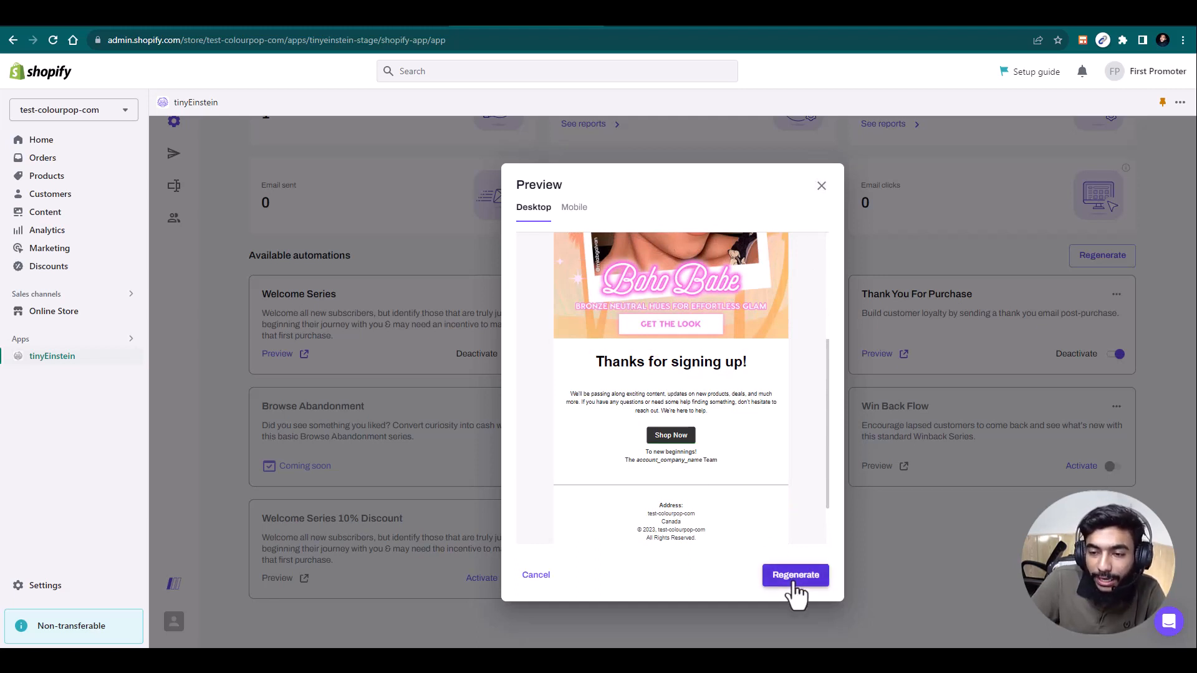
mouse_move(796, 604)
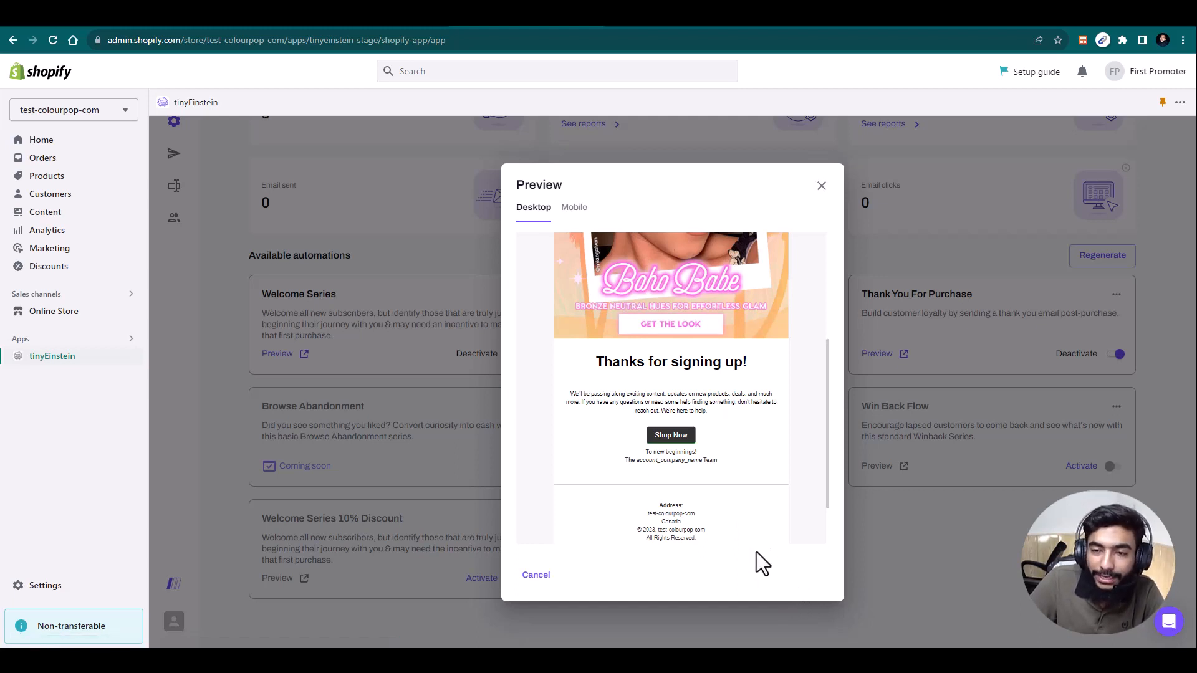
scroll("up", 3)
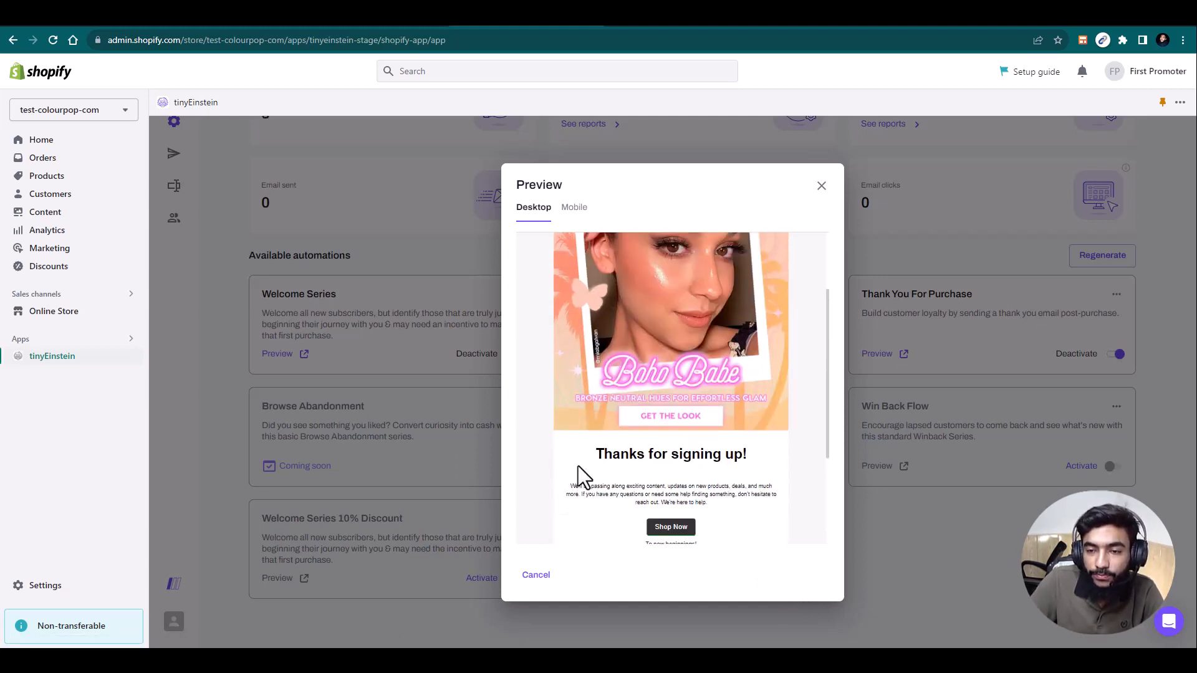
scroll("down", 3)
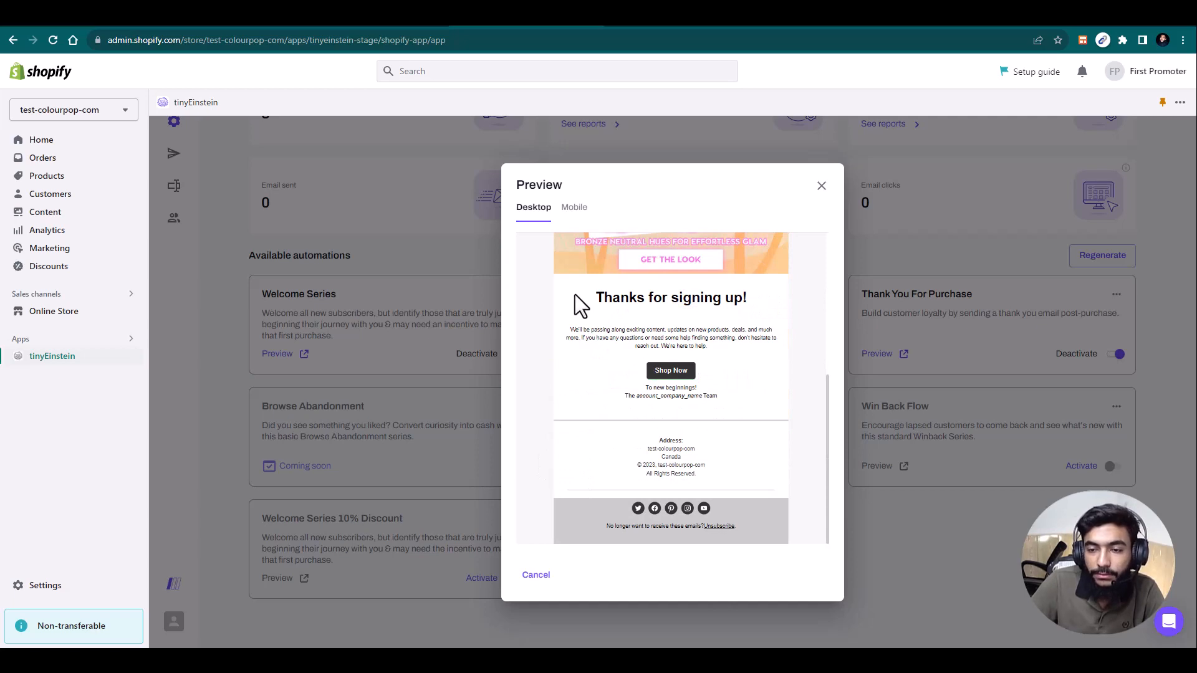
scroll("up", 3)
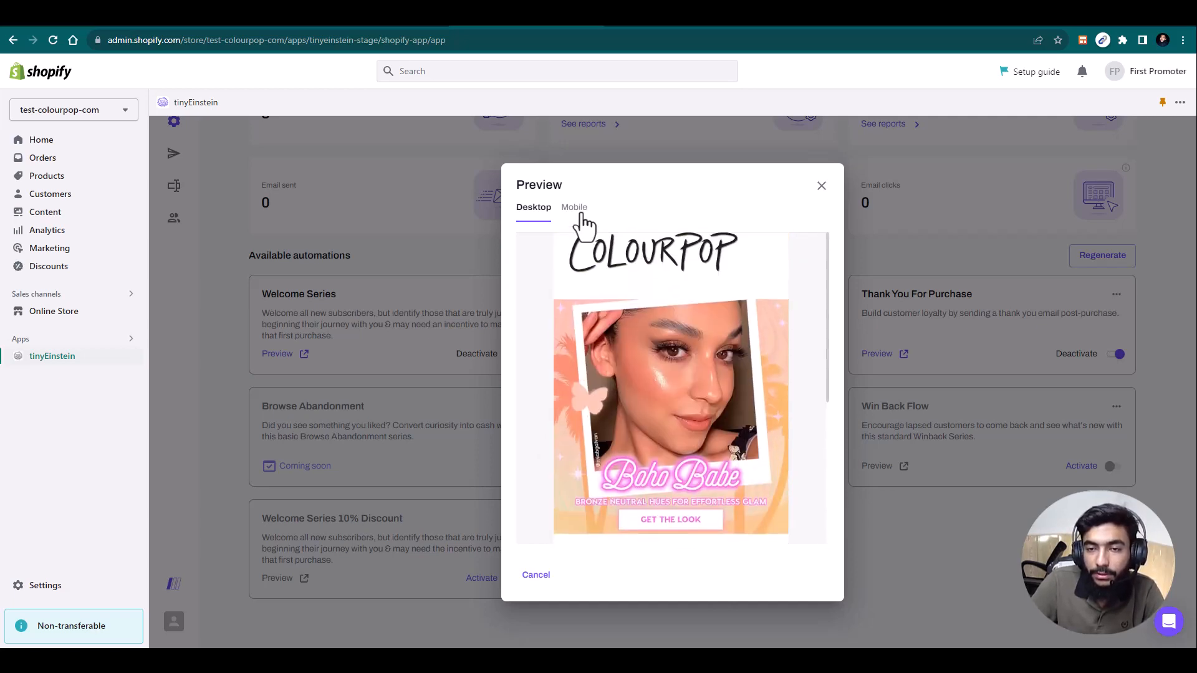
- Check the email in the Mobile view, then switch back to the Desktop view
left_click(574, 207)
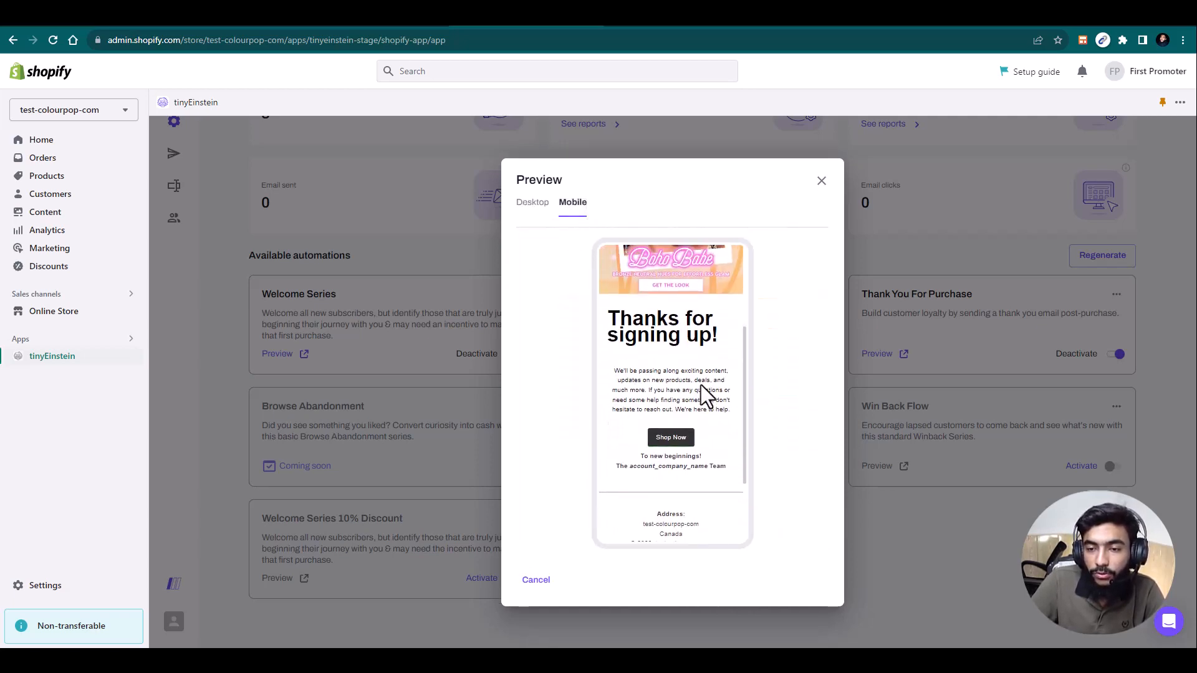
left_click(533, 207)
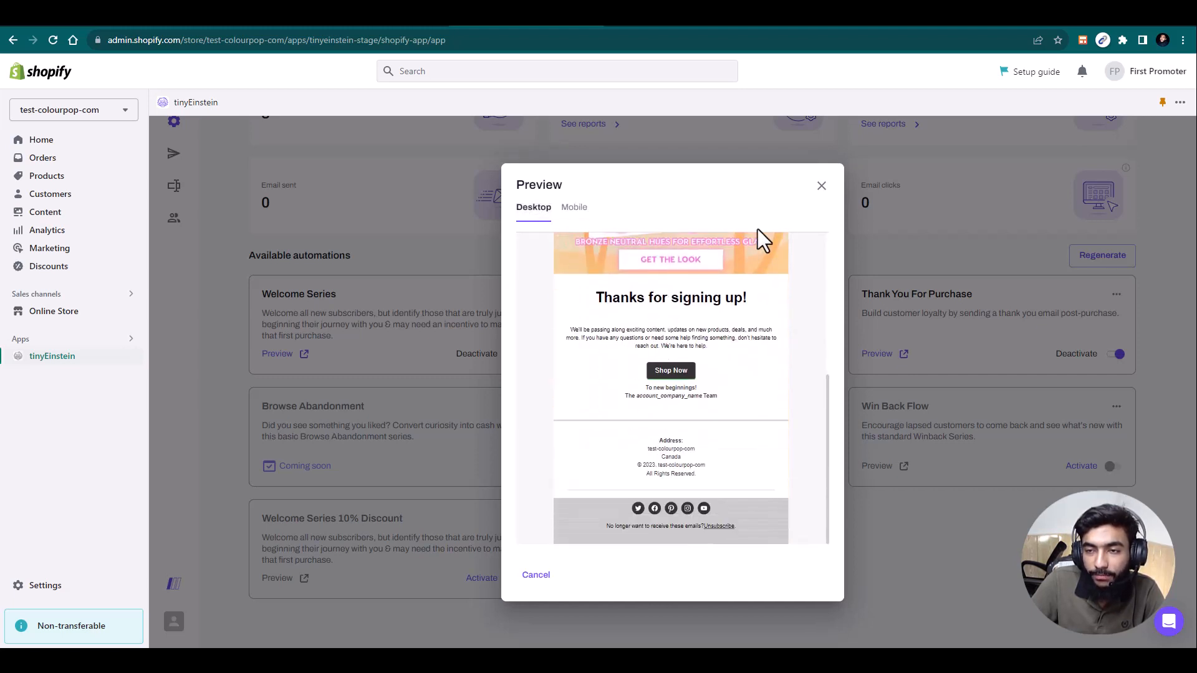
mouse_move(817, 172)
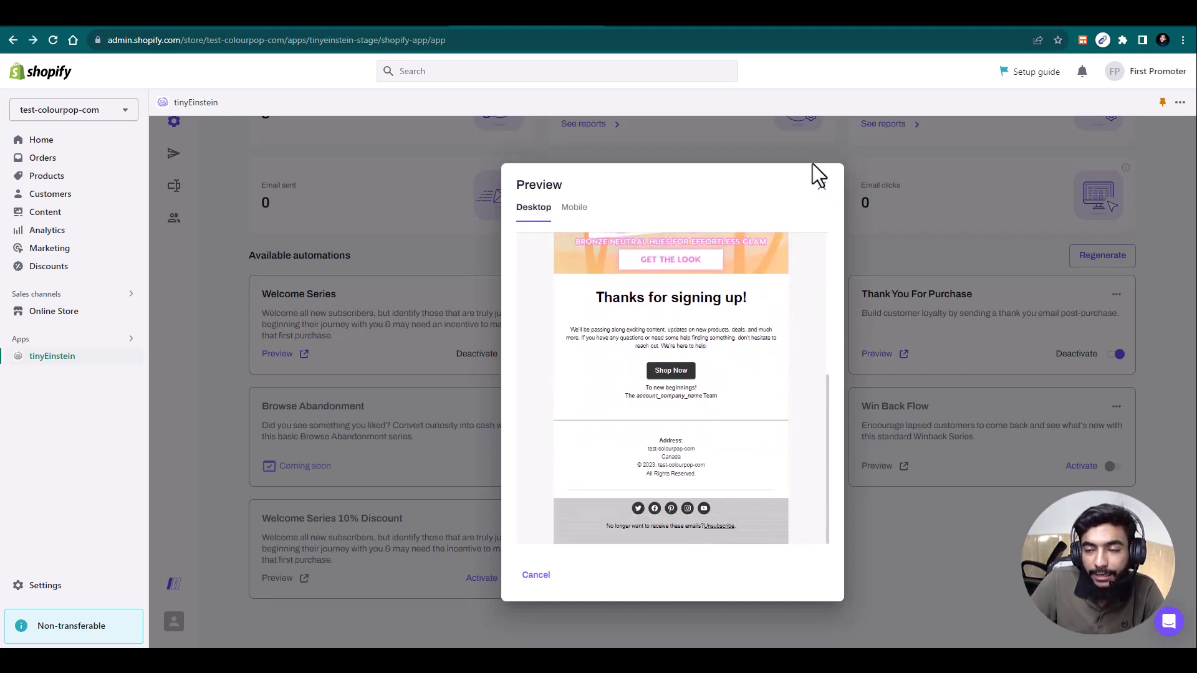
- Close the Welcome Series preview and preview the Thank You For Purchase email
left_click(535, 575)
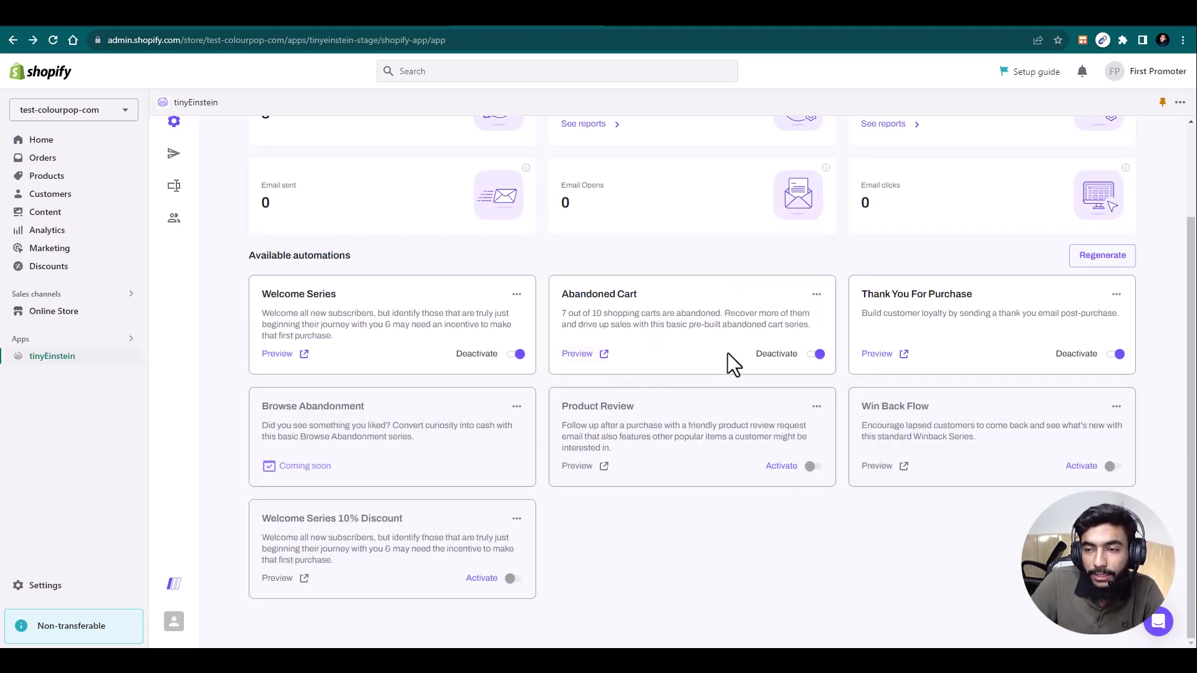
mouse_move(802, 451)
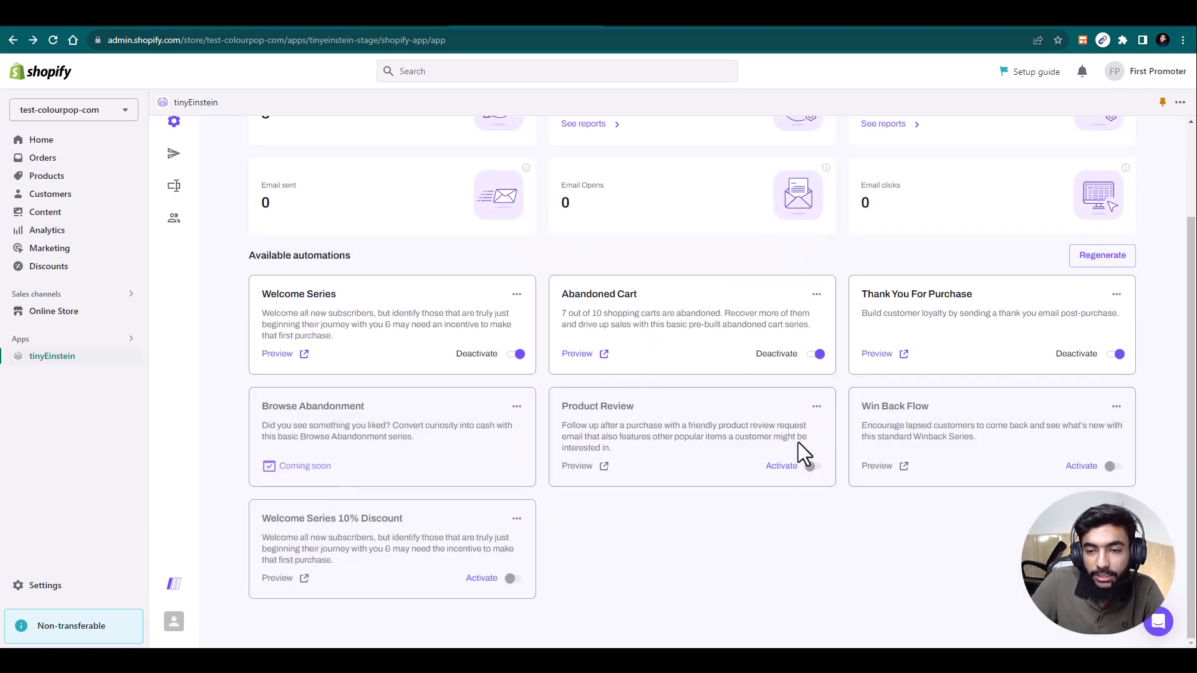
mouse_move(753, 535)
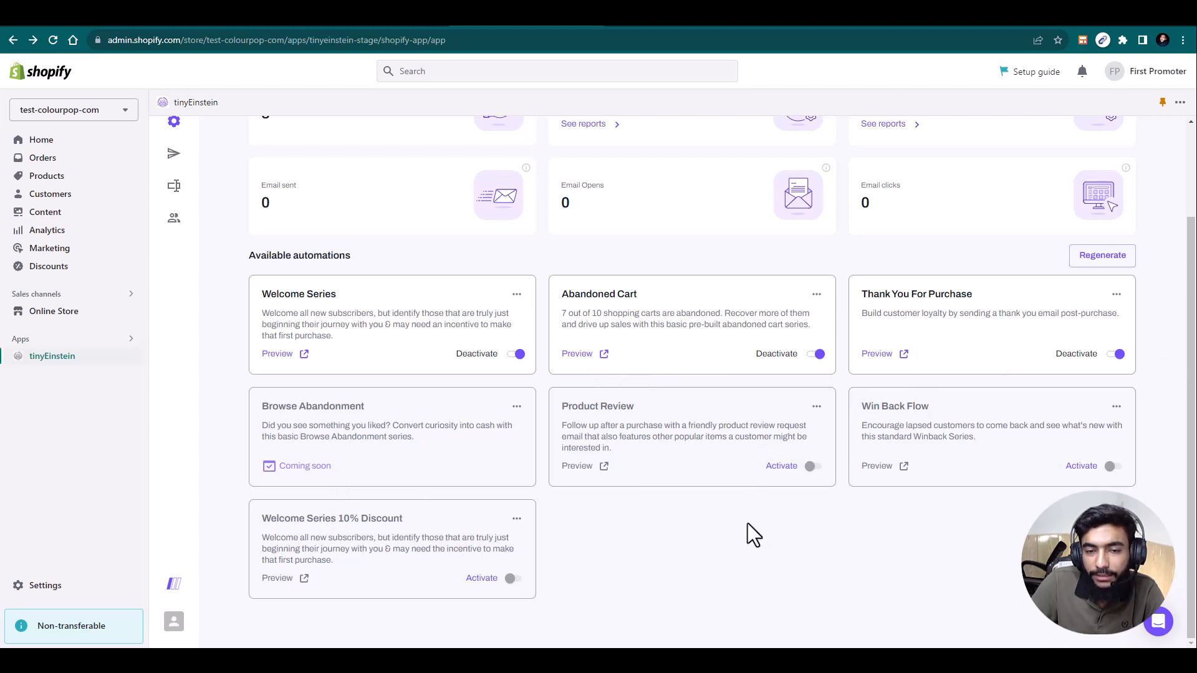
mouse_move(741, 488)
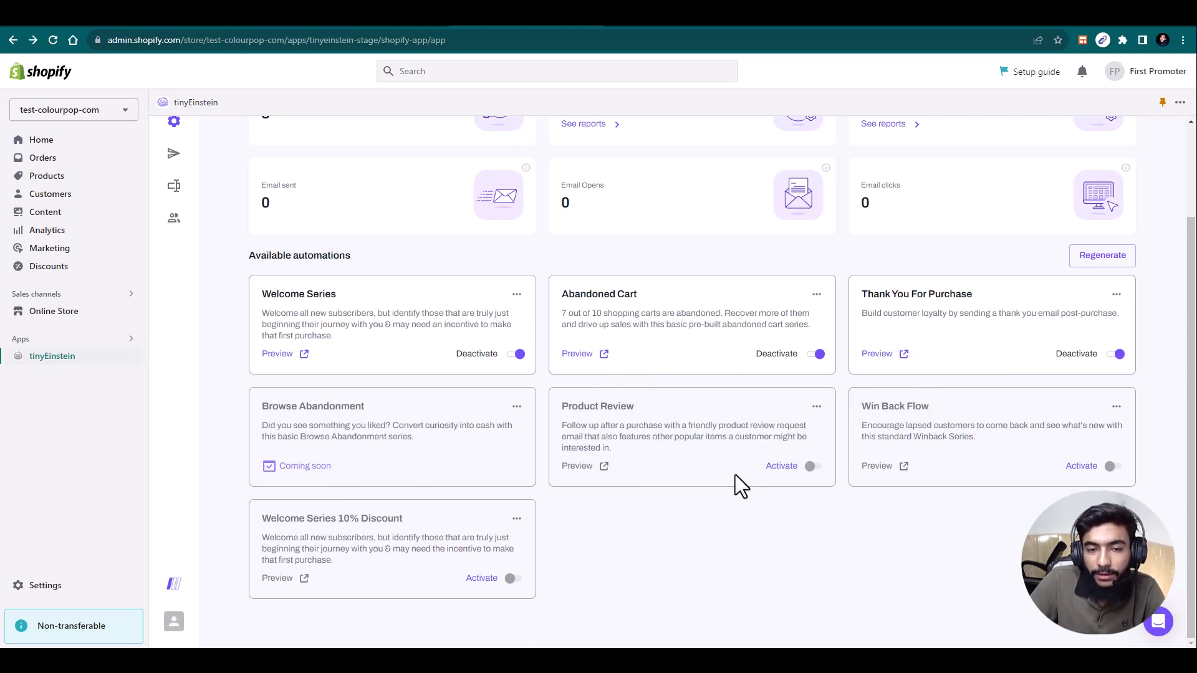
mouse_move(767, 457)
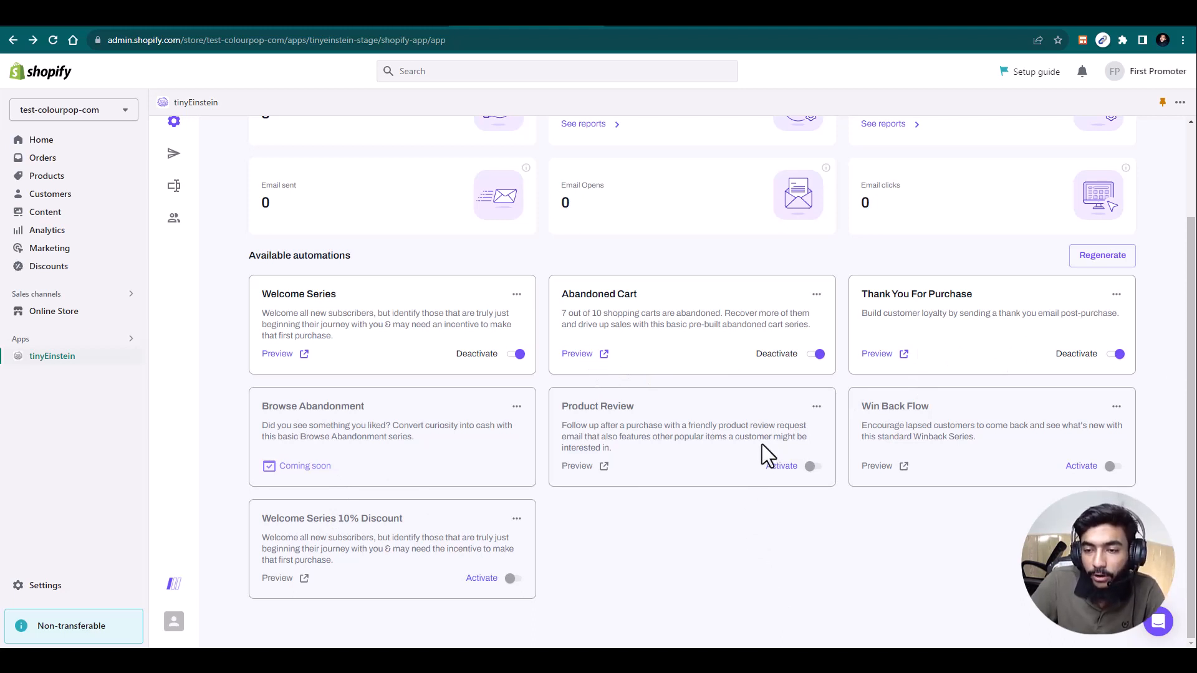
mouse_move(316, 533)
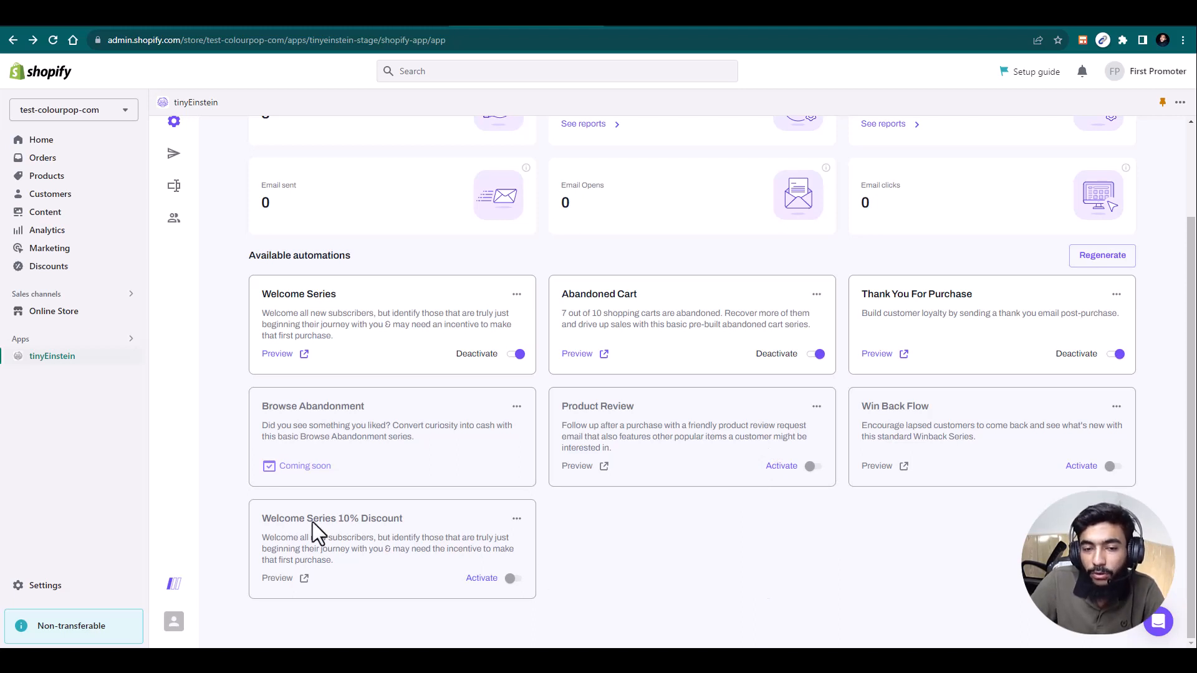
mouse_move(905, 325)
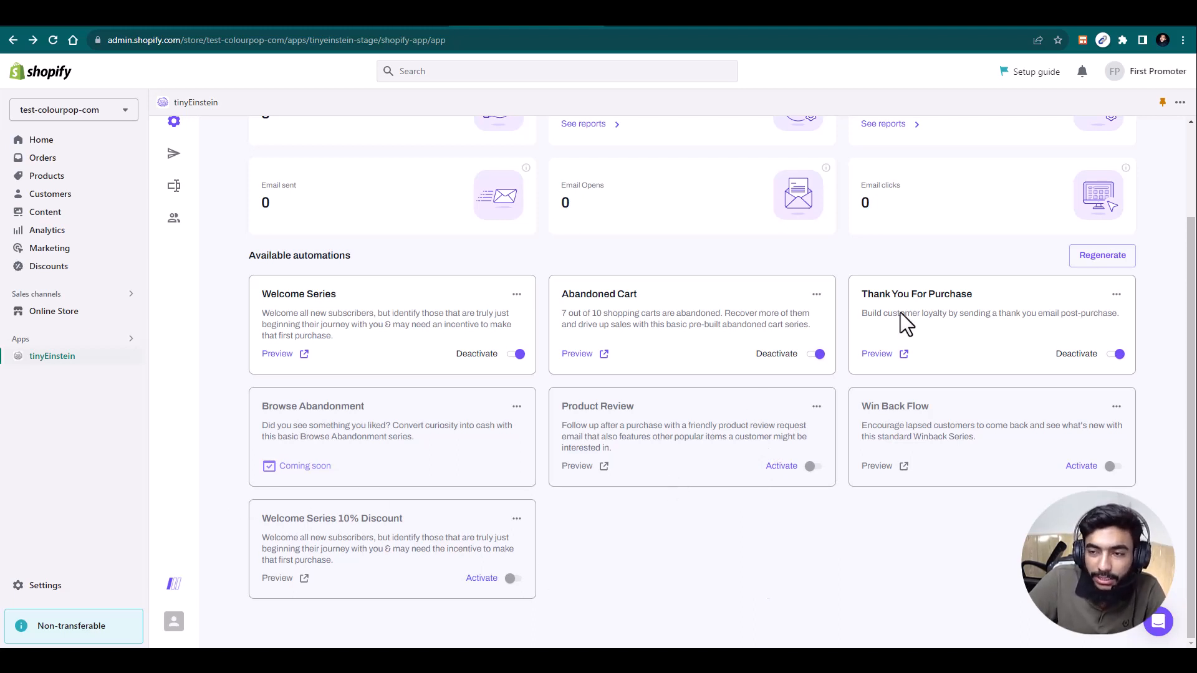
mouse_move(891, 370)
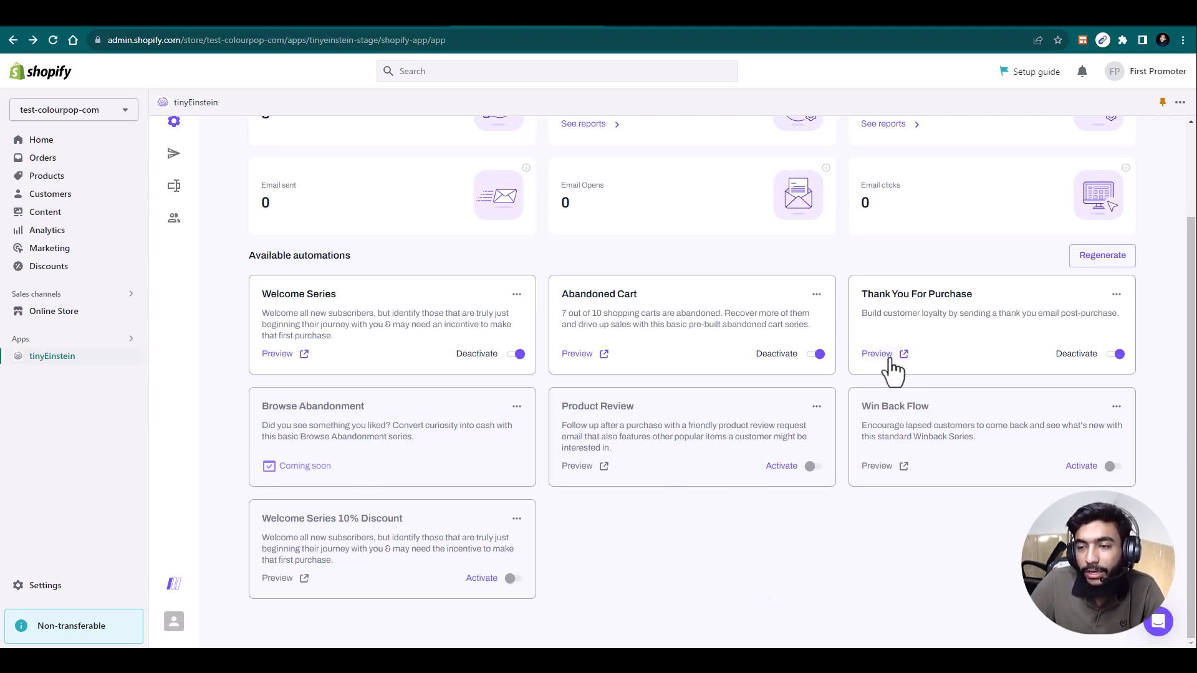
left_click(877, 353)
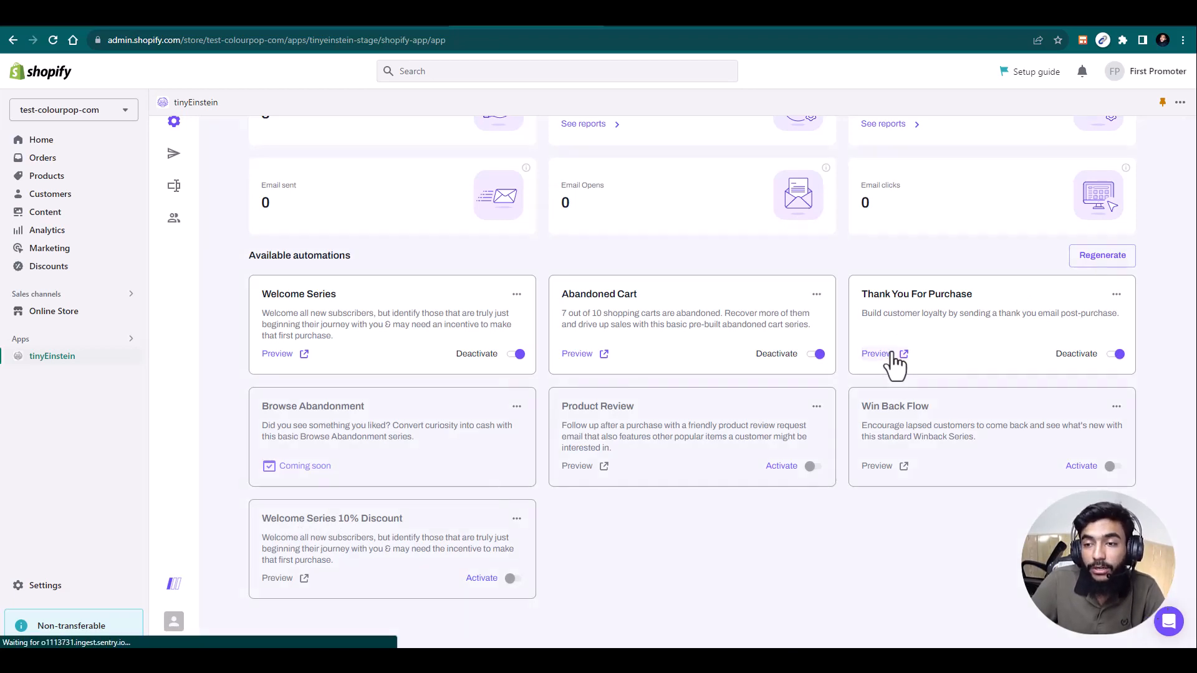
- View the Thank You For Purchase email preview and close it back to the automations list
left_click(877, 353)
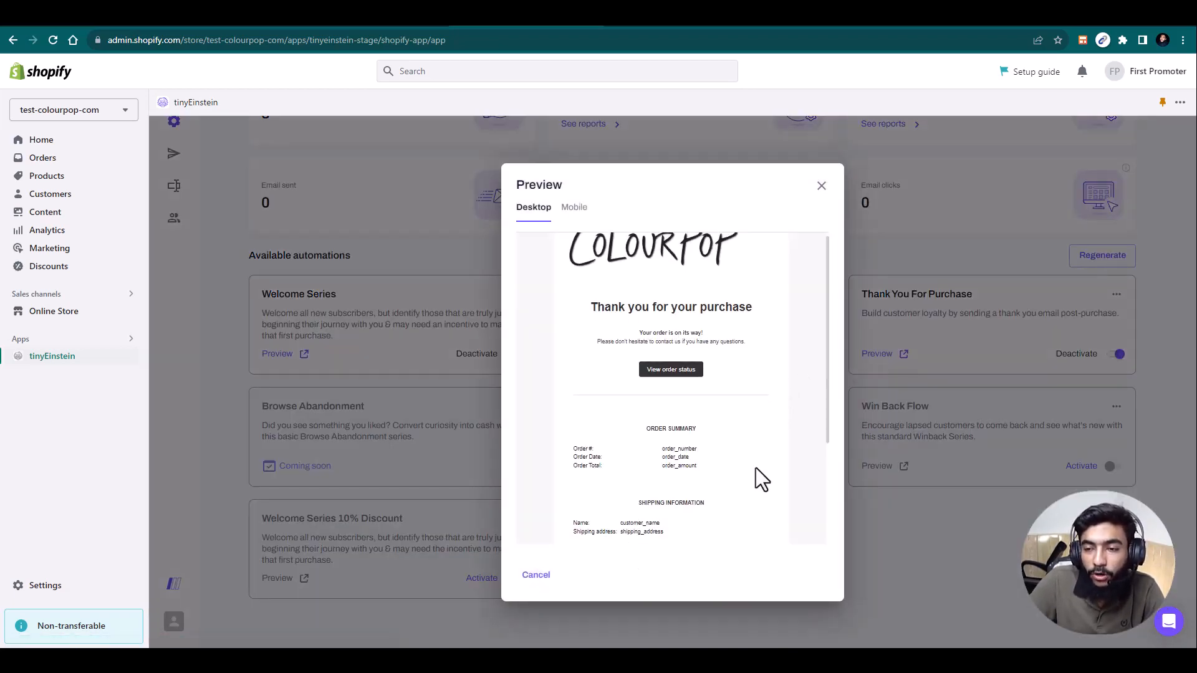
scroll("down", 3)
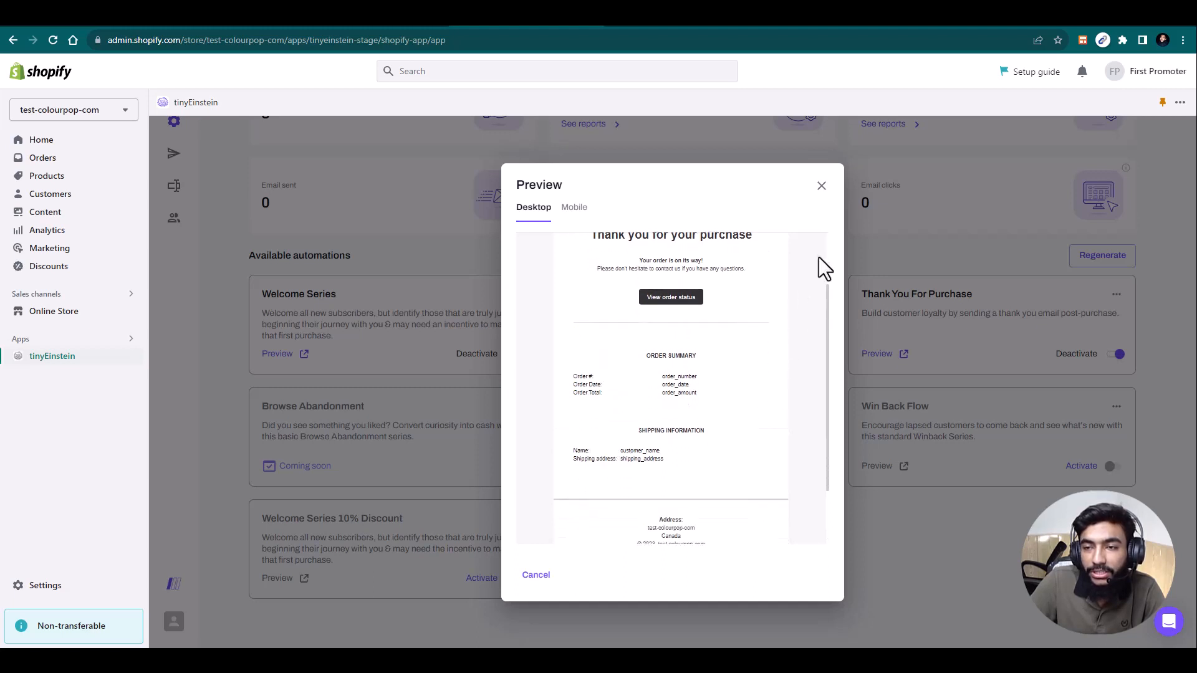
mouse_move(835, 249)
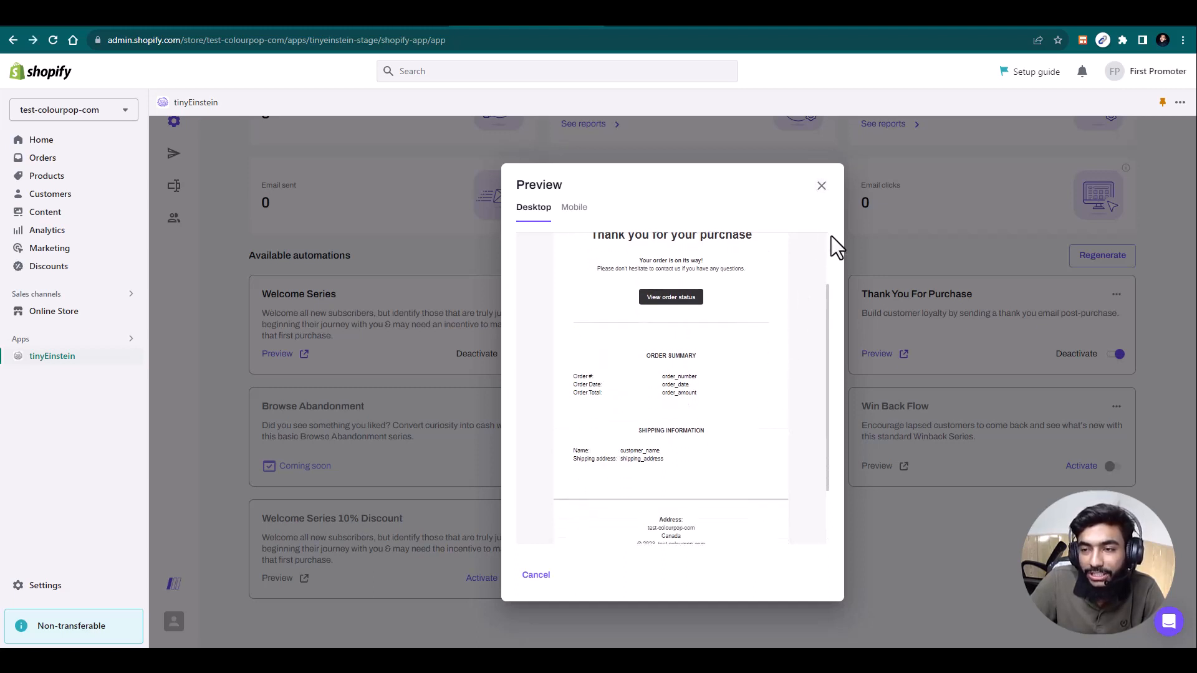
left_click(822, 186)
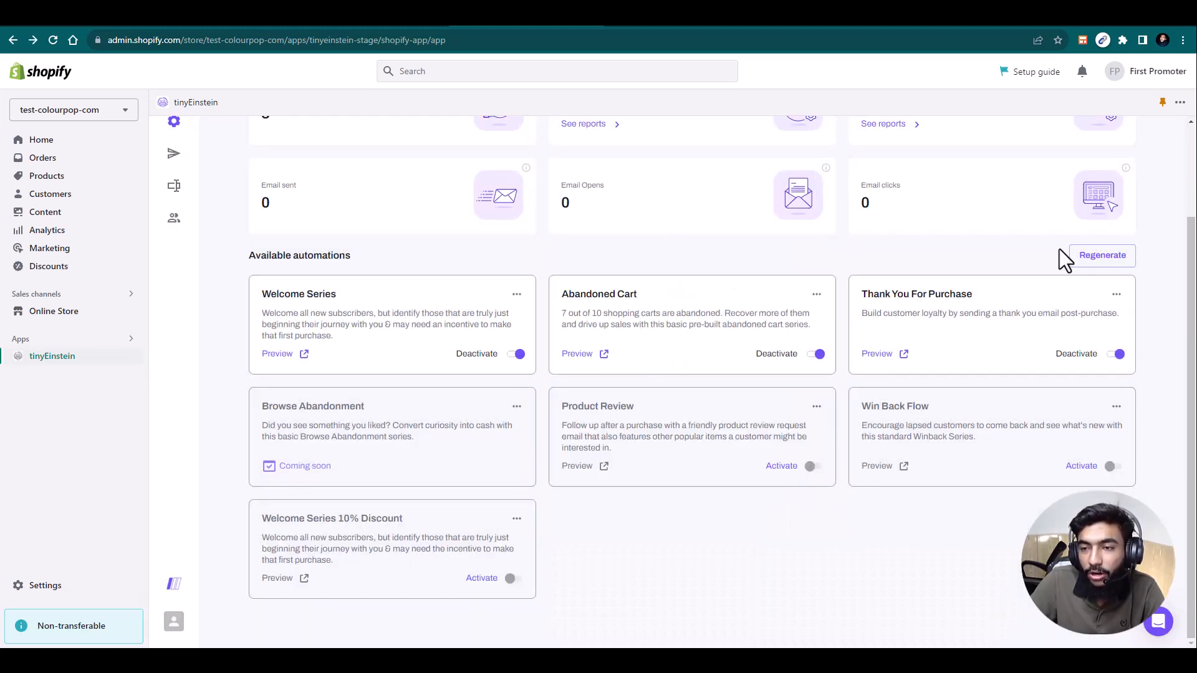
- Regenerate the automations content with Yes, generate and dismiss the success notice
scroll("up", 3)
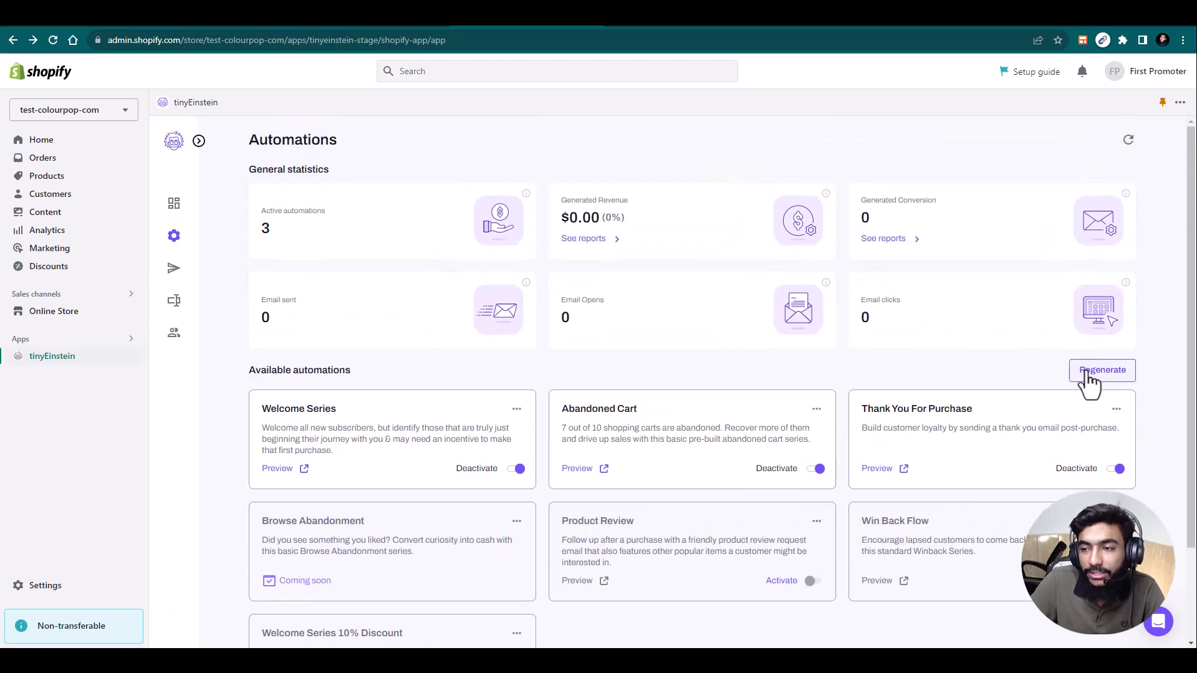
left_click(1101, 371)
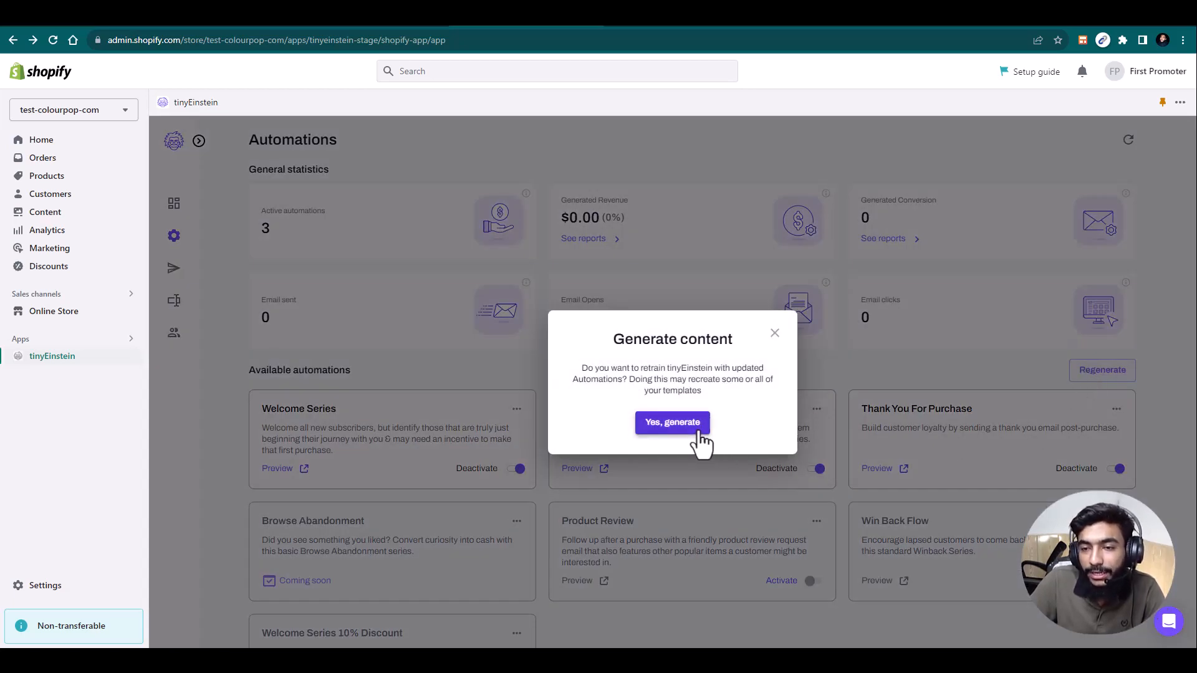
left_click(672, 423)
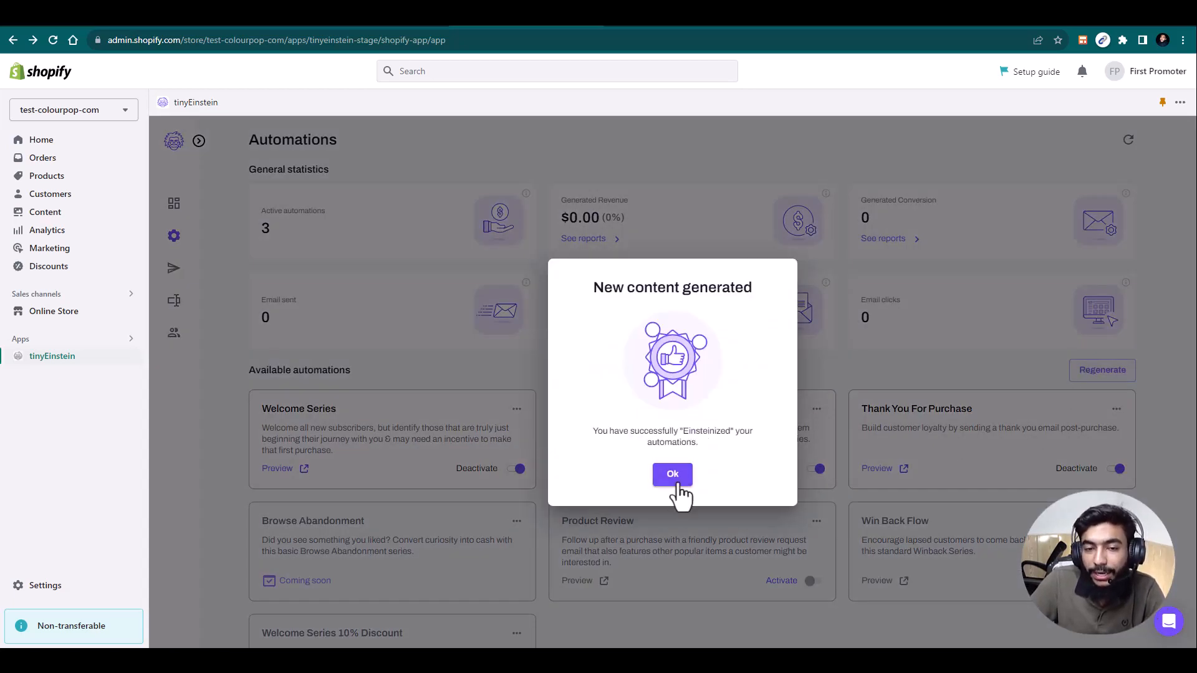
left_click(672, 474)
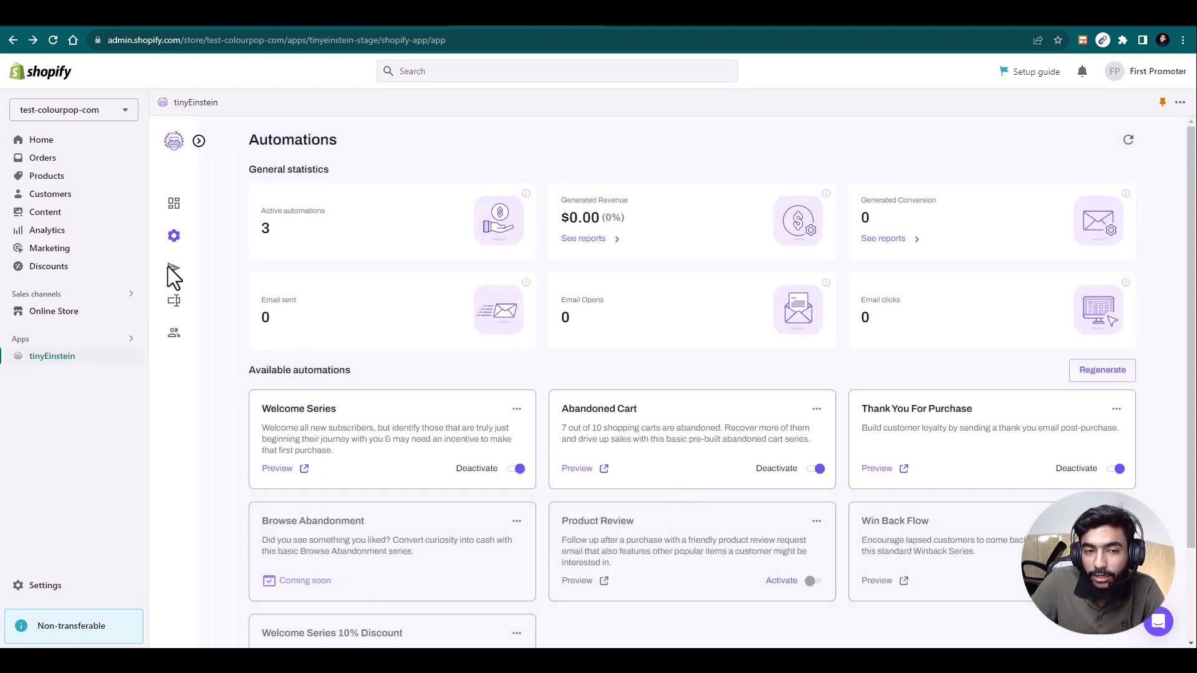
mouse_move(173, 283)
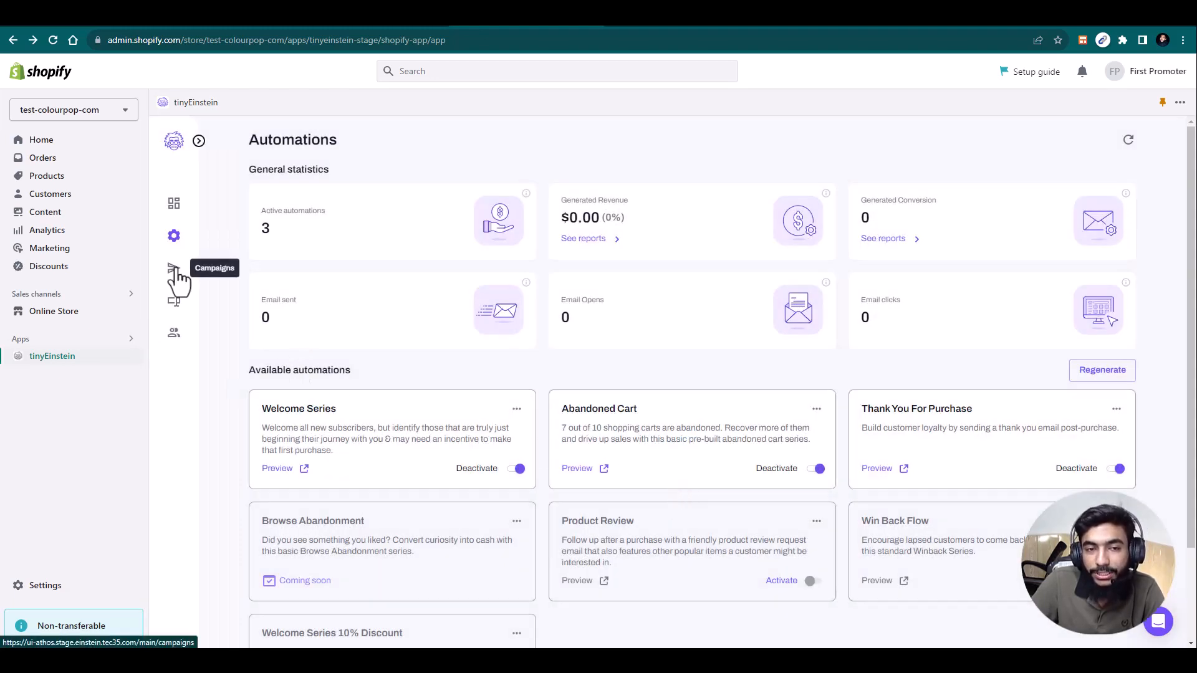
- Go to the Campaigns page and scroll through the six available Colourpop campaigns
left_click(174, 274)
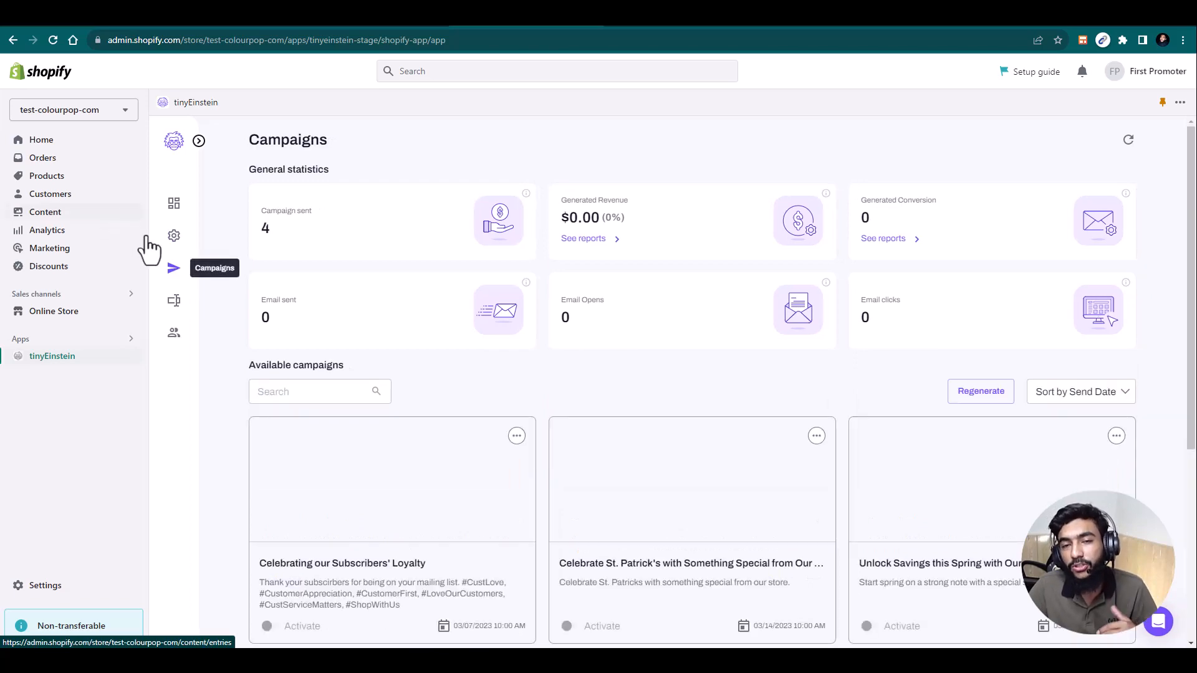
mouse_move(183, 294)
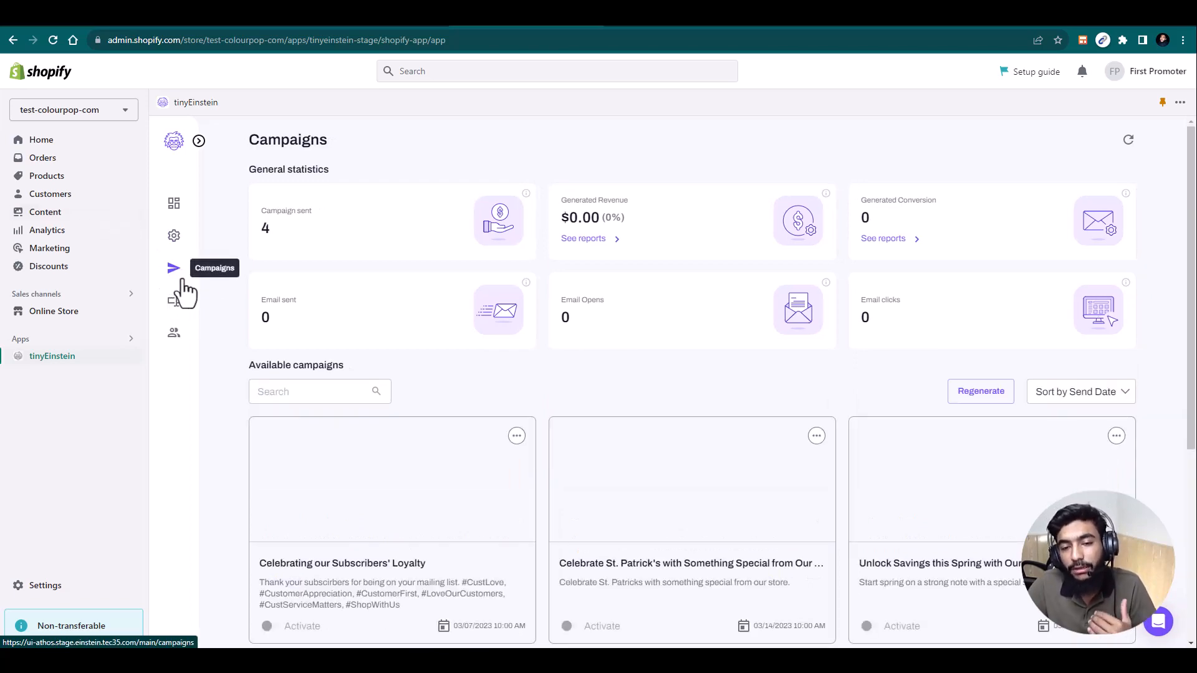
scroll("down", 3)
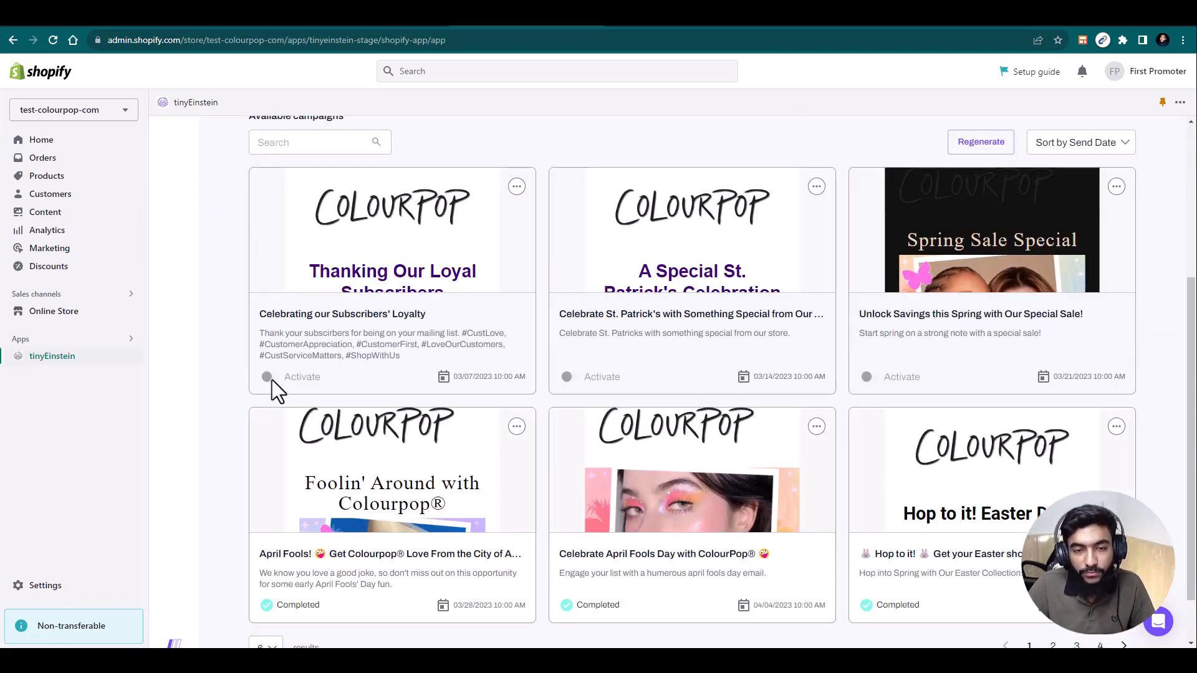
scroll("up", 3)
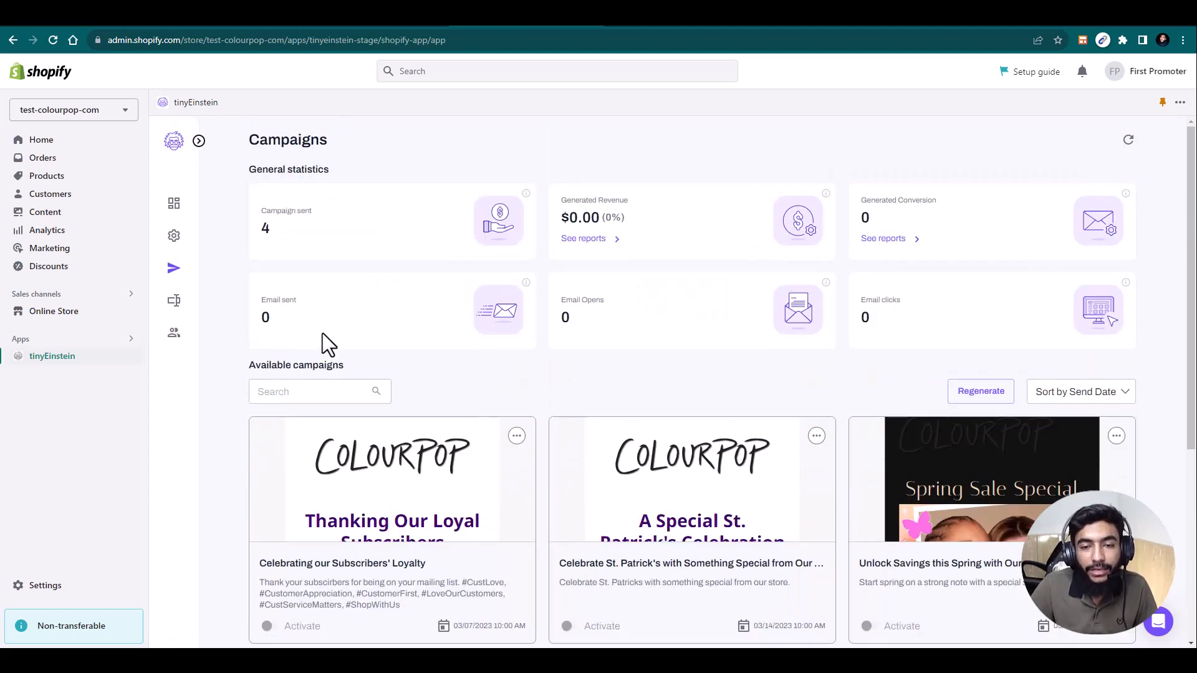
scroll("down", 3)
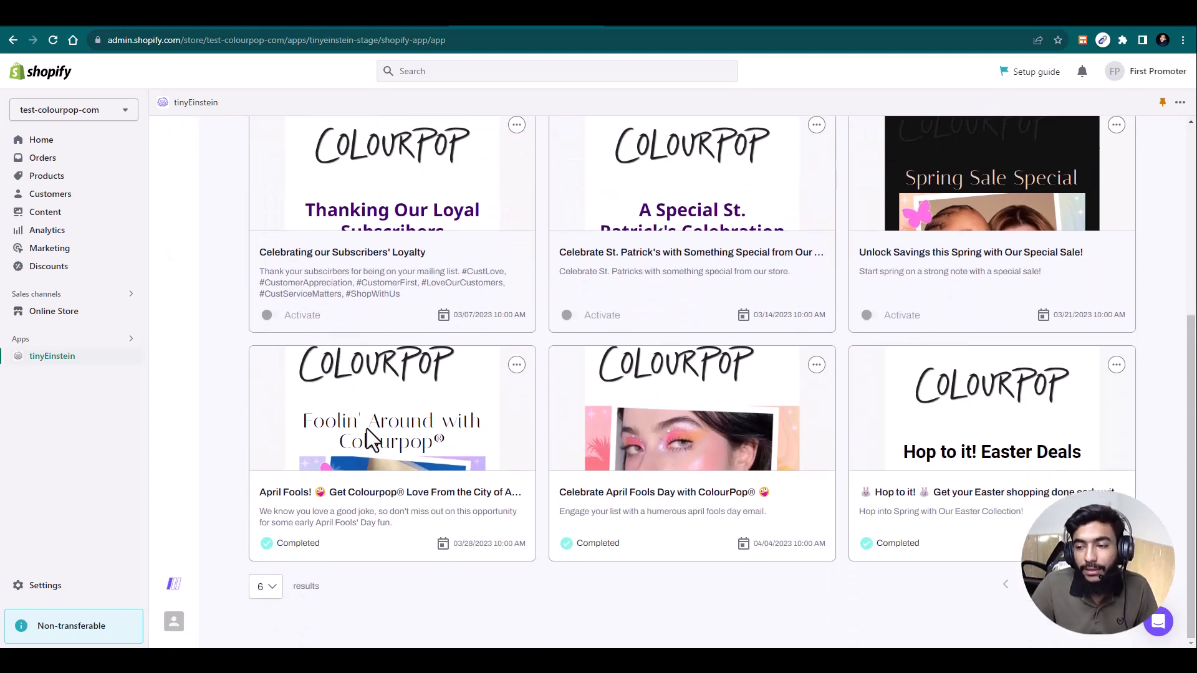
scroll("up", 3)
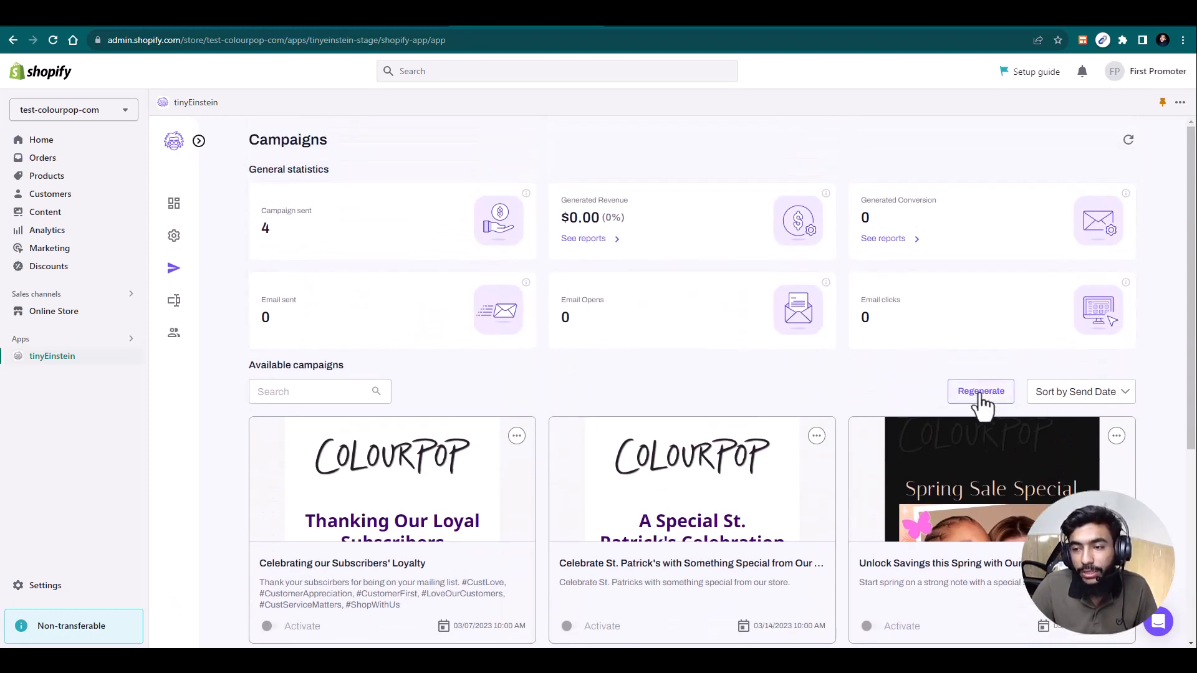
- Regenerate the campaign content, dismiss the success notice and review the listed campaigns
left_click(980, 390)
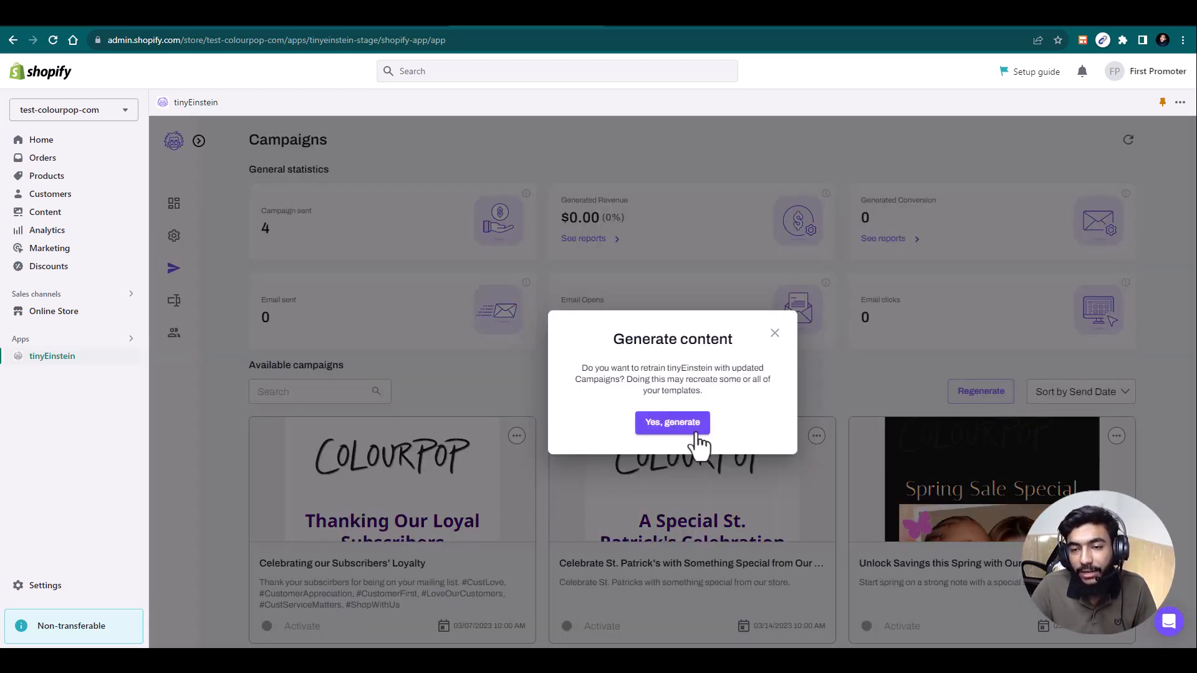
left_click(672, 423)
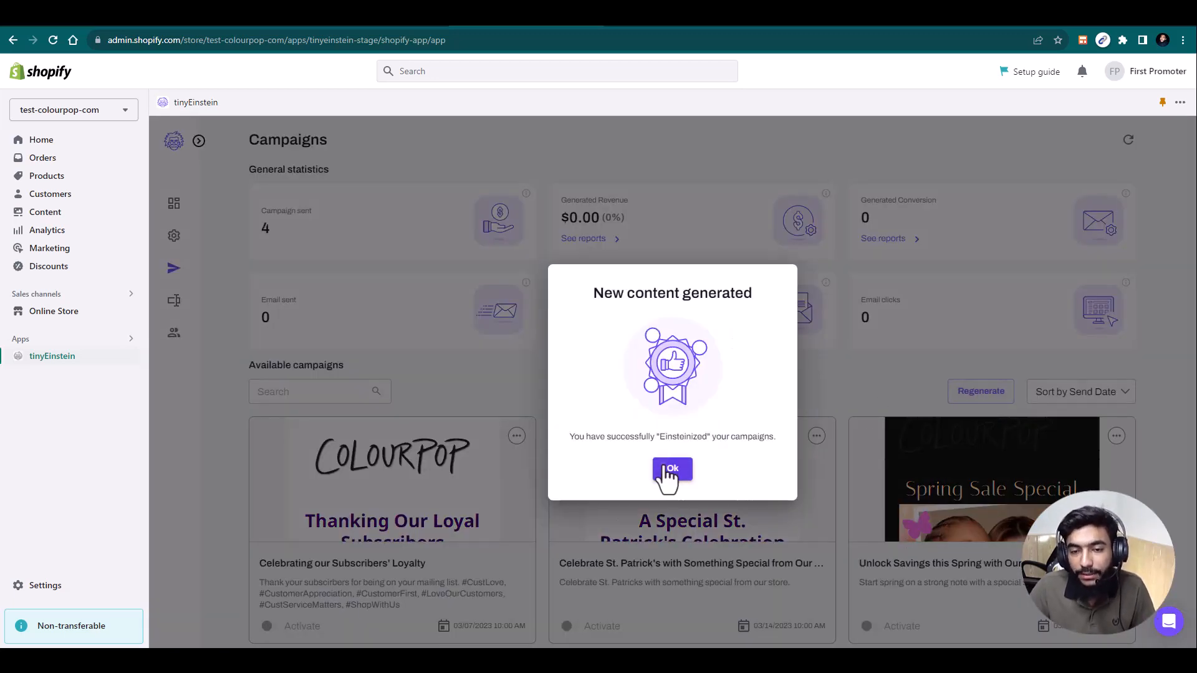
left_click(672, 468)
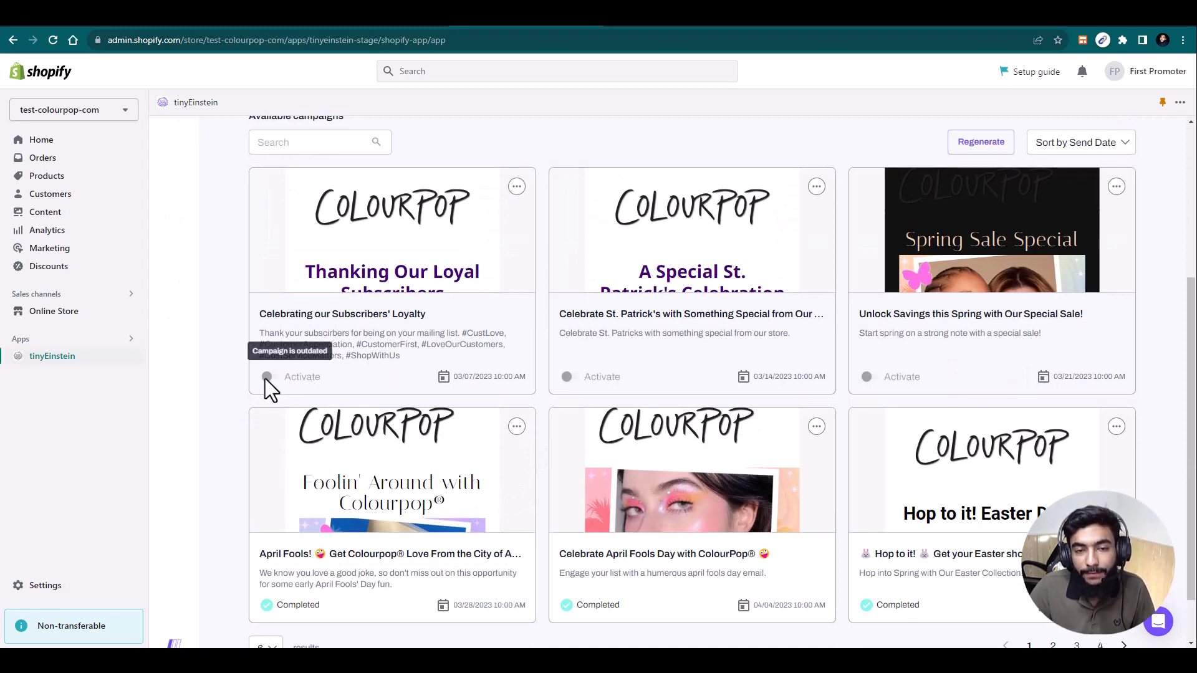
scroll("down", 3)
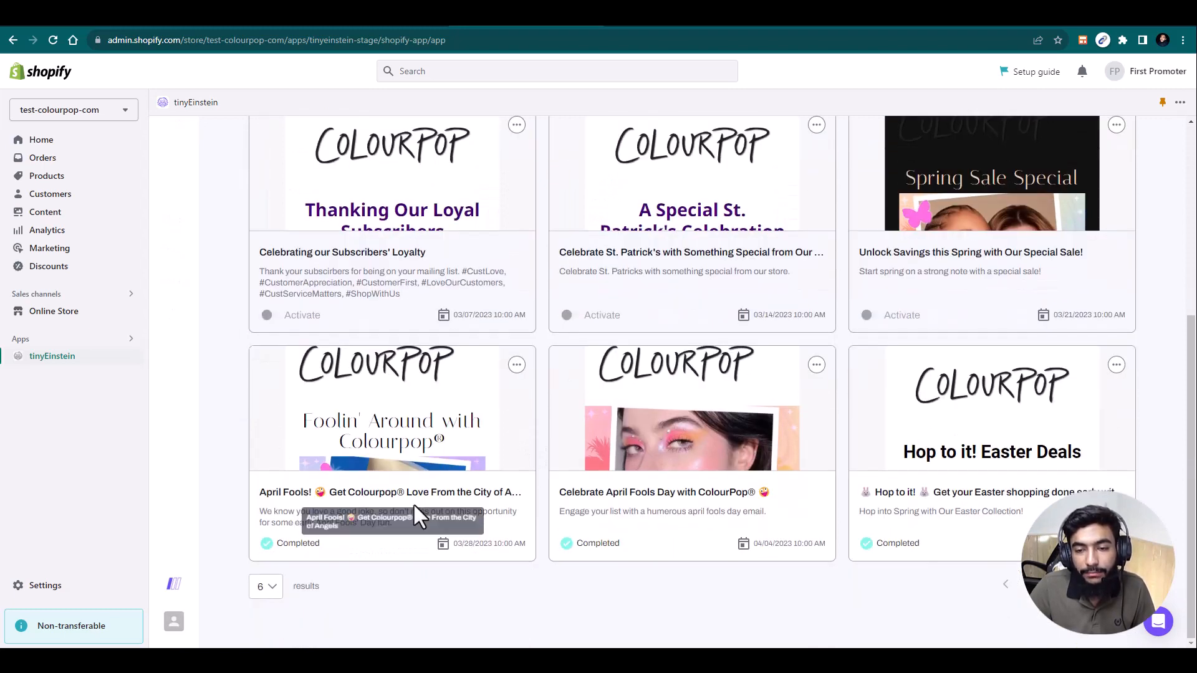
mouse_move(984, 335)
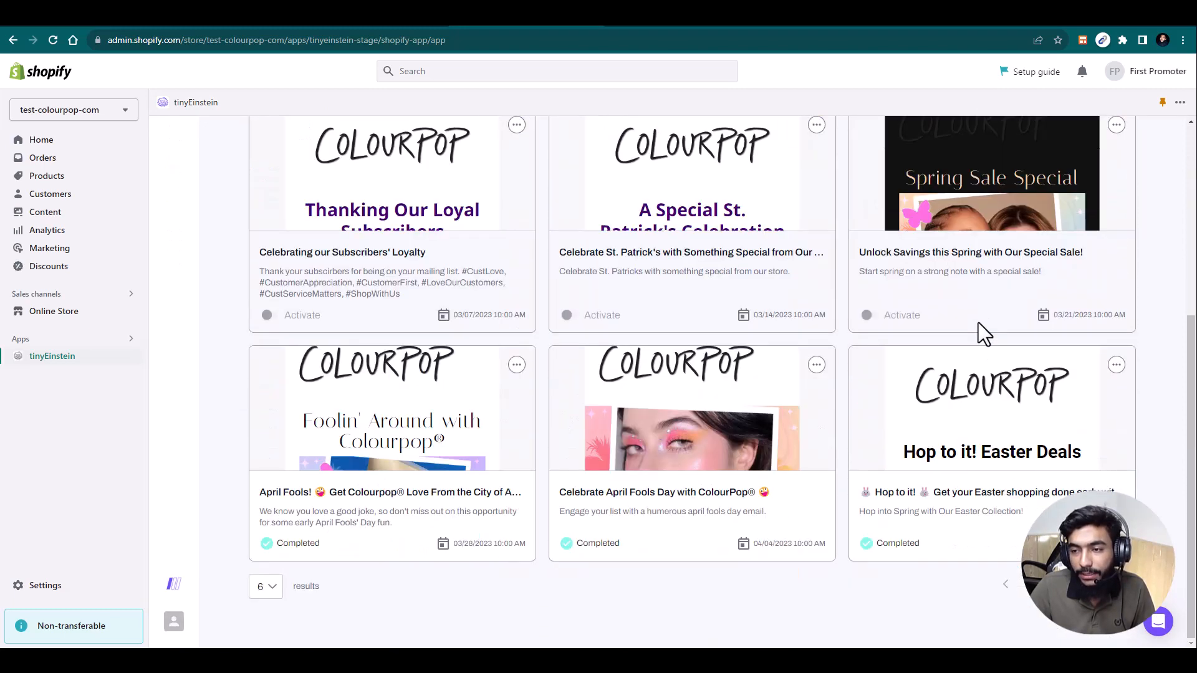
scroll("up", 3)
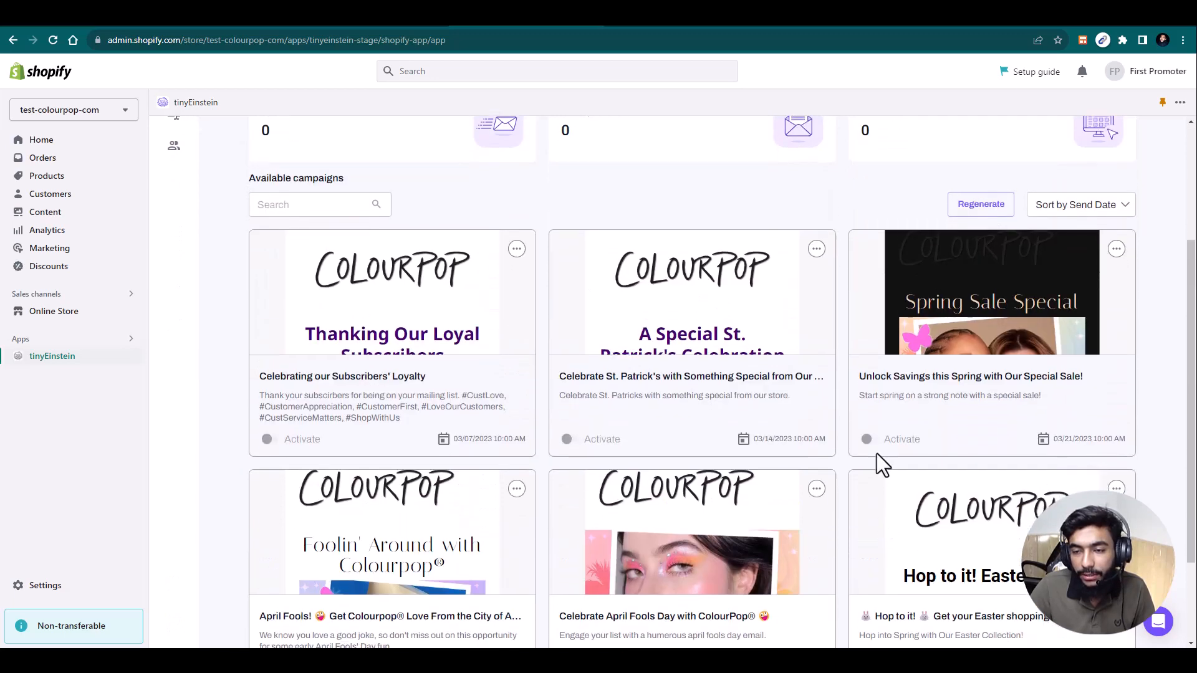
scroll("up", 3)
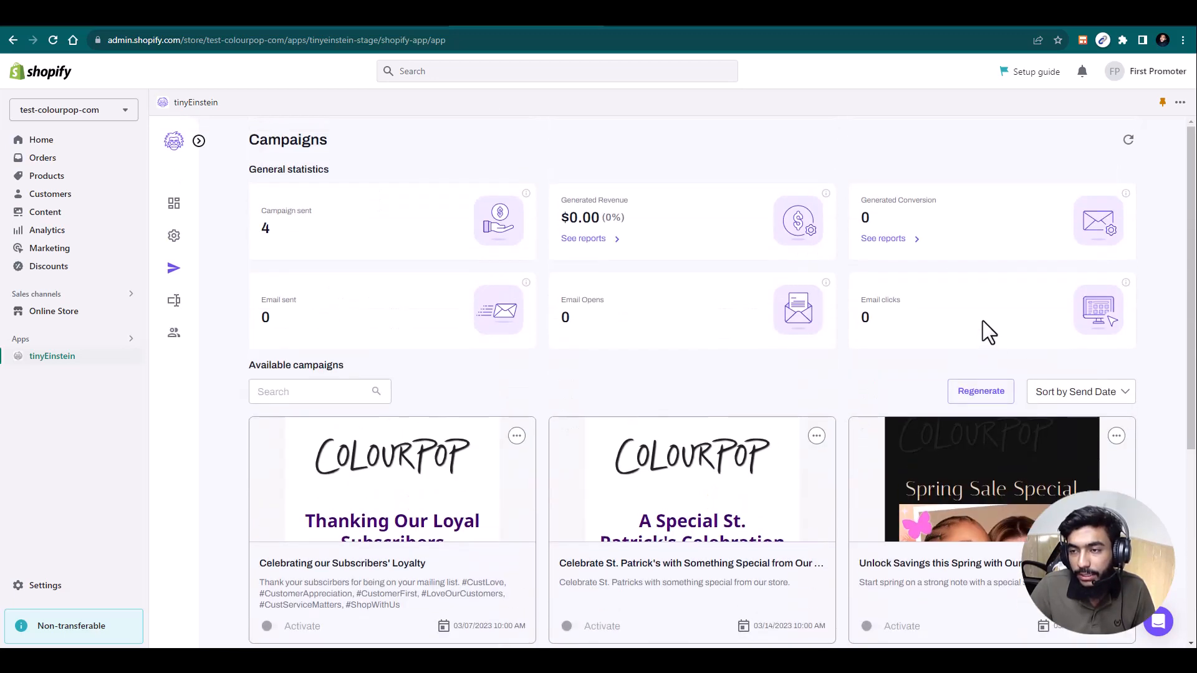
- Regenerate the campaigns a second time and confirm the six Colourpop campaigns remain
left_click(980, 390)
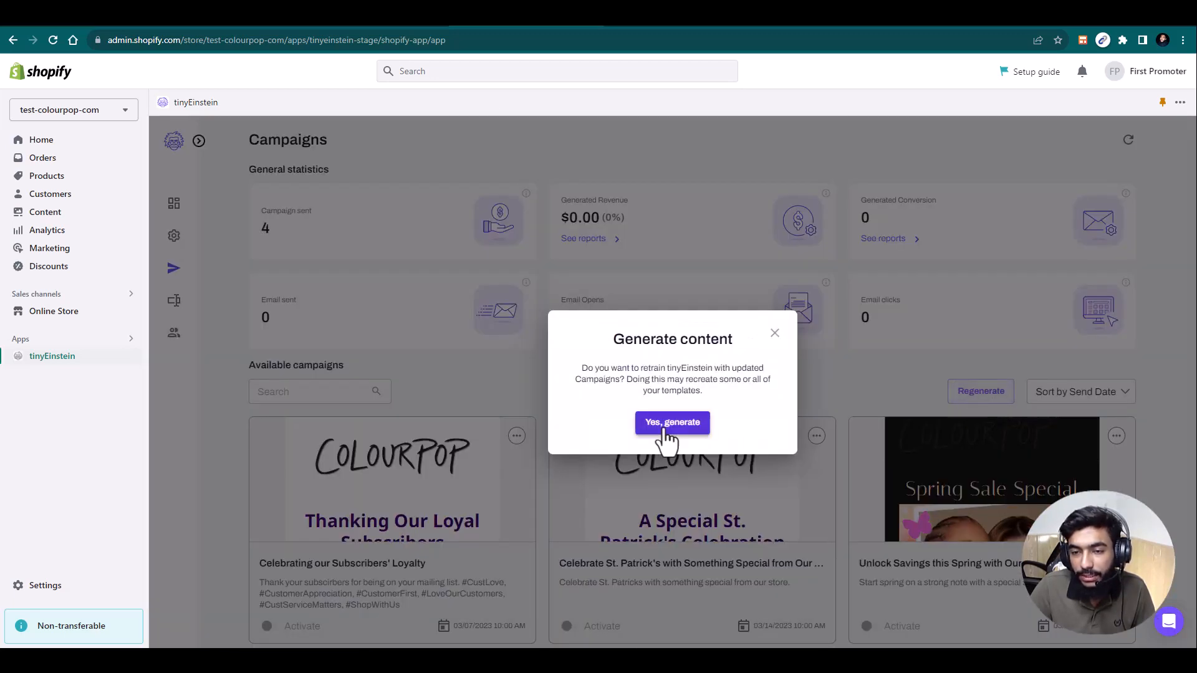
left_click(672, 422)
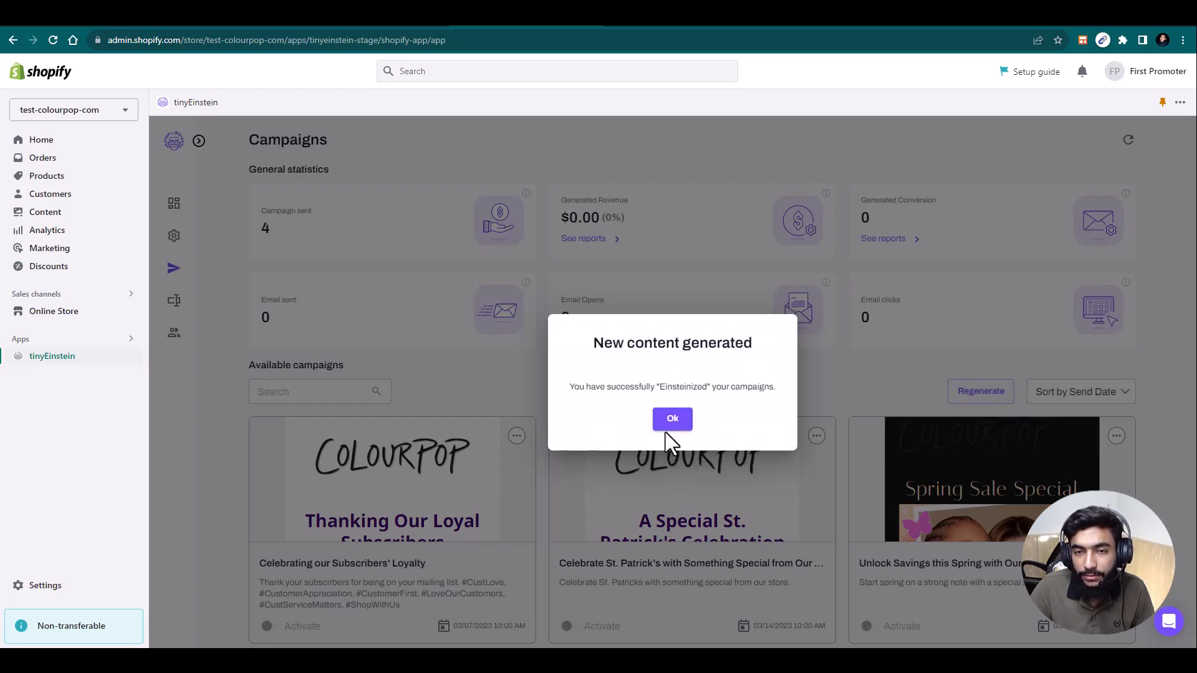
left_click(672, 419)
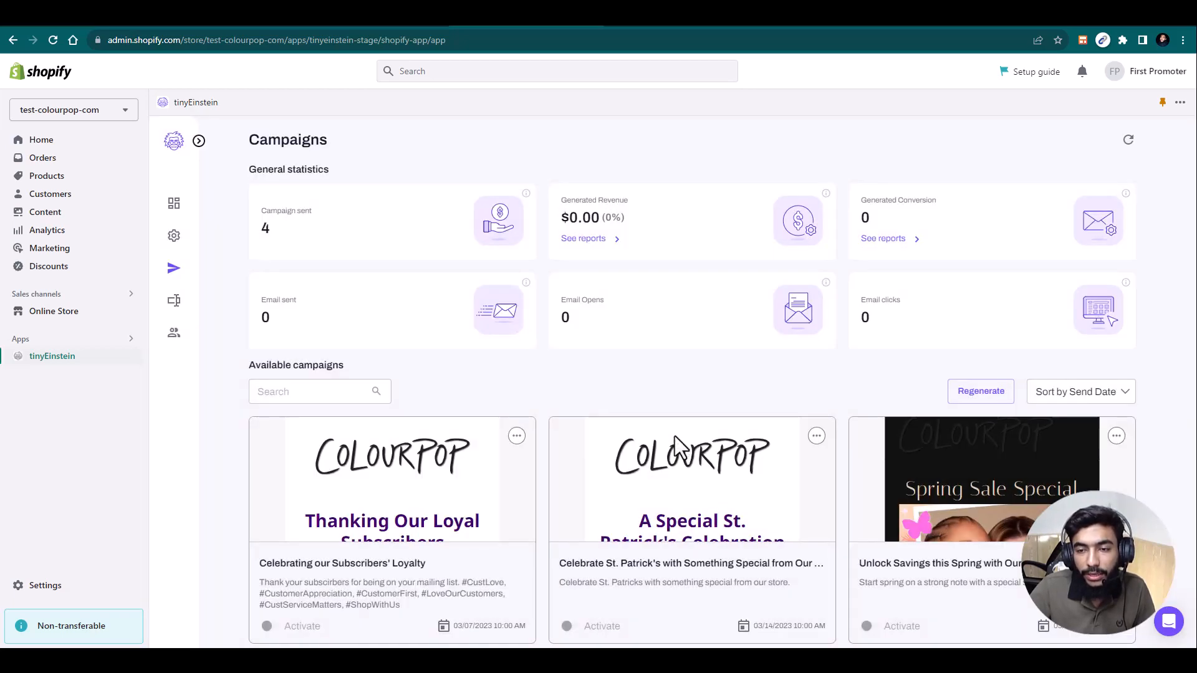
scroll("down", 3)
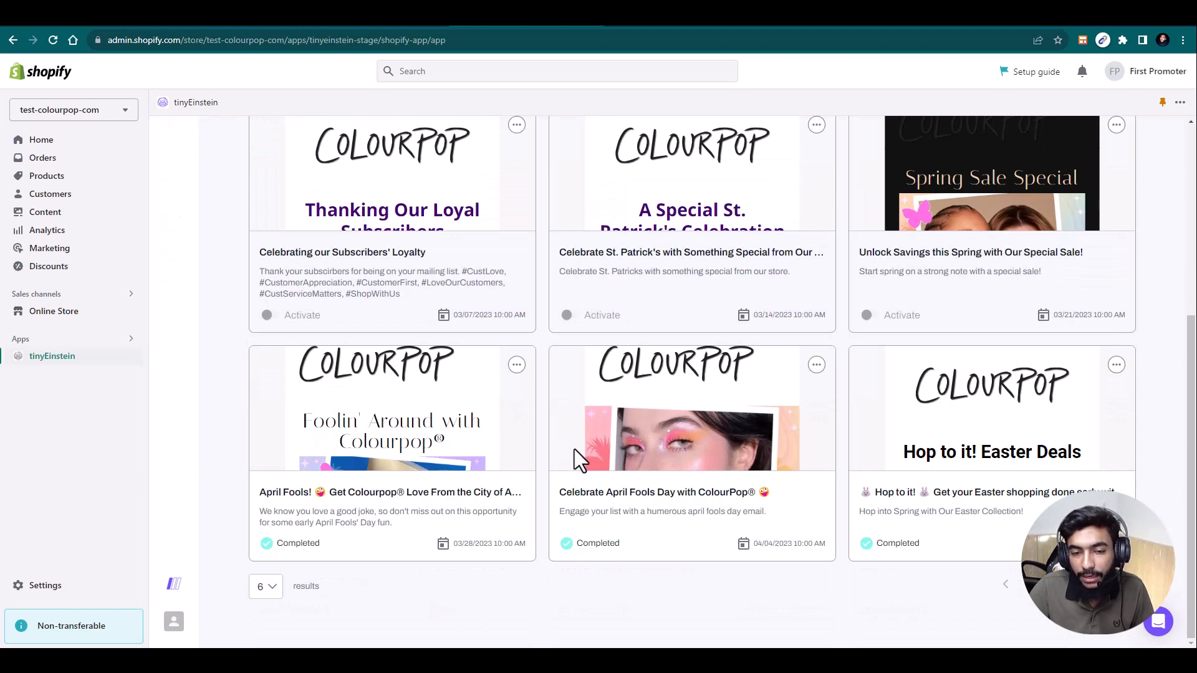
scroll("up", 3)
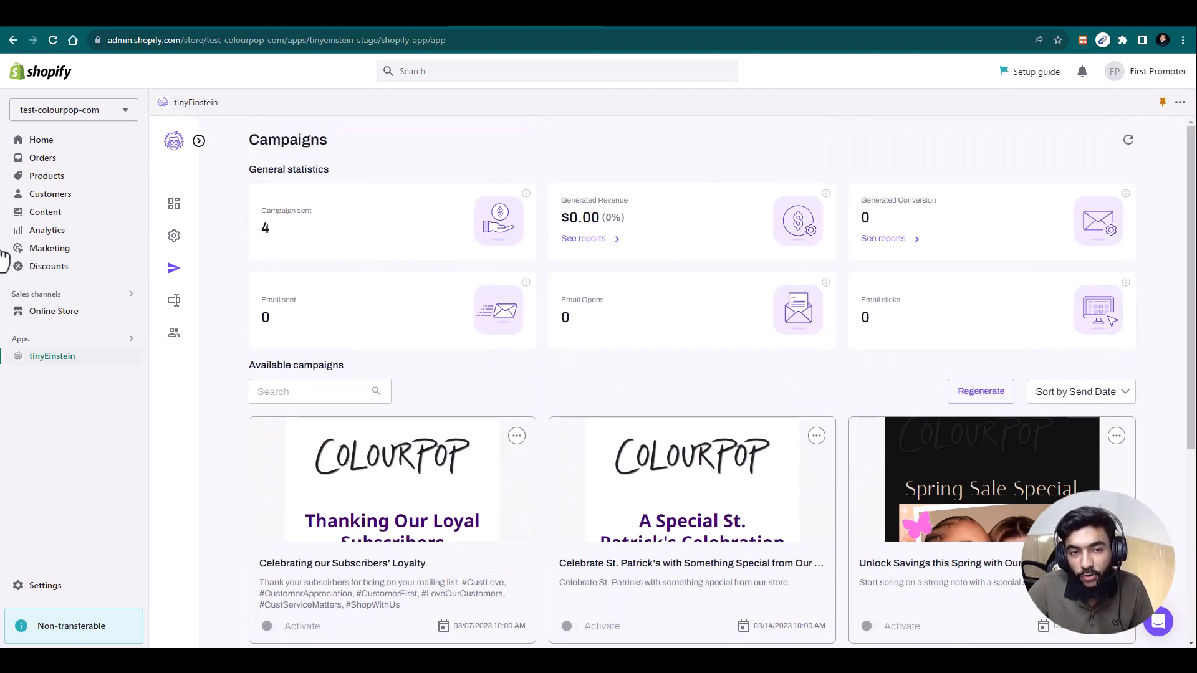
mouse_move(174, 299)
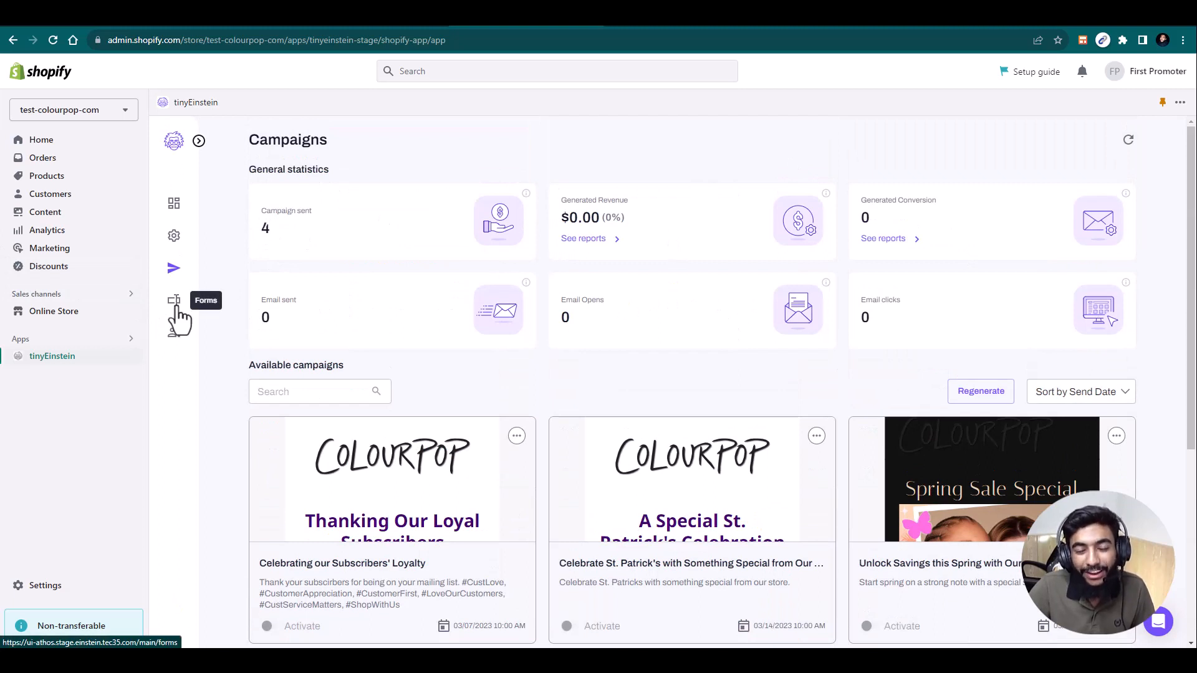
- Go to the Forms page, preview the sign-up form and close the preview
left_click(173, 300)
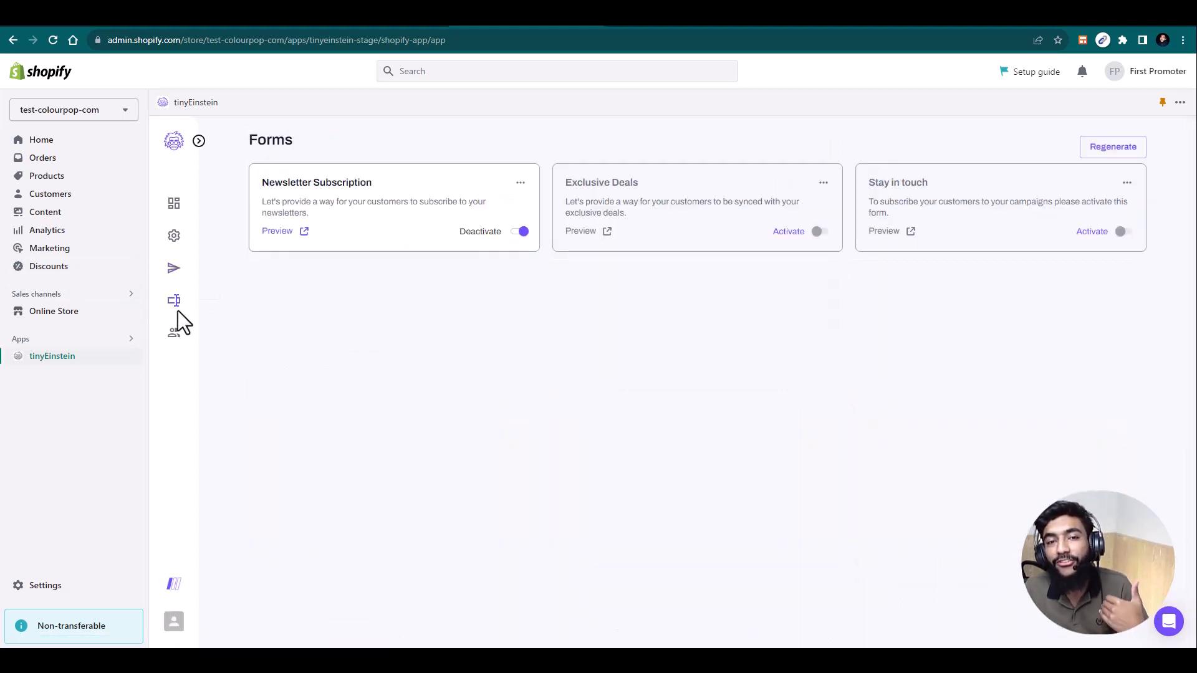
mouse_move(607, 234)
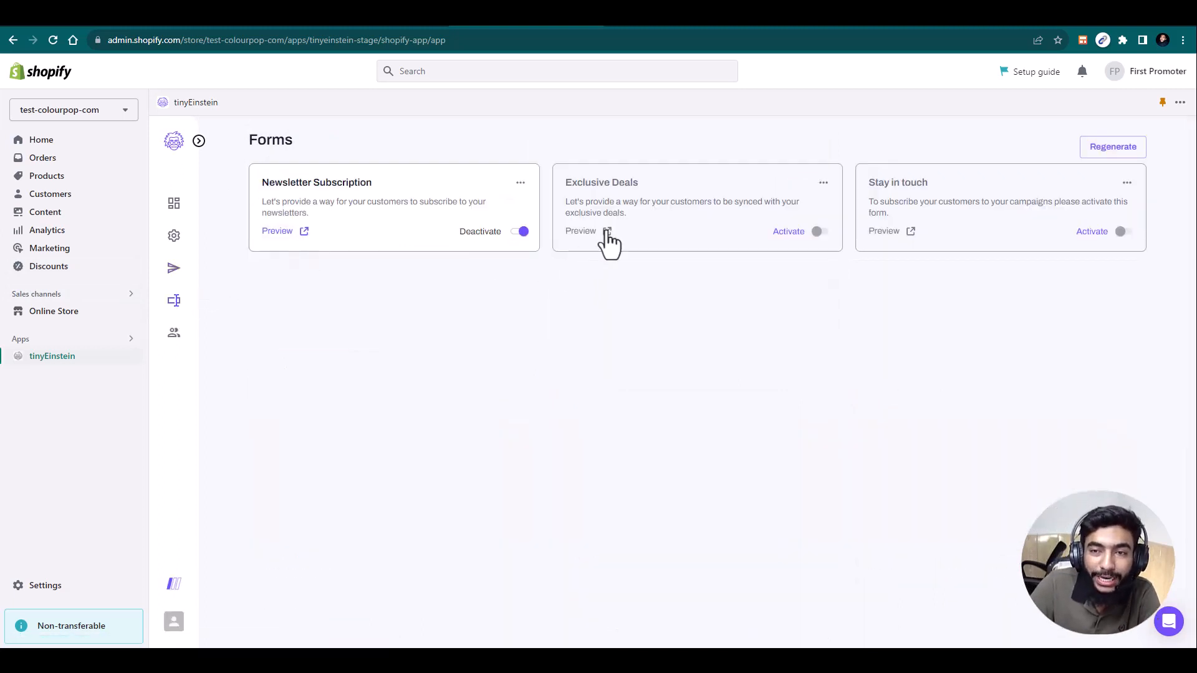
mouse_move(255, 237)
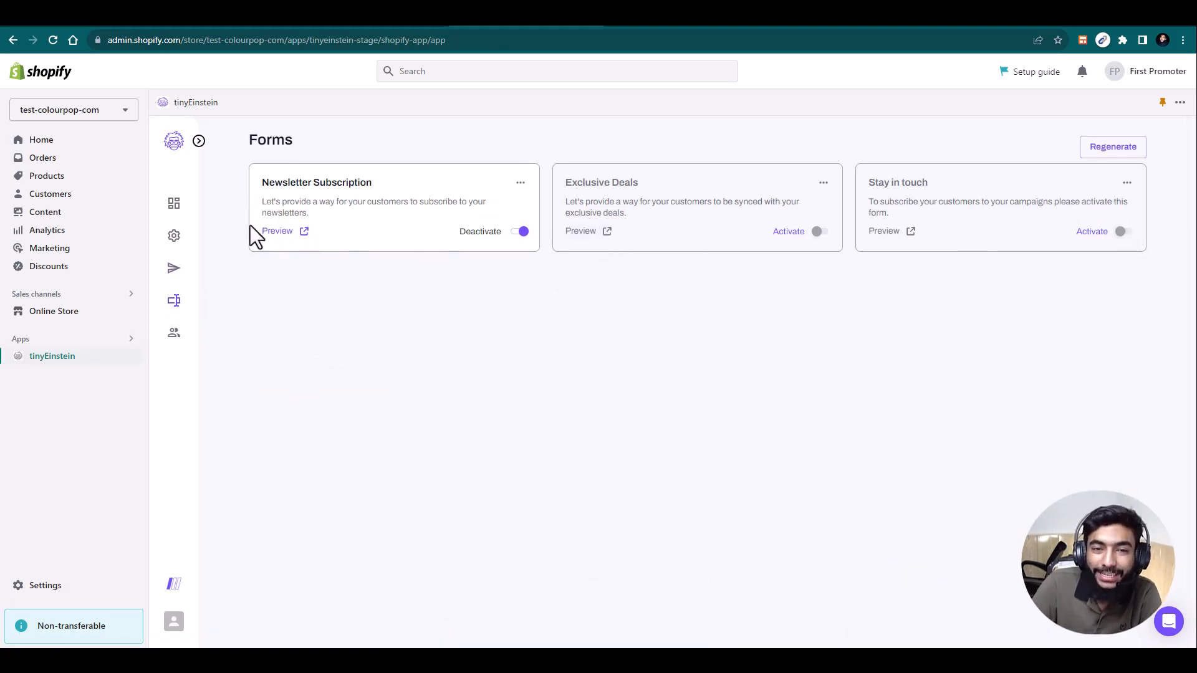
mouse_move(287, 217)
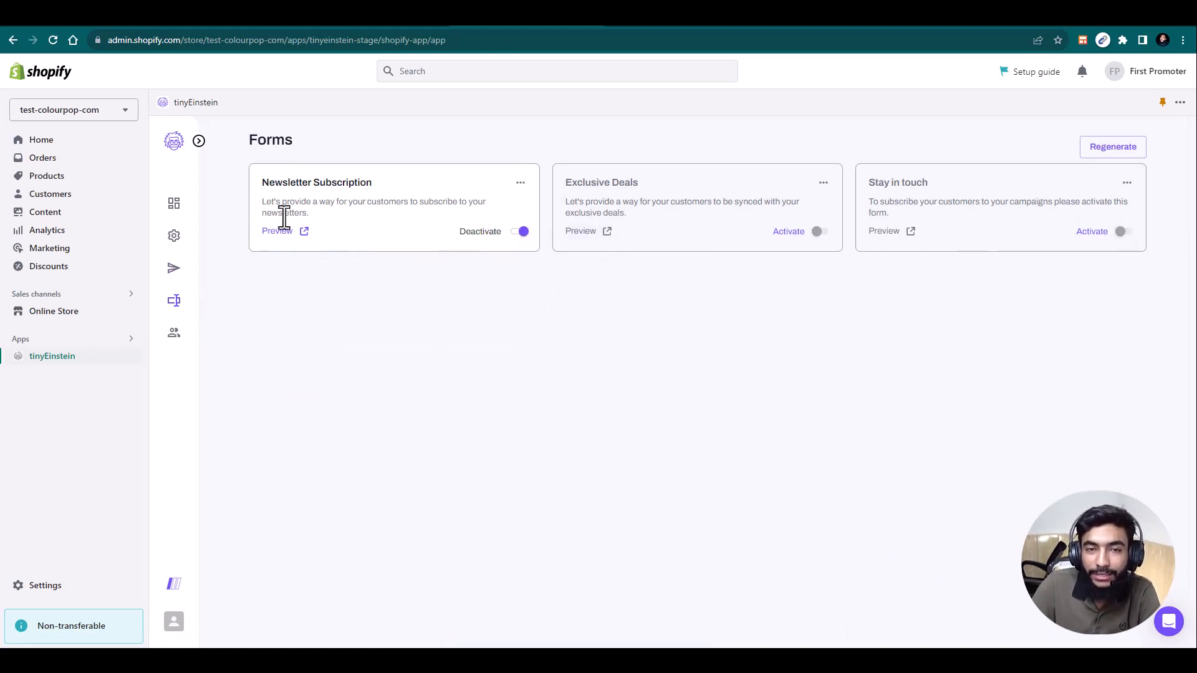
mouse_move(277, 232)
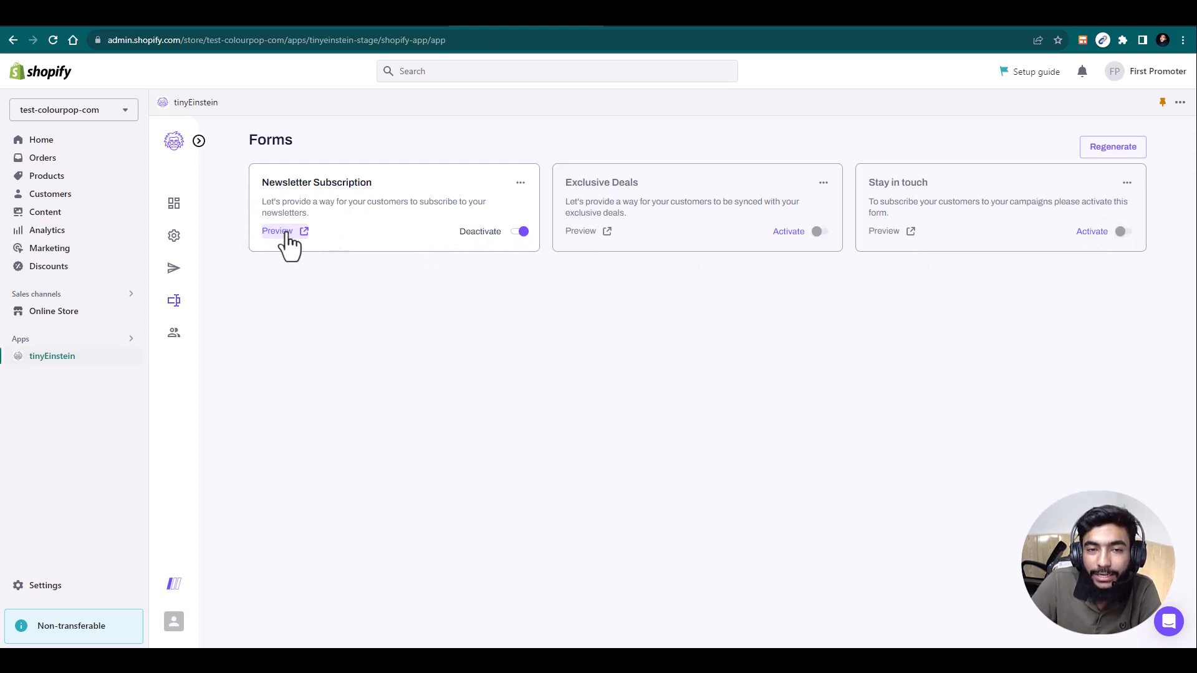
left_click(277, 231)
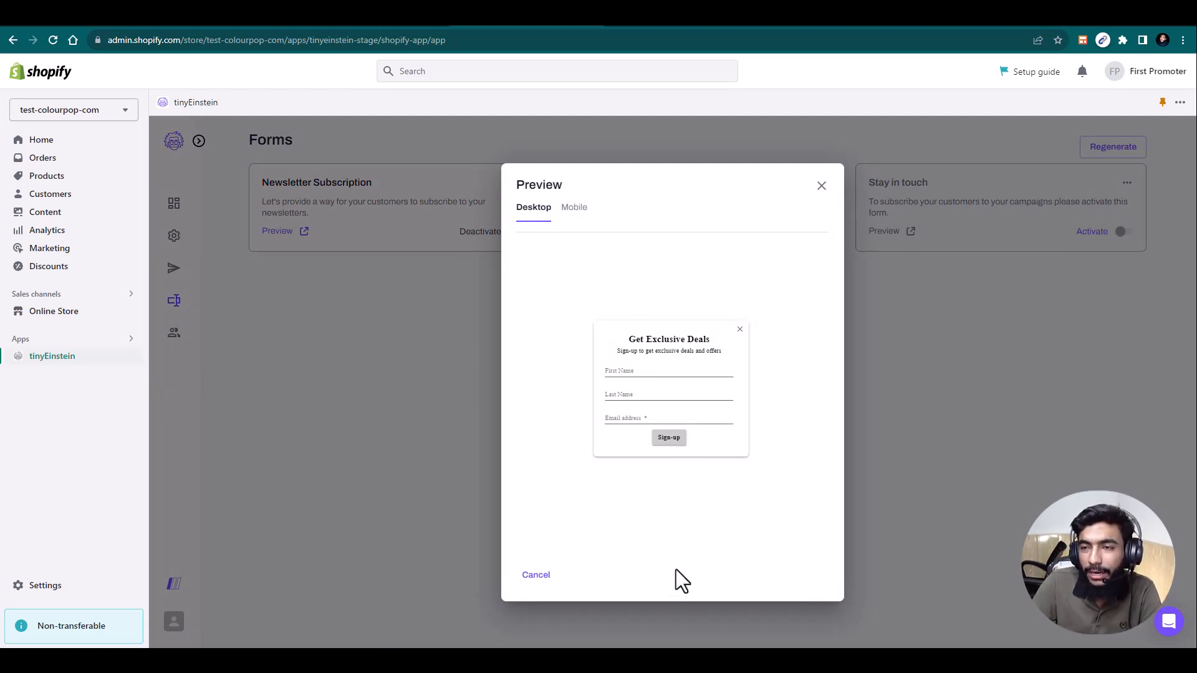
mouse_move(791, 227)
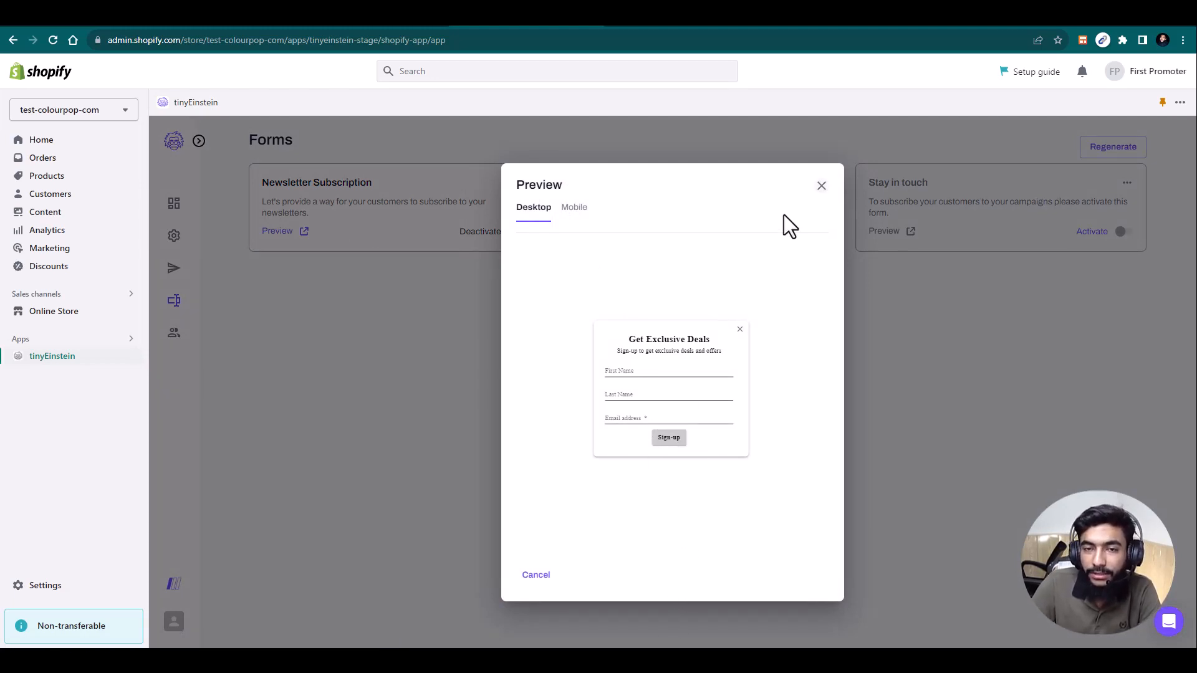
left_click(822, 186)
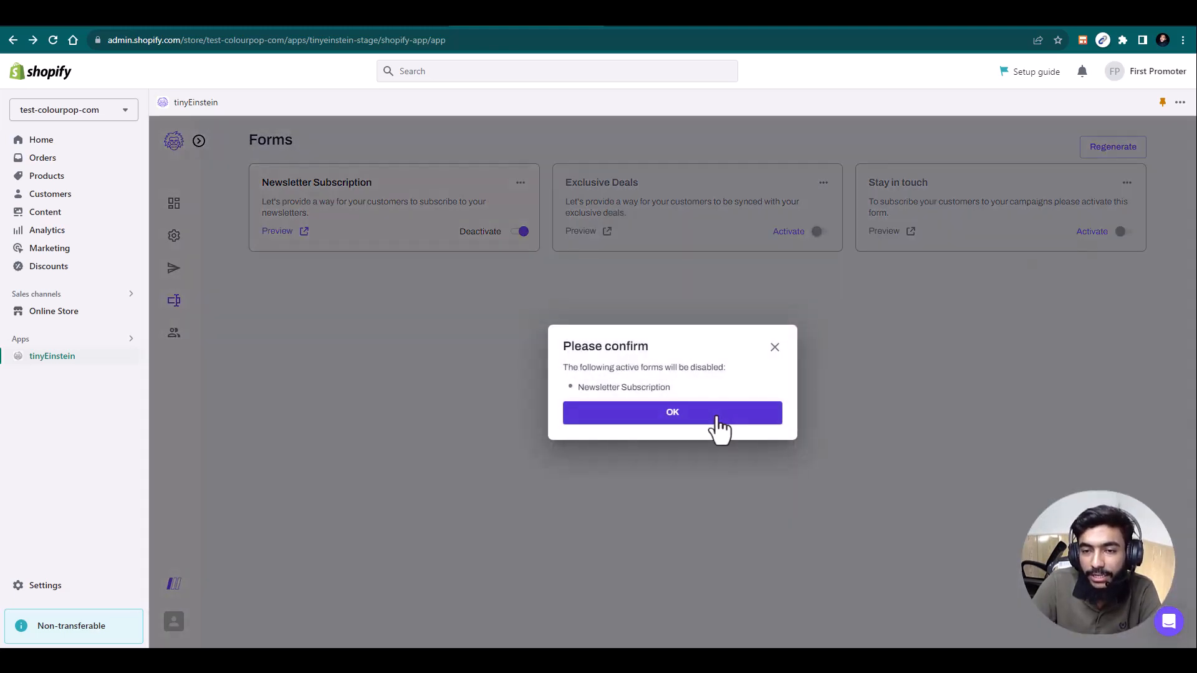
- Confirm disabling Newsletter Subscription, then activate Stay in touch, disabling Exclusive Deals
left_click(673, 413)
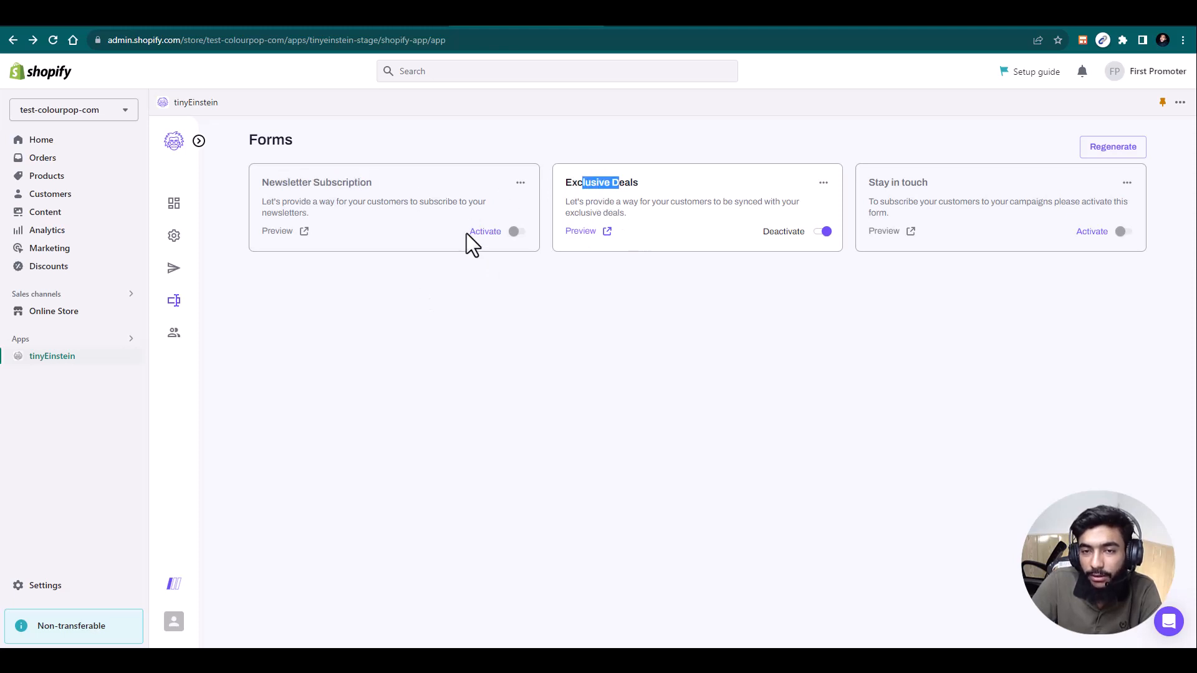
mouse_move(331, 188)
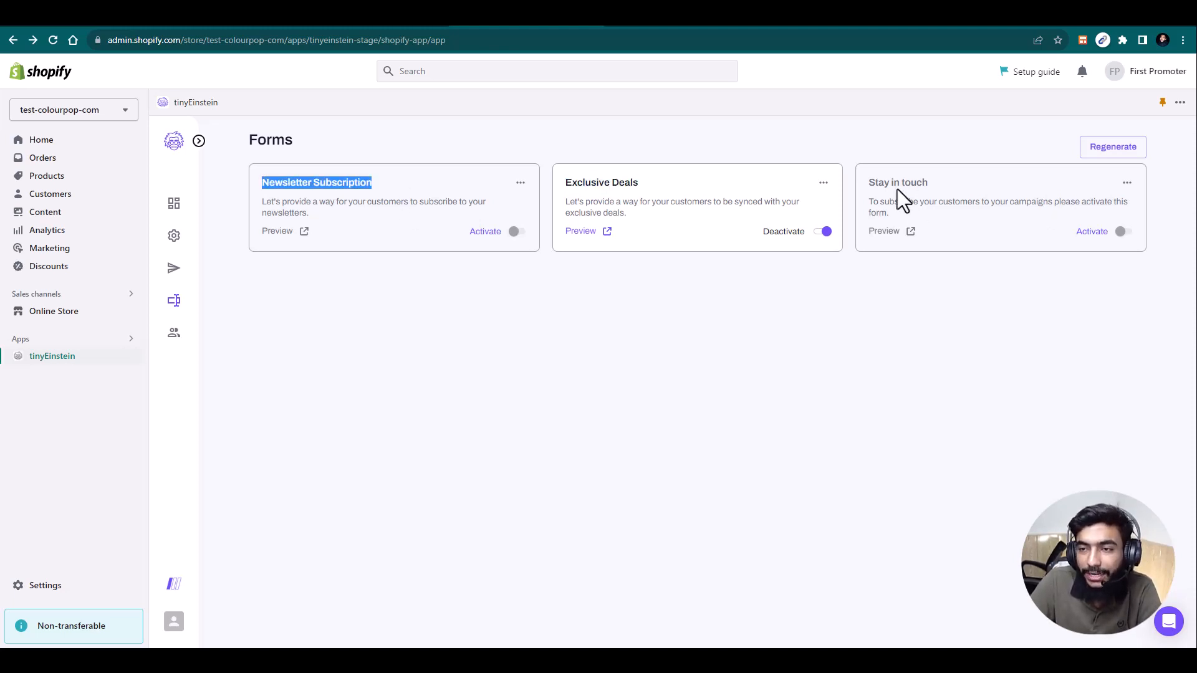
left_click(1118, 232)
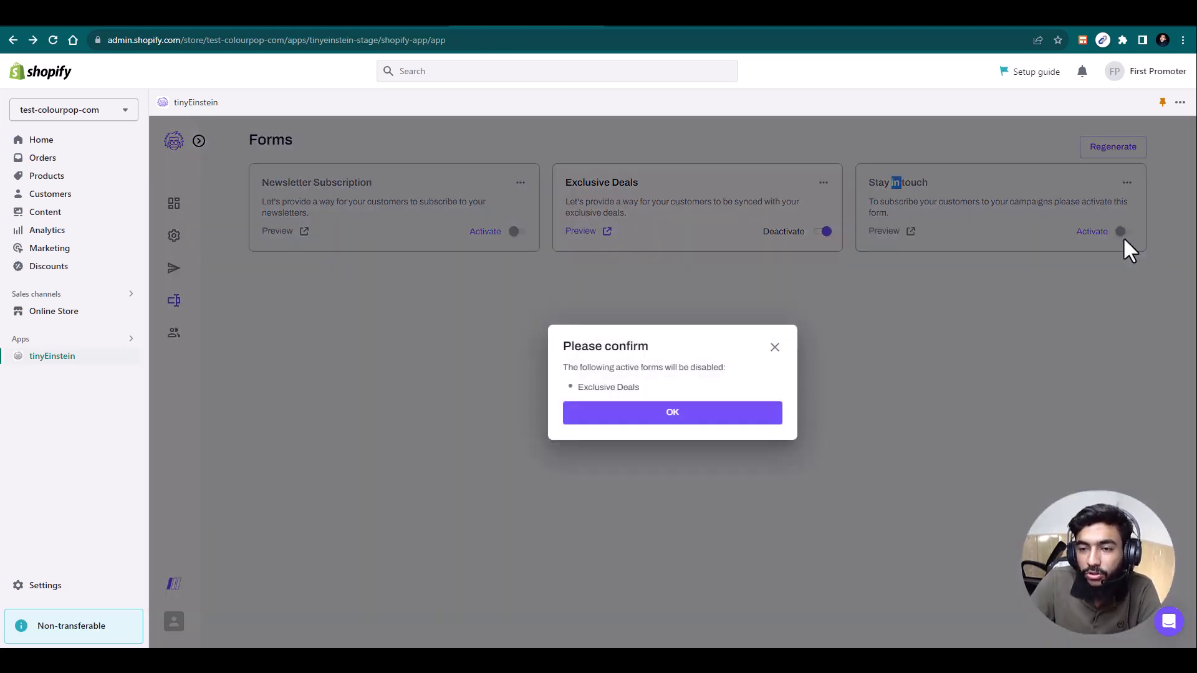
mouse_move(714, 409)
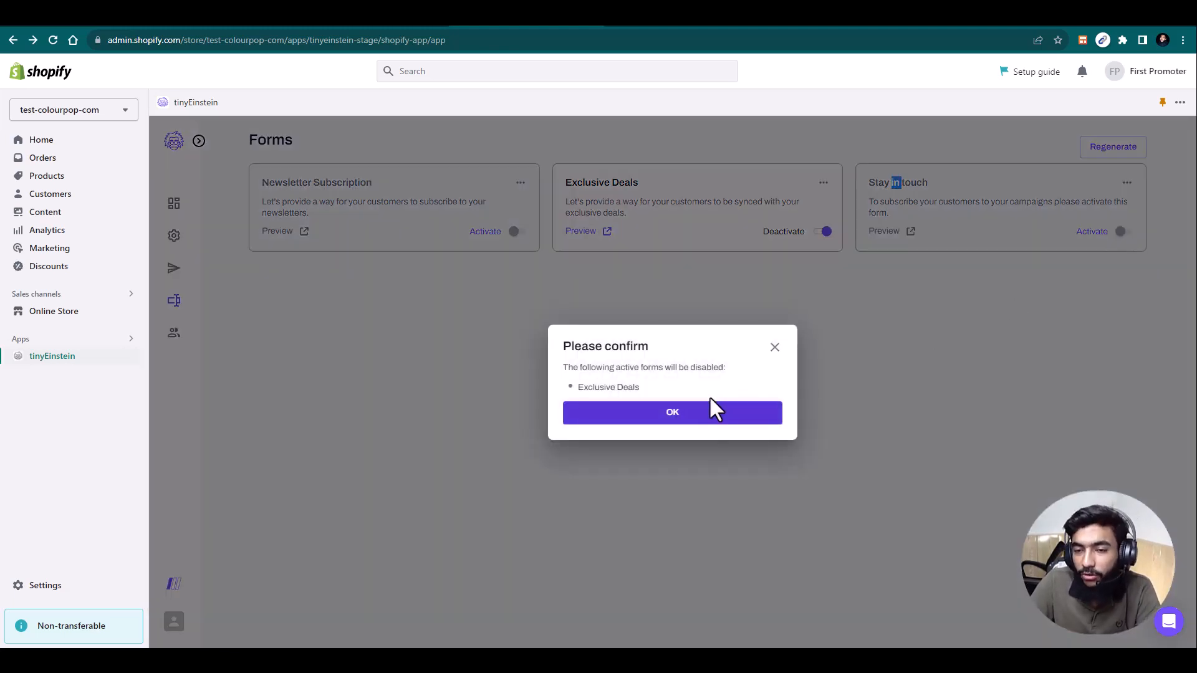
mouse_move(723, 450)
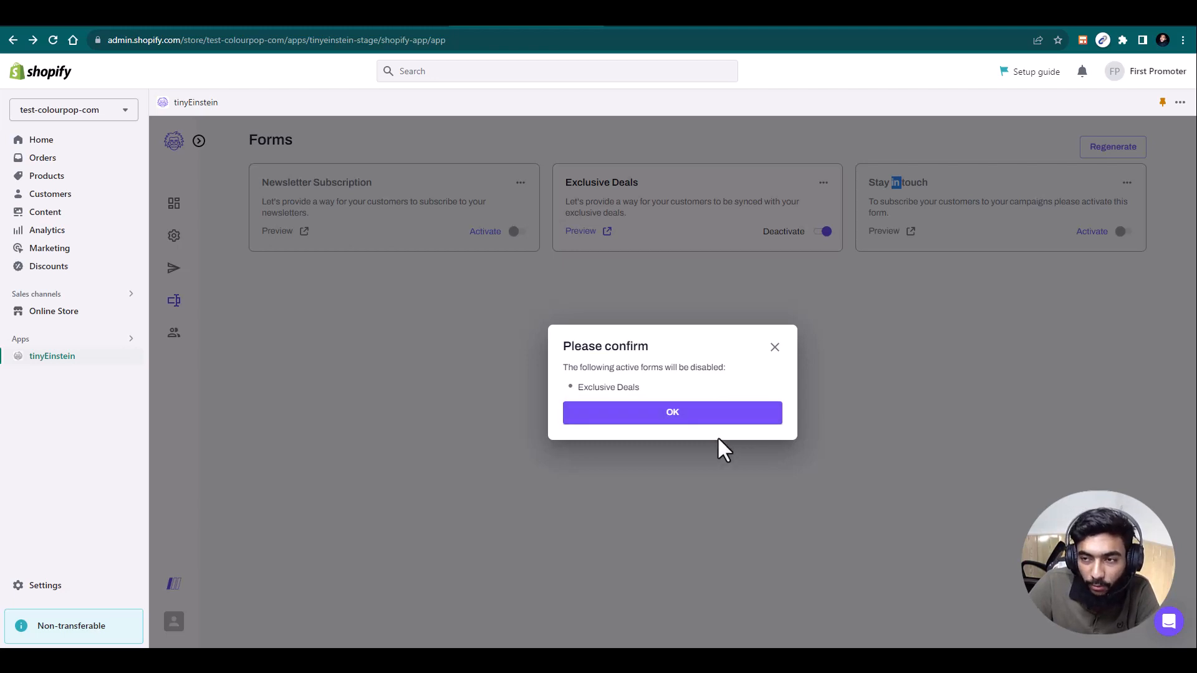
left_click(671, 413)
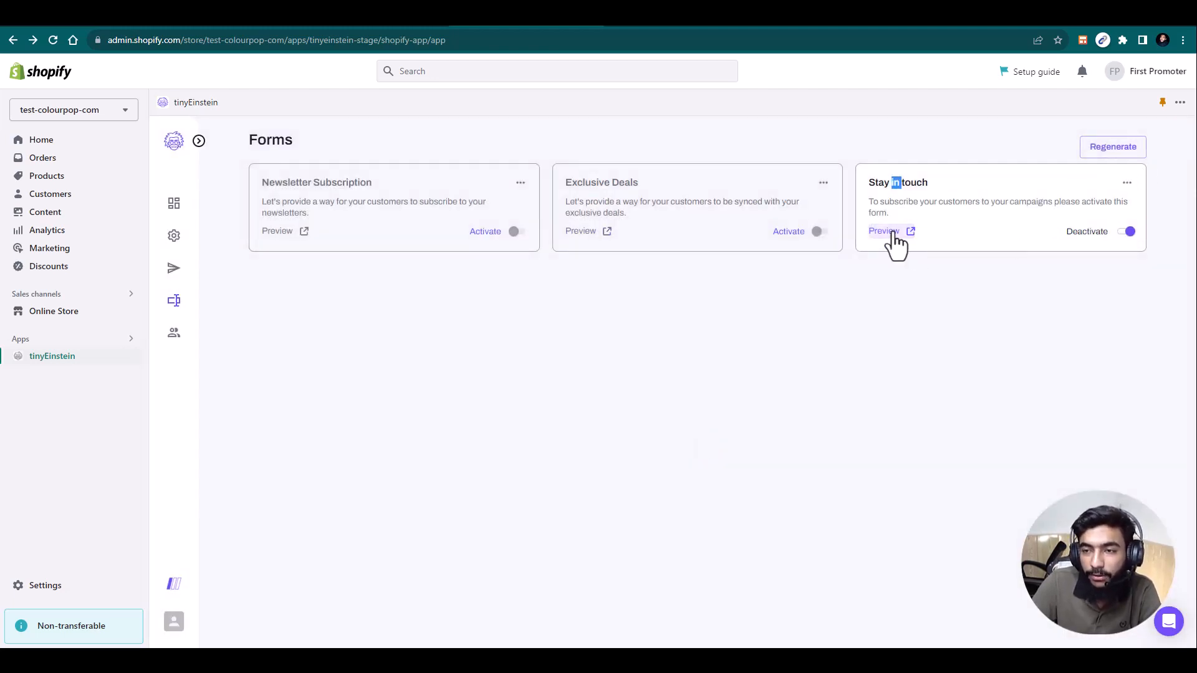
- Preview the Stay in touch form, then regenerate content to retrain on the updated forms
left_click(883, 230)
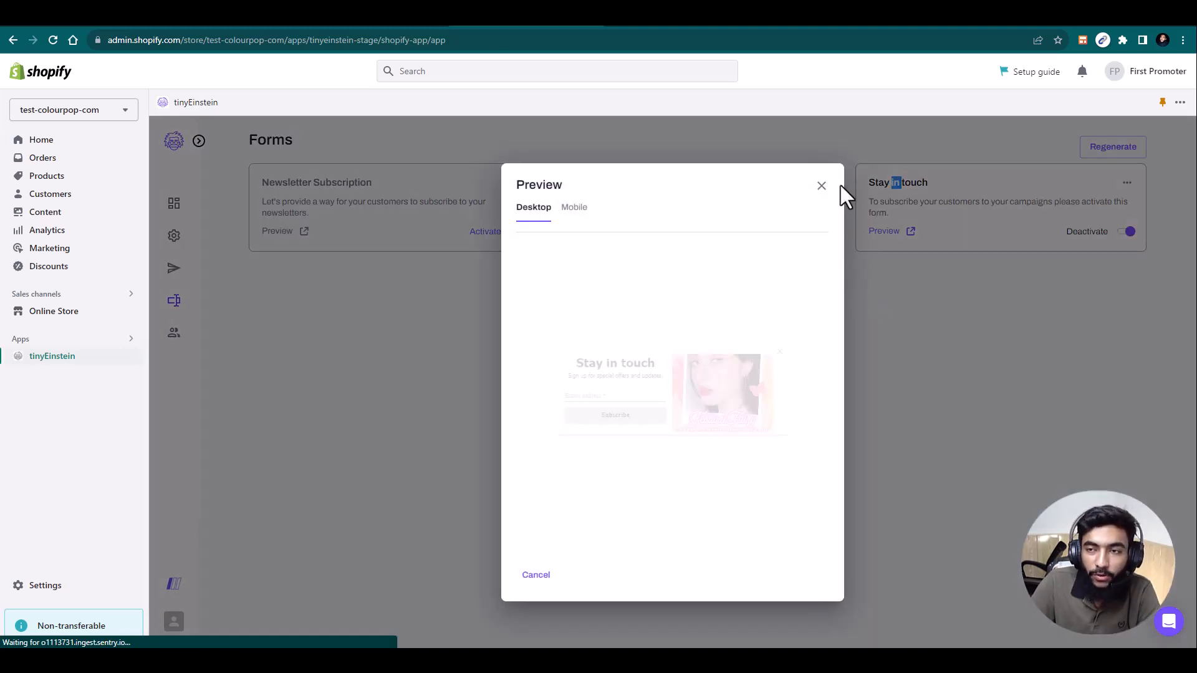
left_click(821, 186)
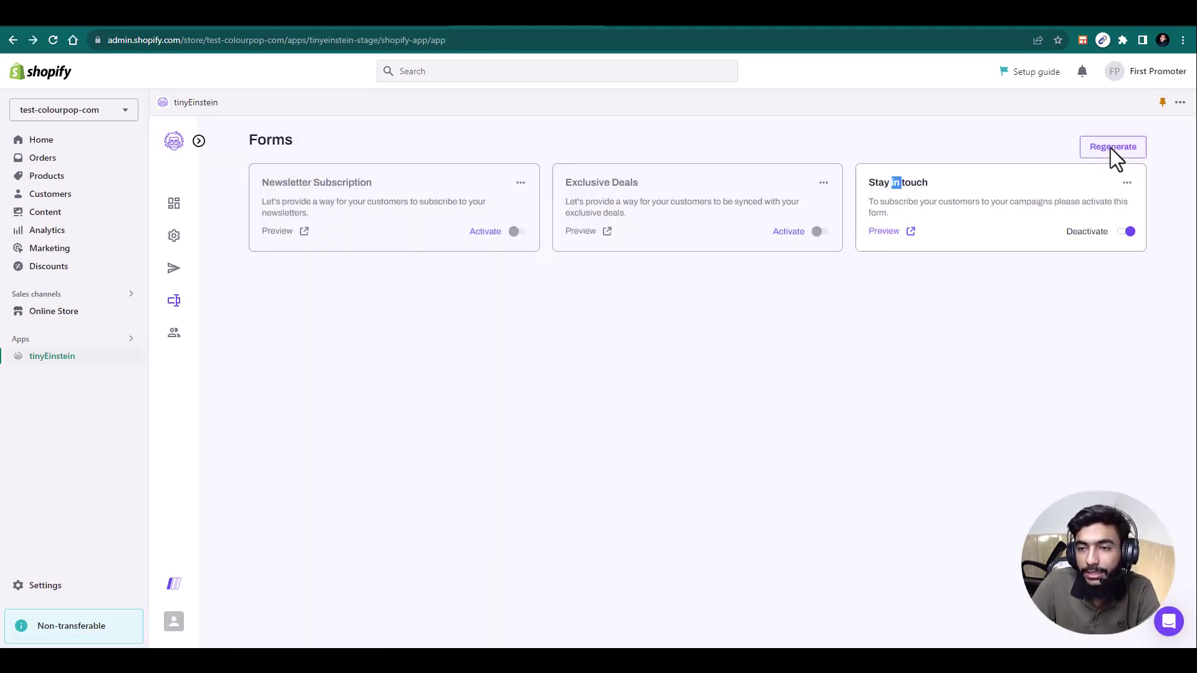
left_click(1113, 147)
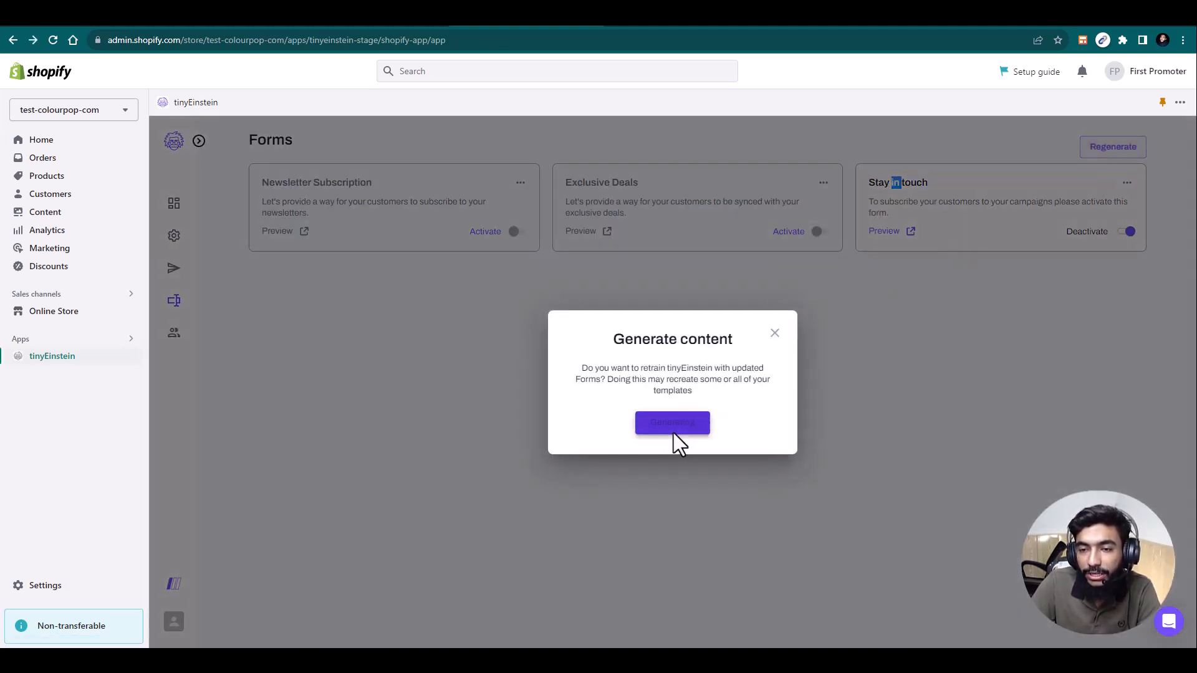
left_click(672, 423)
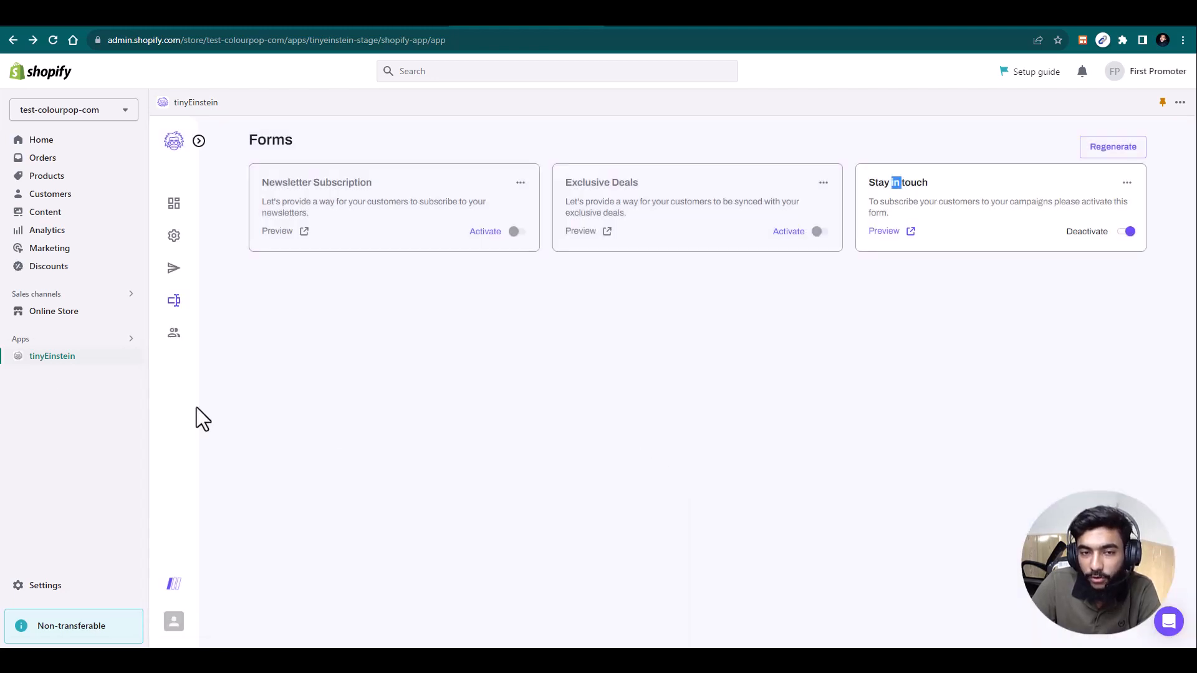
mouse_move(175, 332)
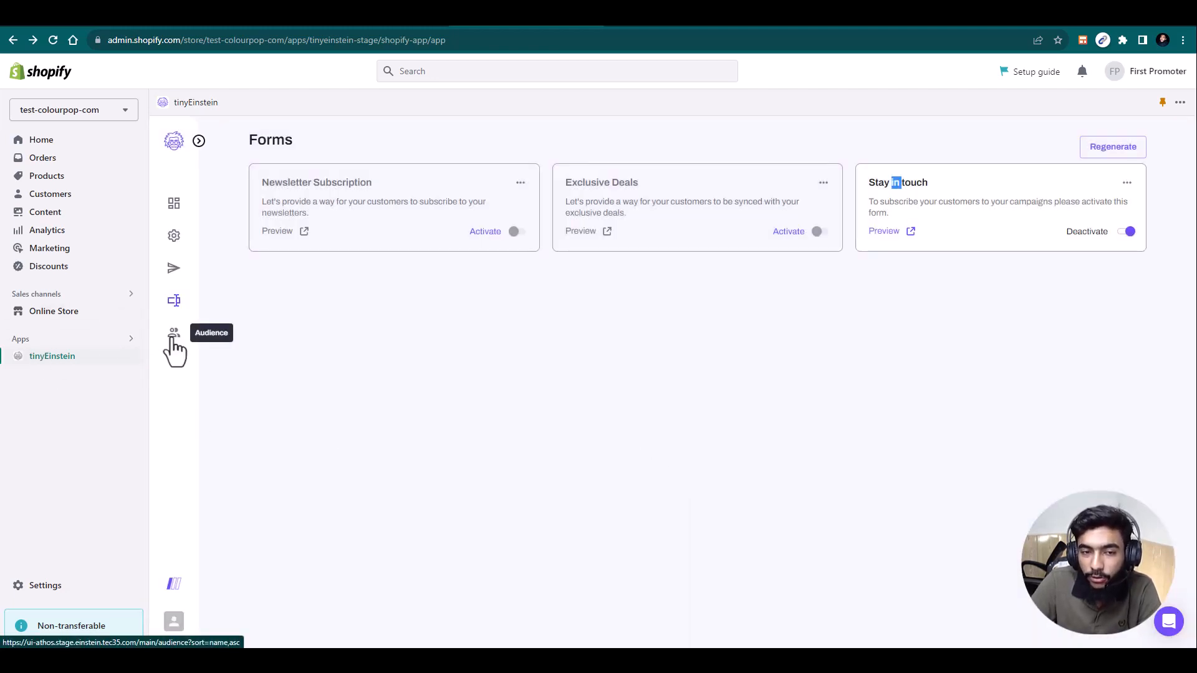
- Go to the Audience page showing zero customers and subscribers and one Pop-Up Form Audience
left_click(173, 348)
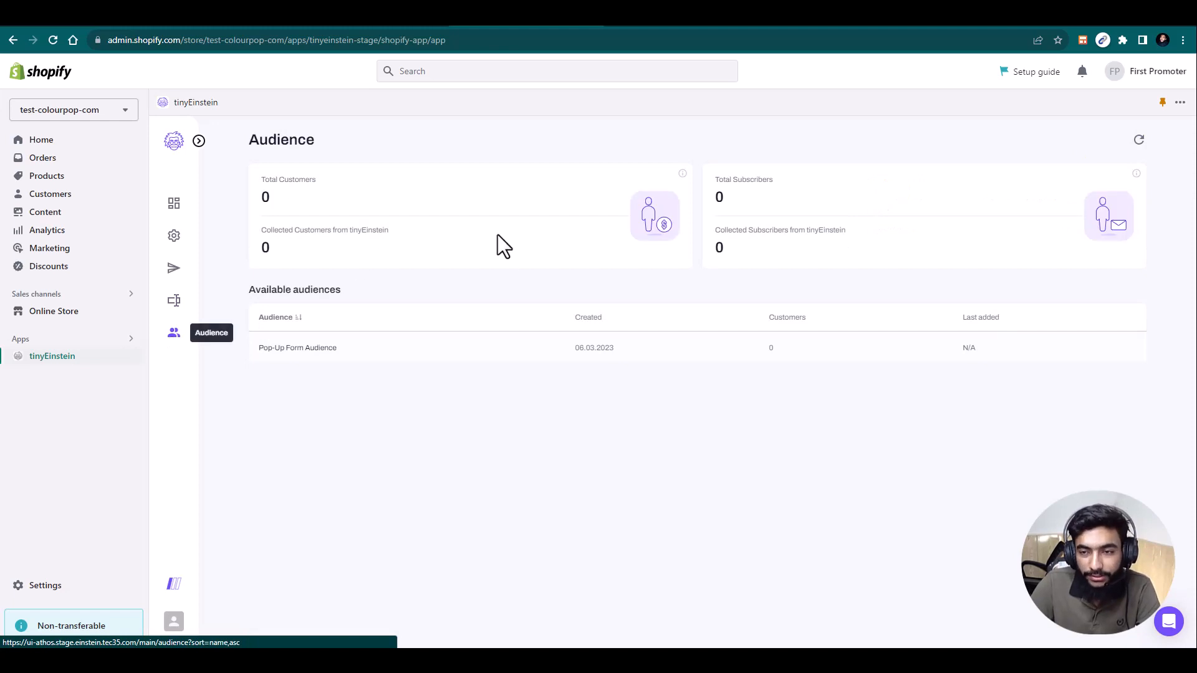
mouse_move(419, 396)
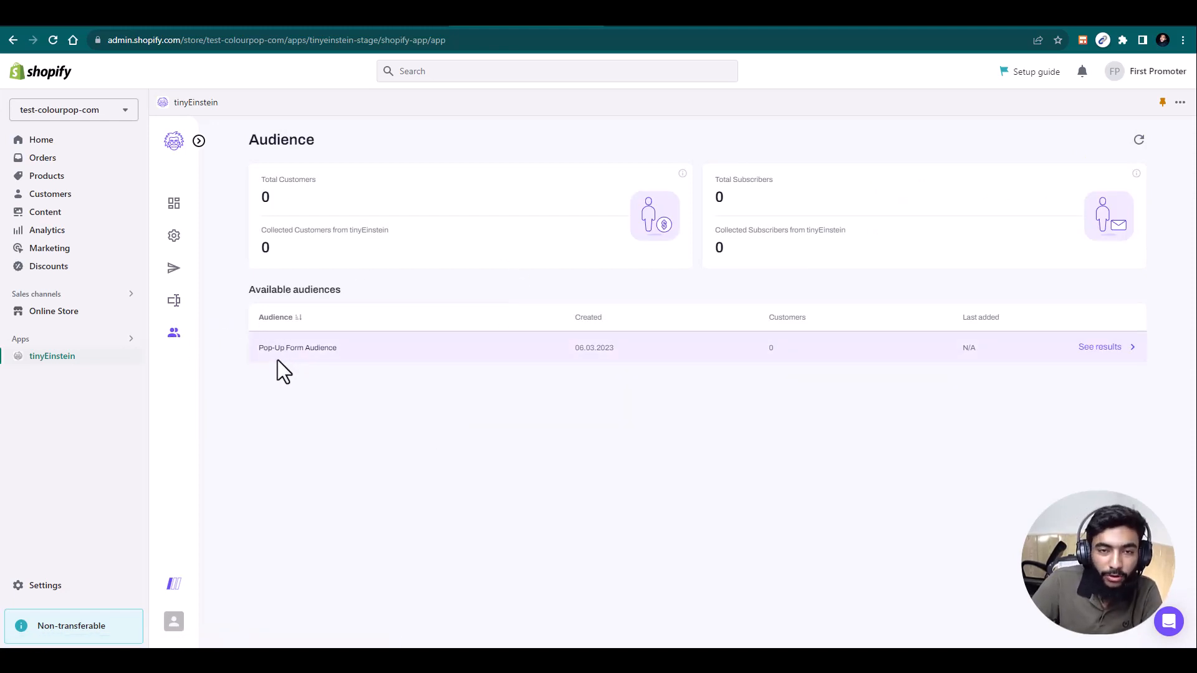
mouse_move(518, 385)
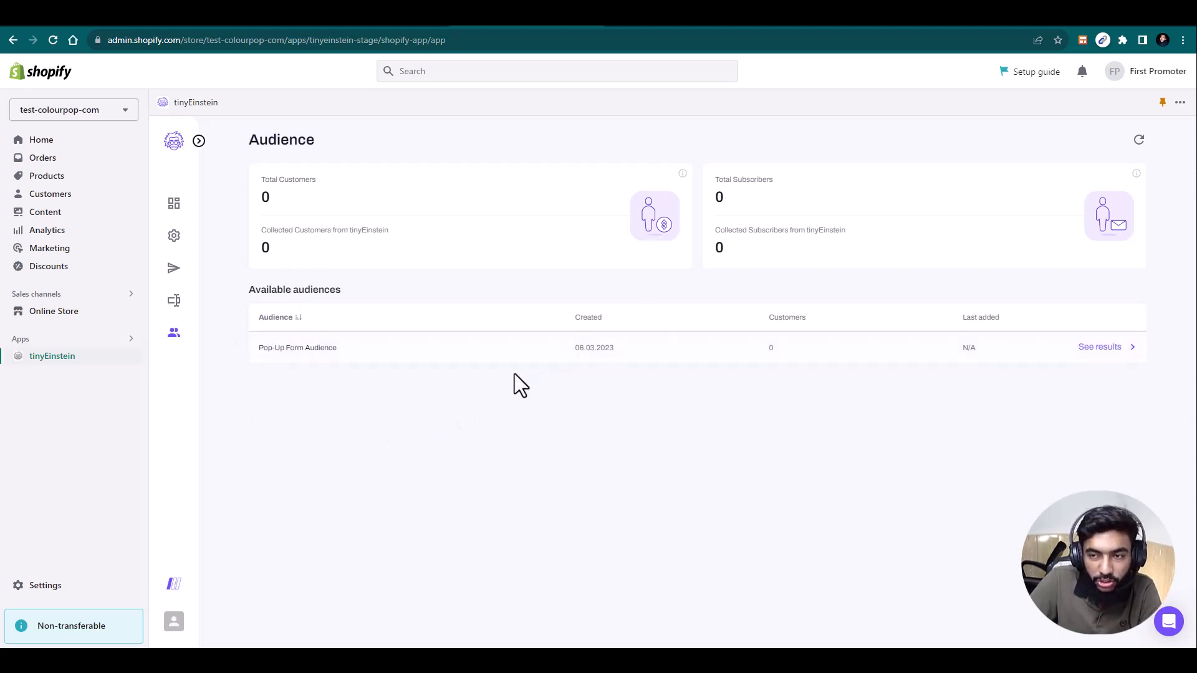
mouse_move(244, 349)
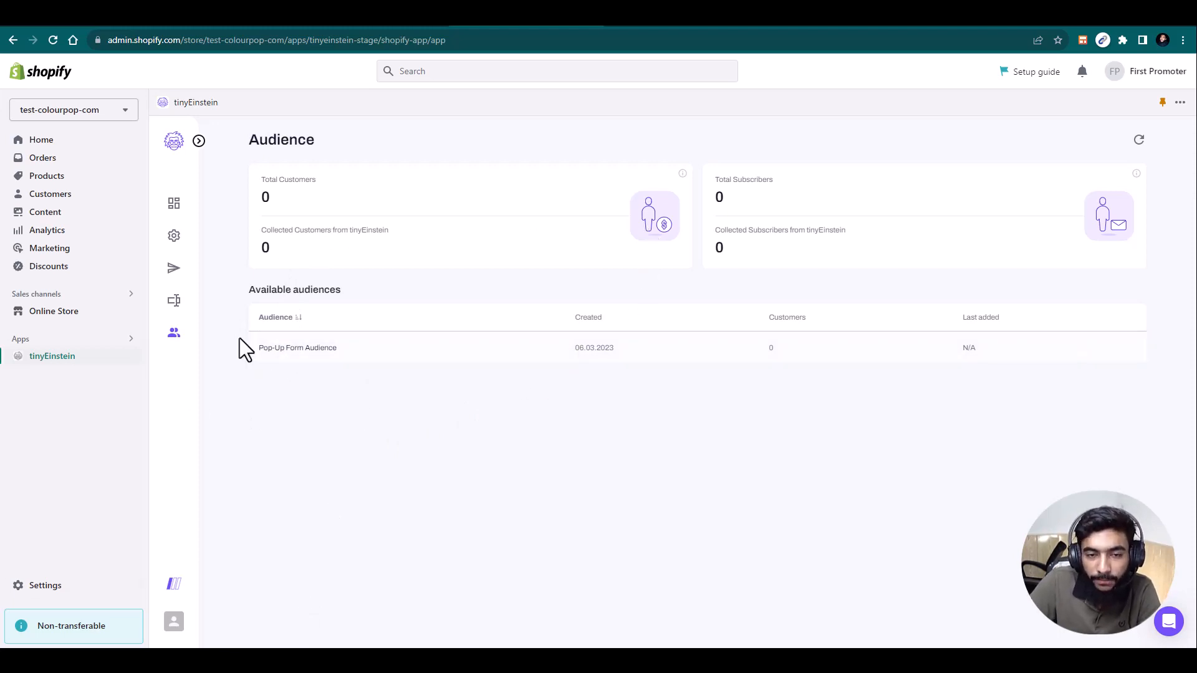
mouse_move(1119, 352)
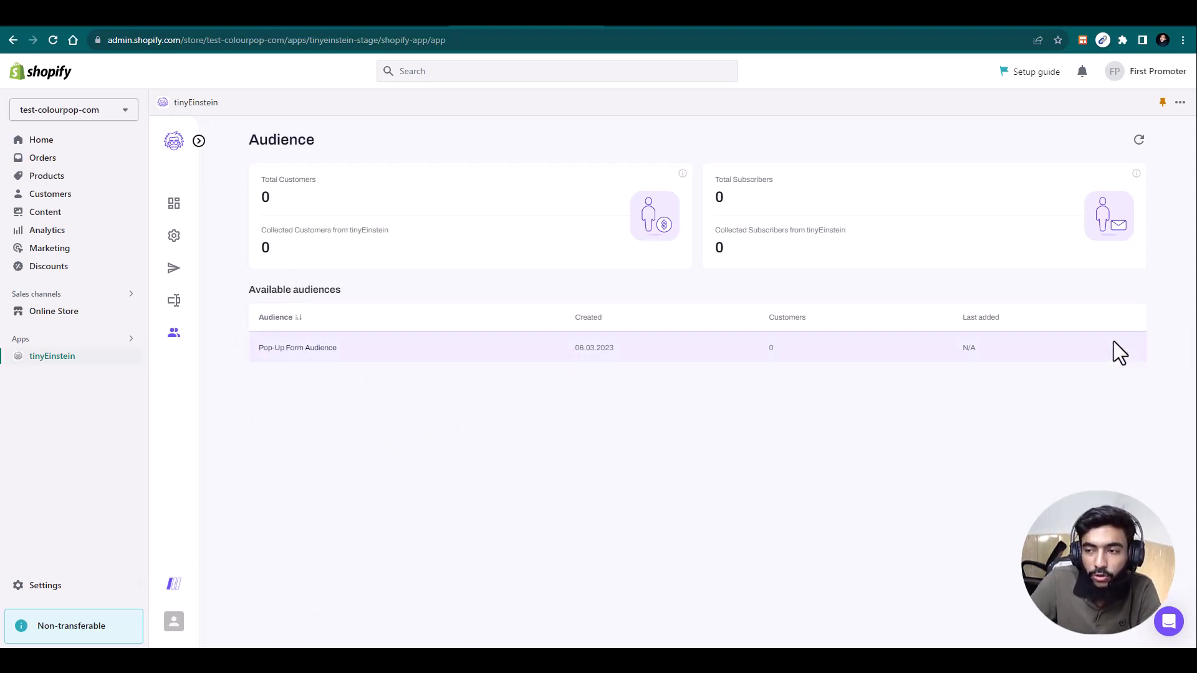
mouse_move(174, 203)
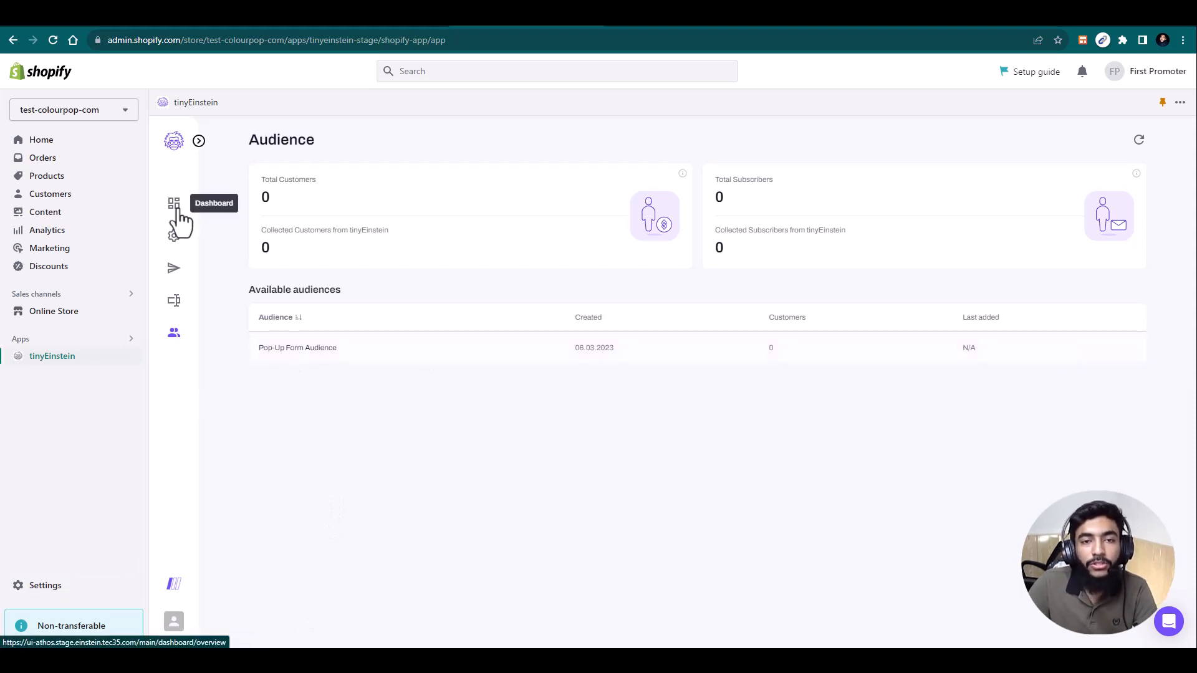
- Return via Dashboard to the Campaigns list and scroll through the six Colourpop campaigns
left_click(173, 203)
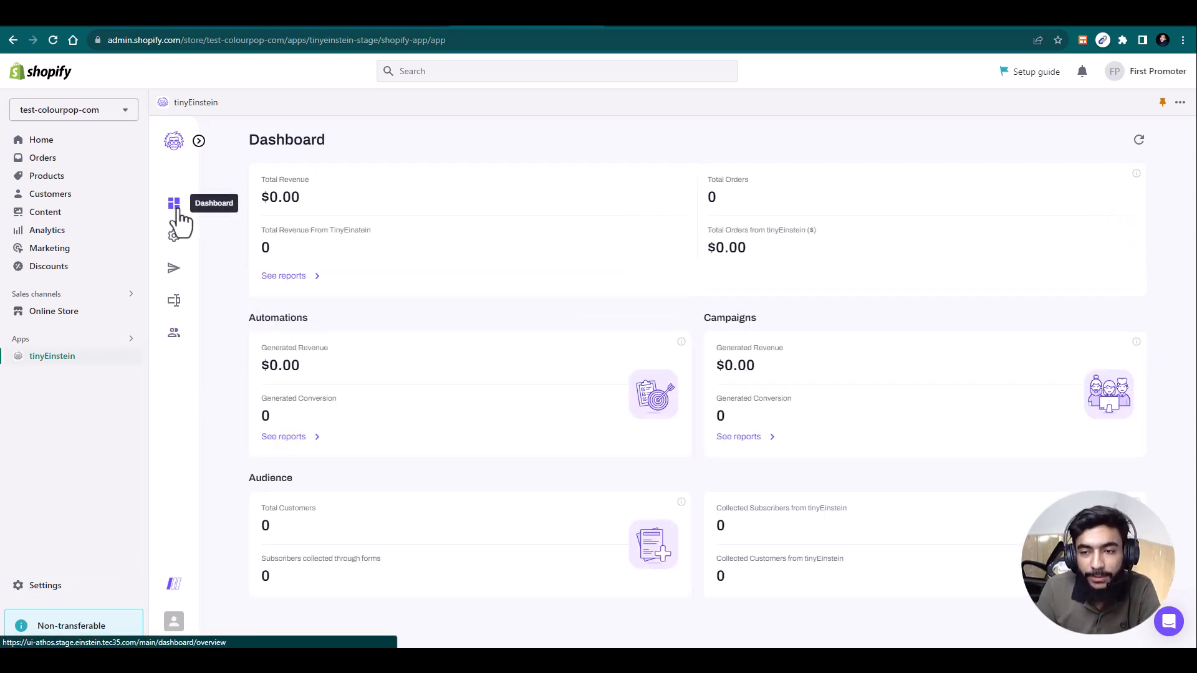
mouse_move(173, 283)
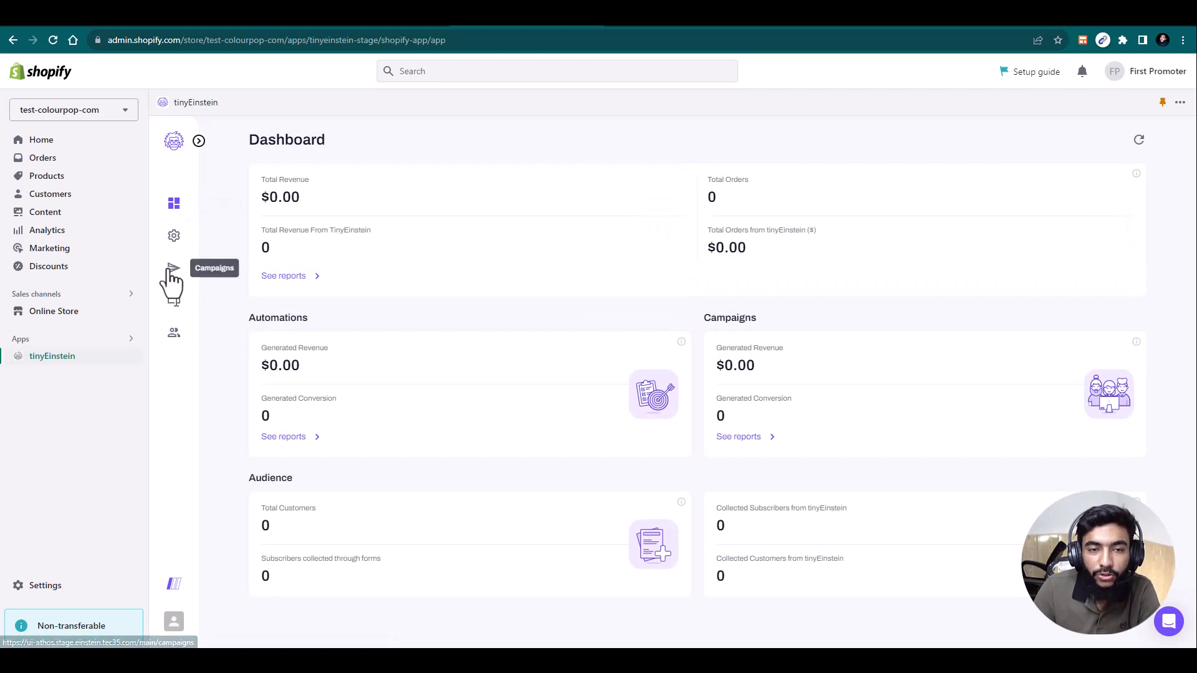
left_click(173, 267)
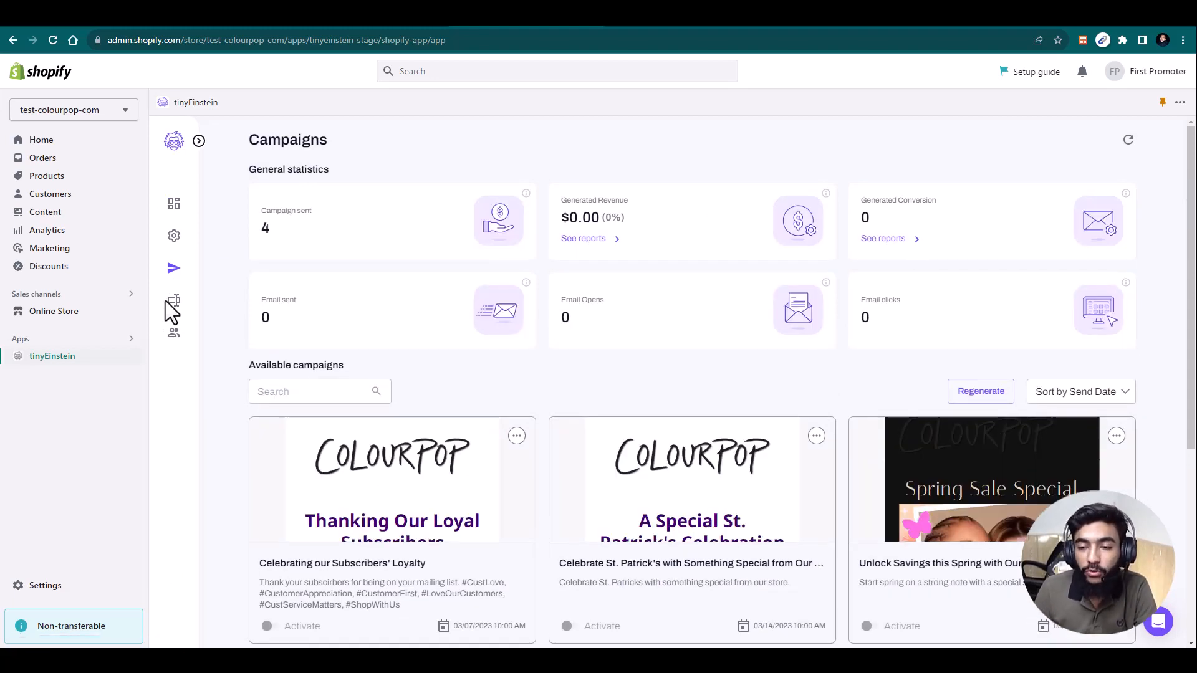
left_click(319, 391)
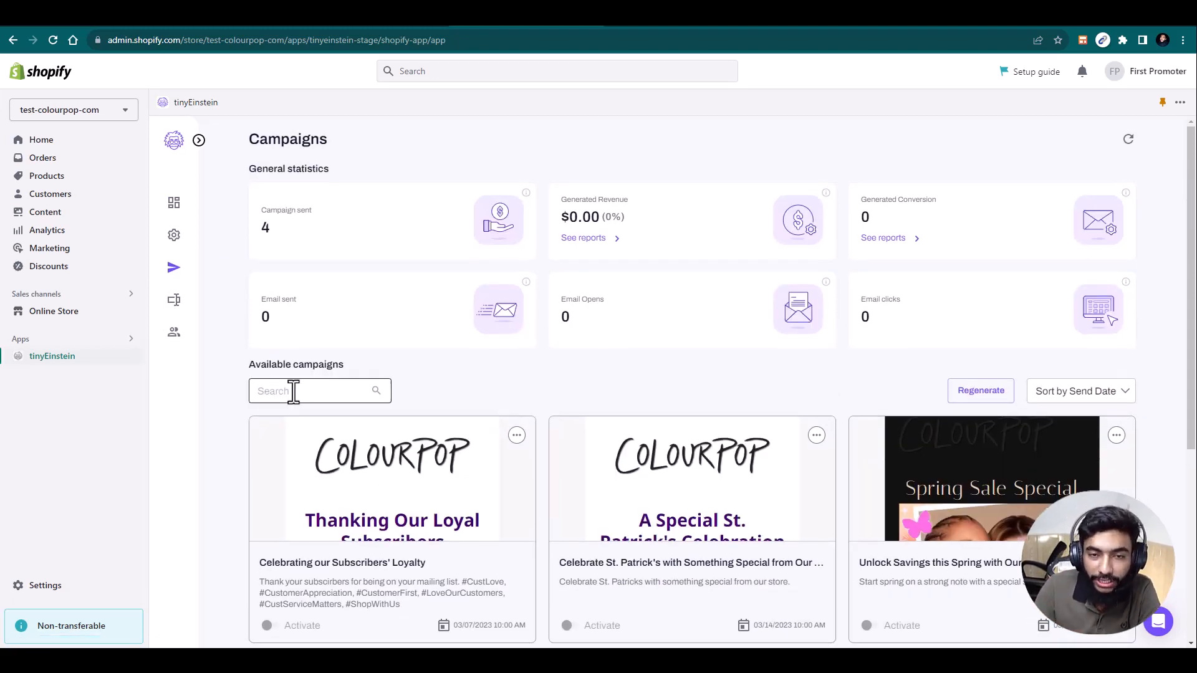
scroll("down", 3)
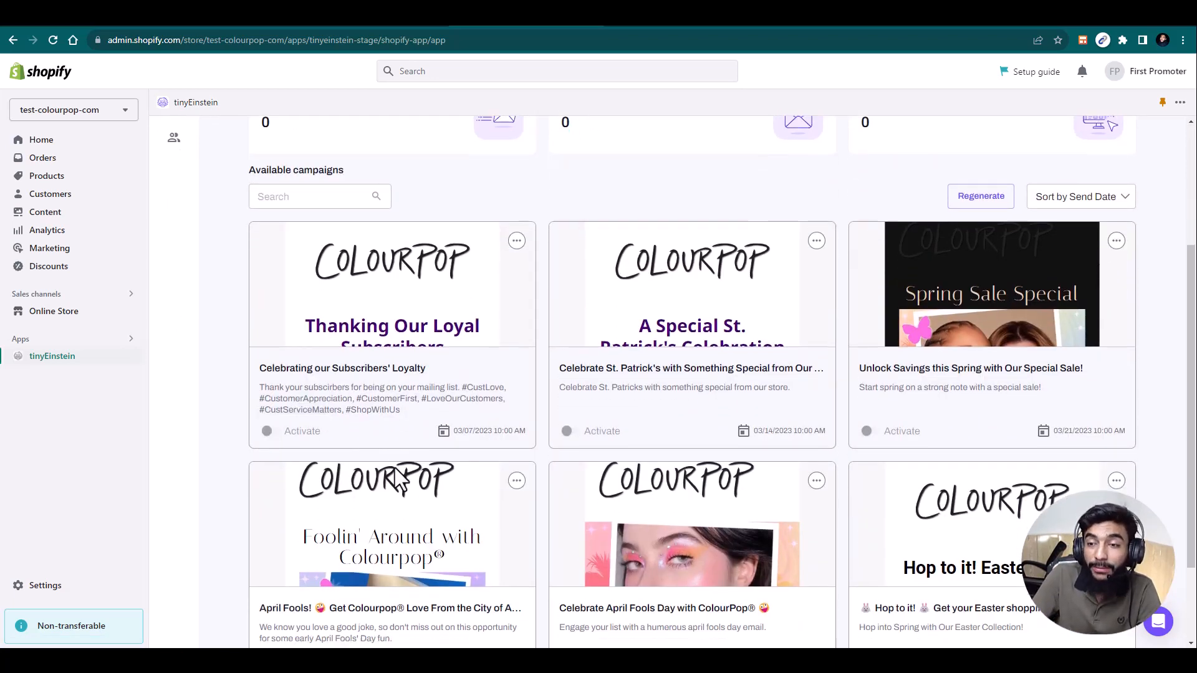
scroll("down", 3)
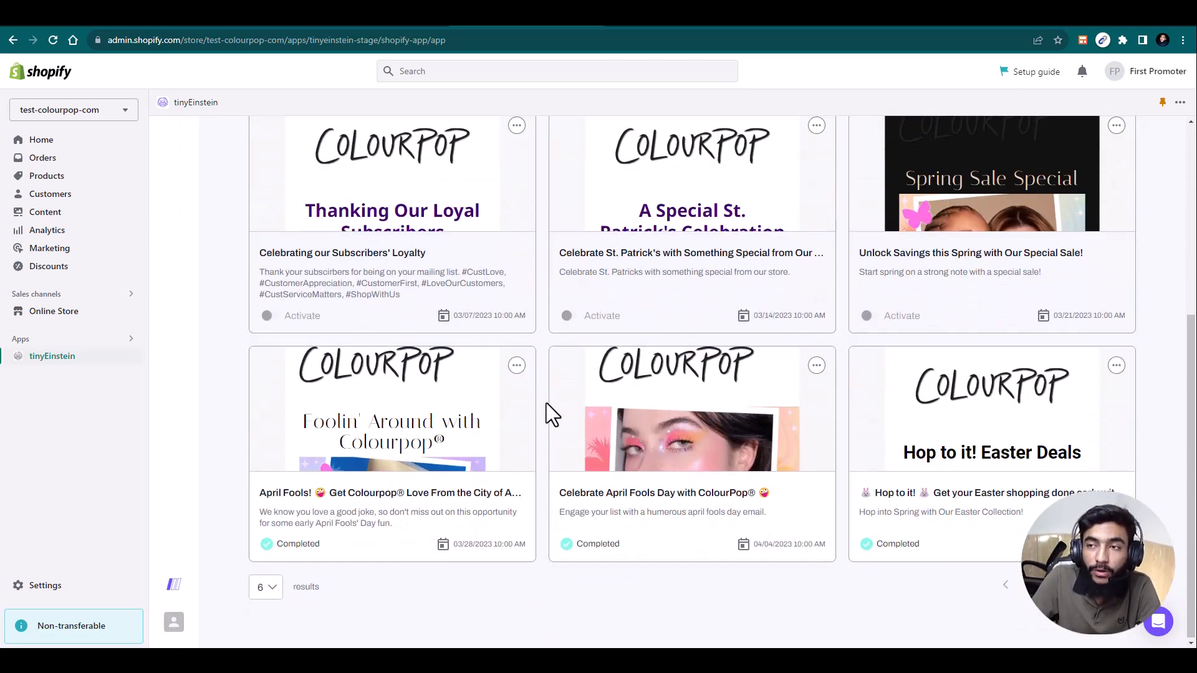
scroll("up", 3)
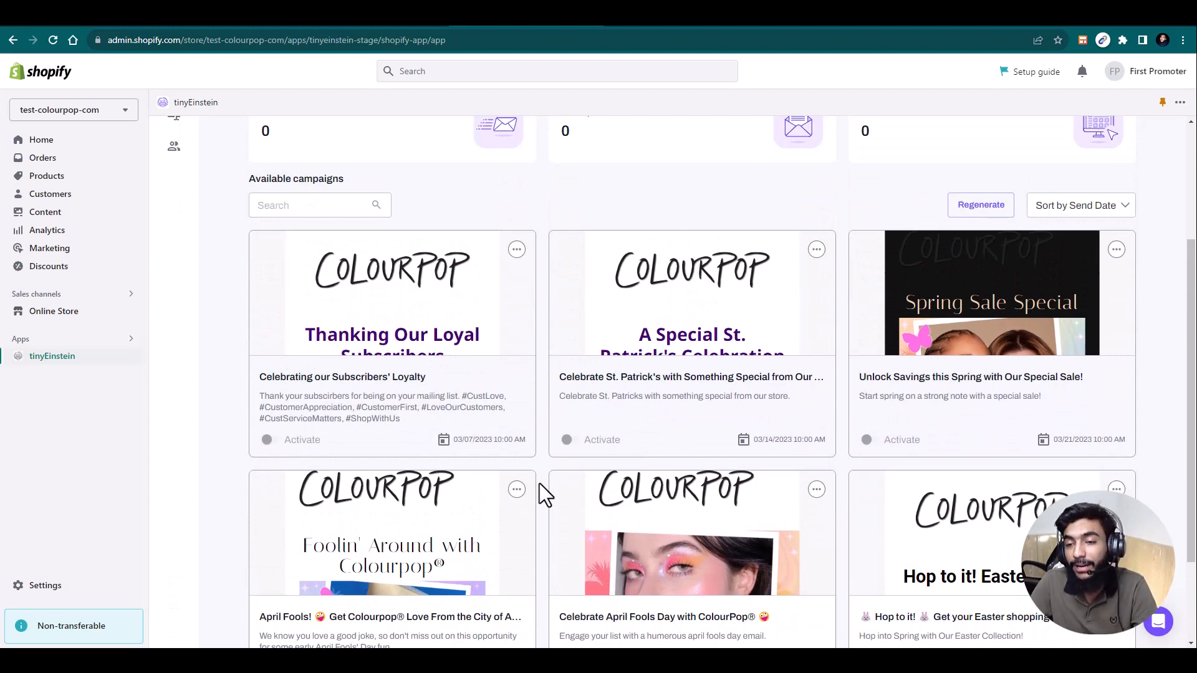